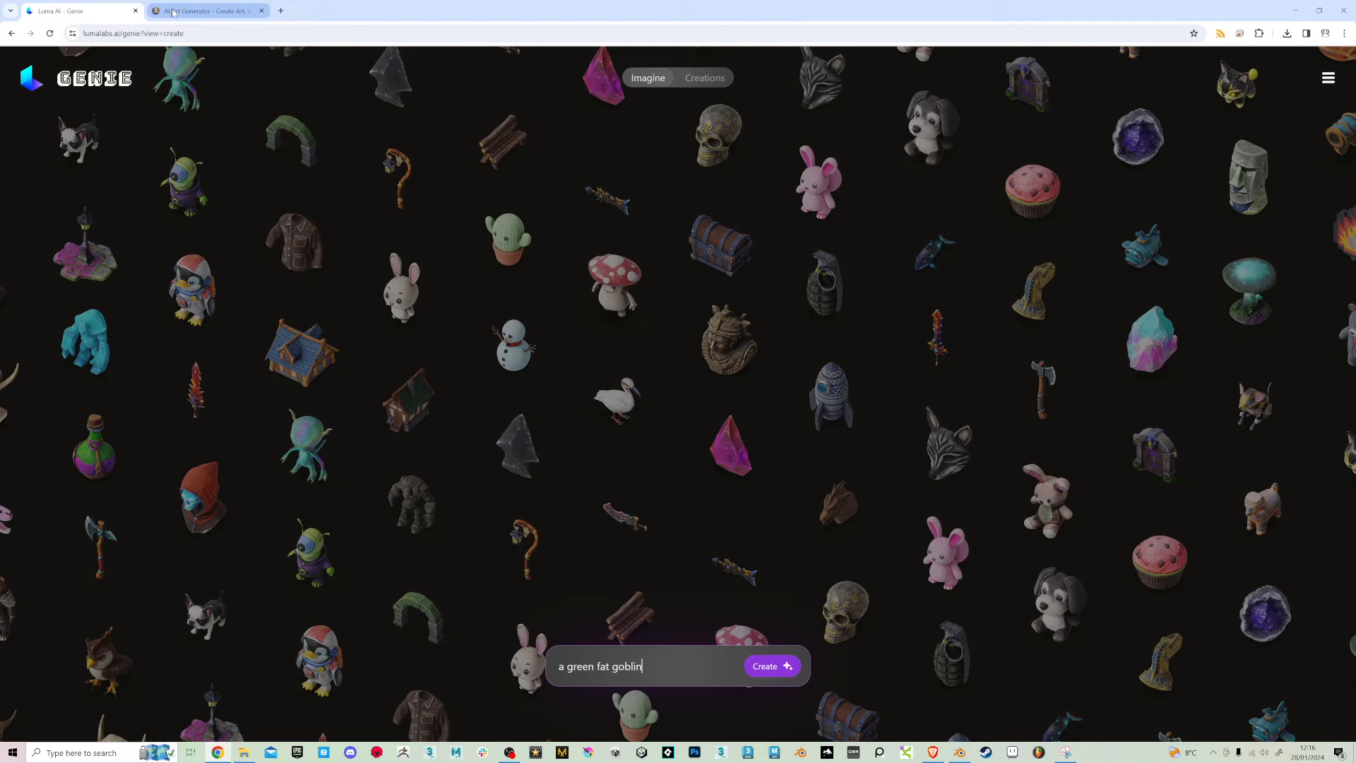
# Glance at the Leonardo.Ai tab, return to Genie and show the Creations gallery
pyautogui.click(208, 10)
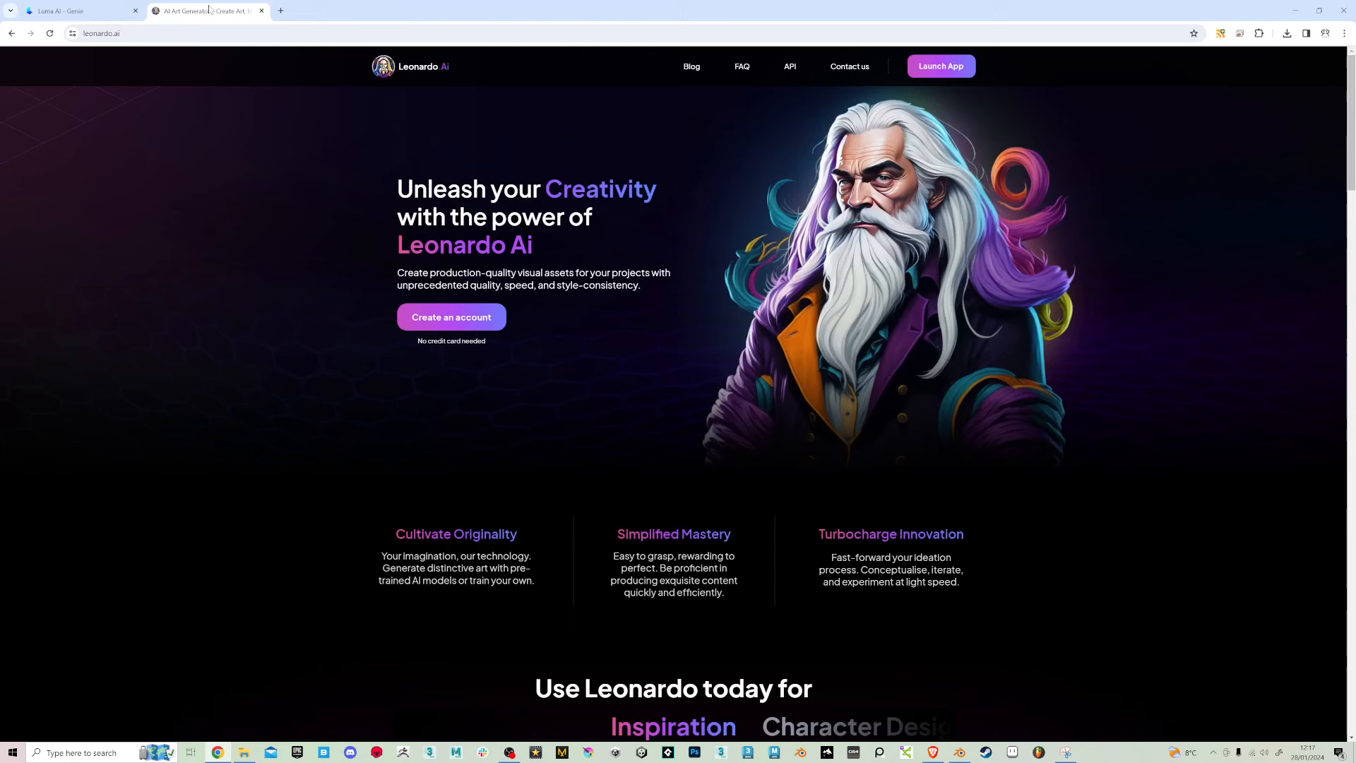
pyautogui.click(78, 10)
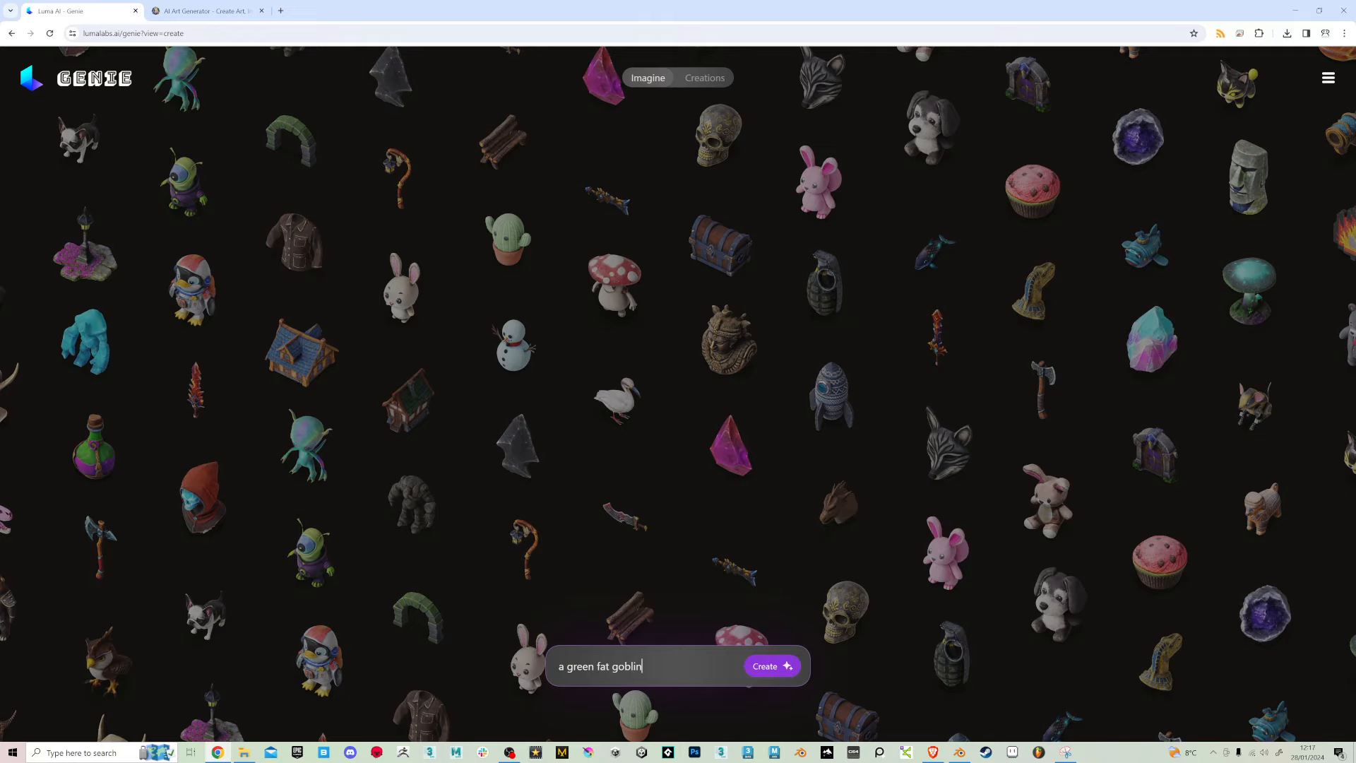
pyautogui.click(769, 666)
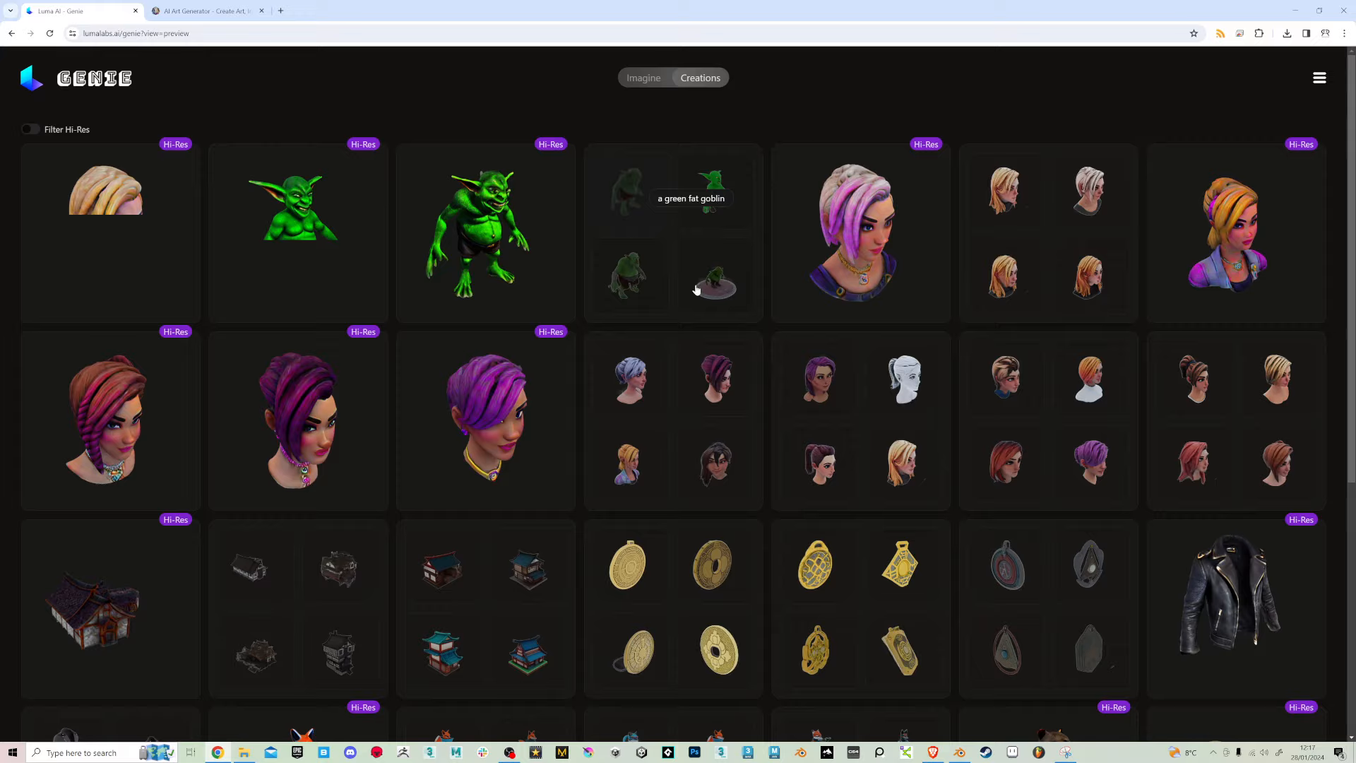
pyautogui.moveTo(818, 458)
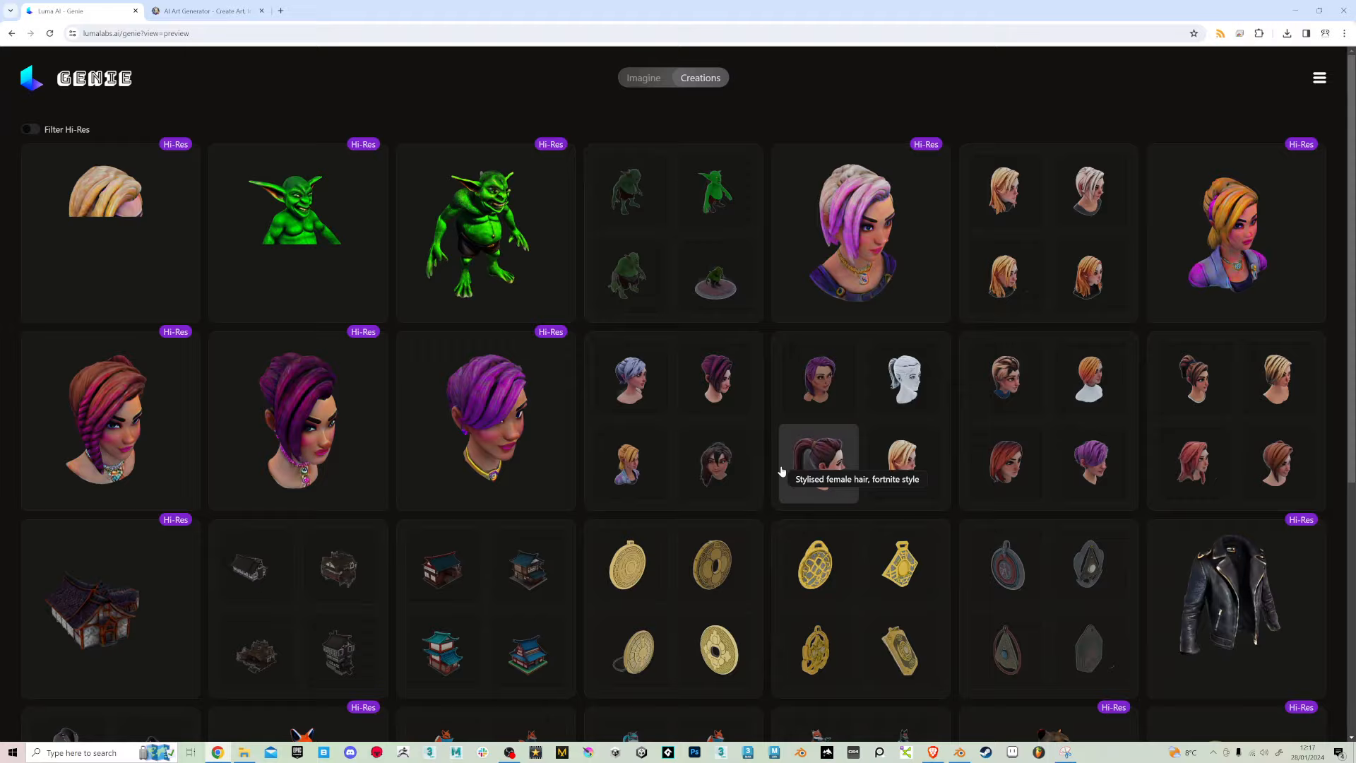
# Scroll down the Creations grid to the 'stylize chest' Hi-Res model
pyautogui.scroll(-3)
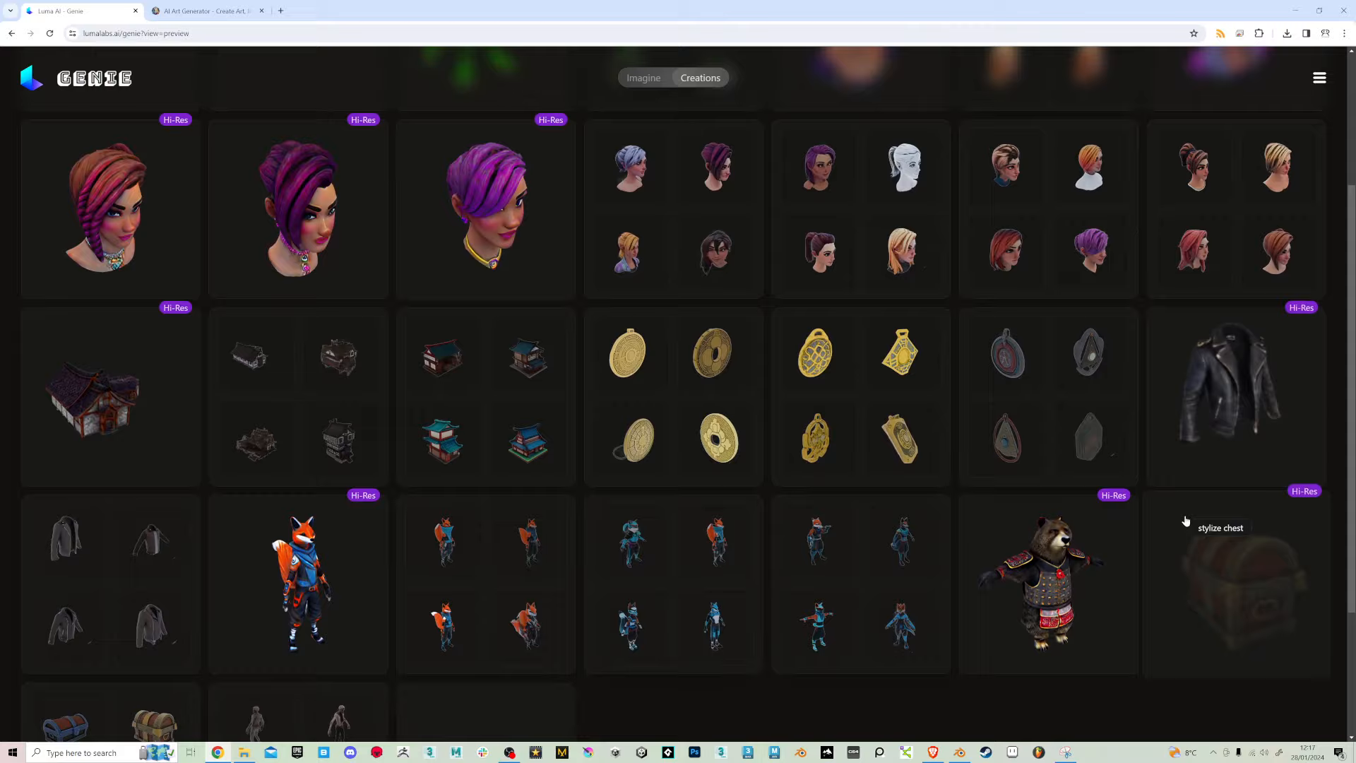
pyautogui.click(1232, 584)
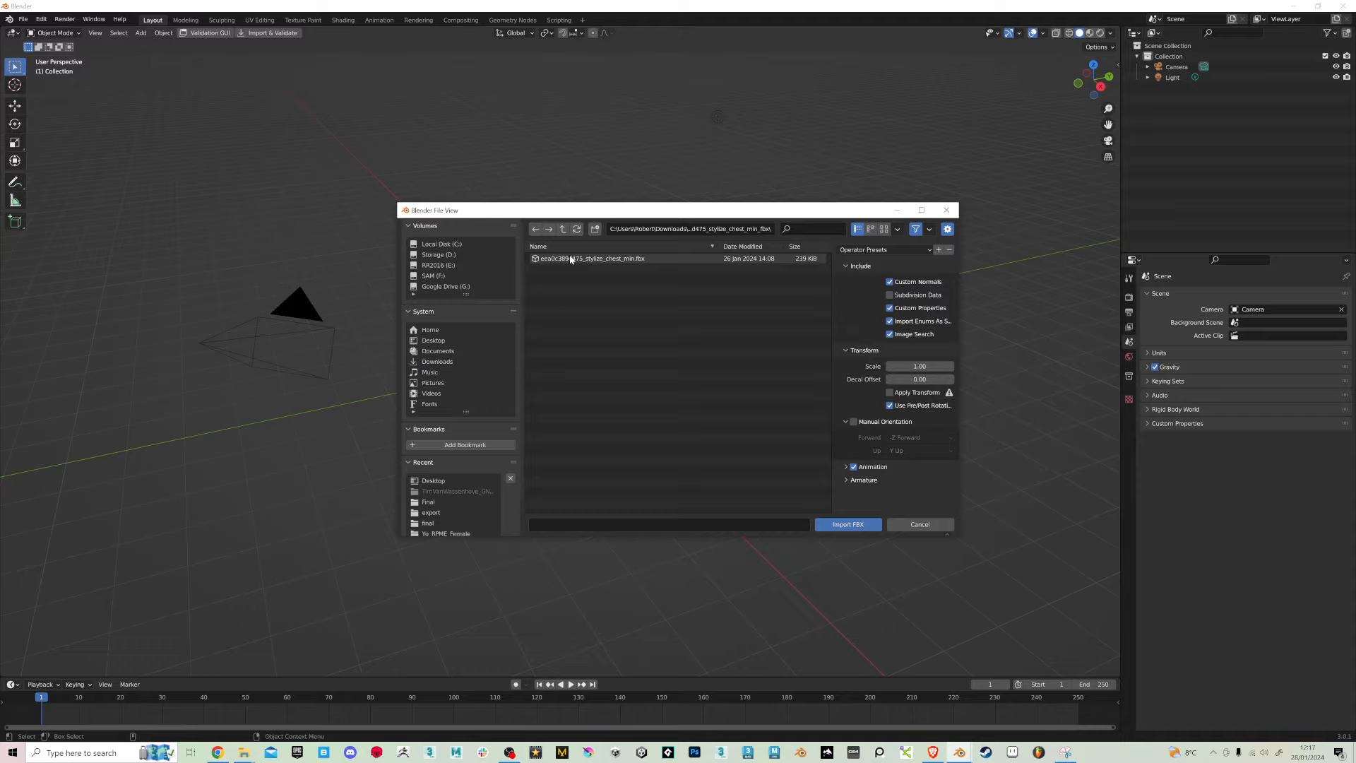
# Import the downloaded stylize chest .fbx file into the Blender scene
pyautogui.click(846, 524)
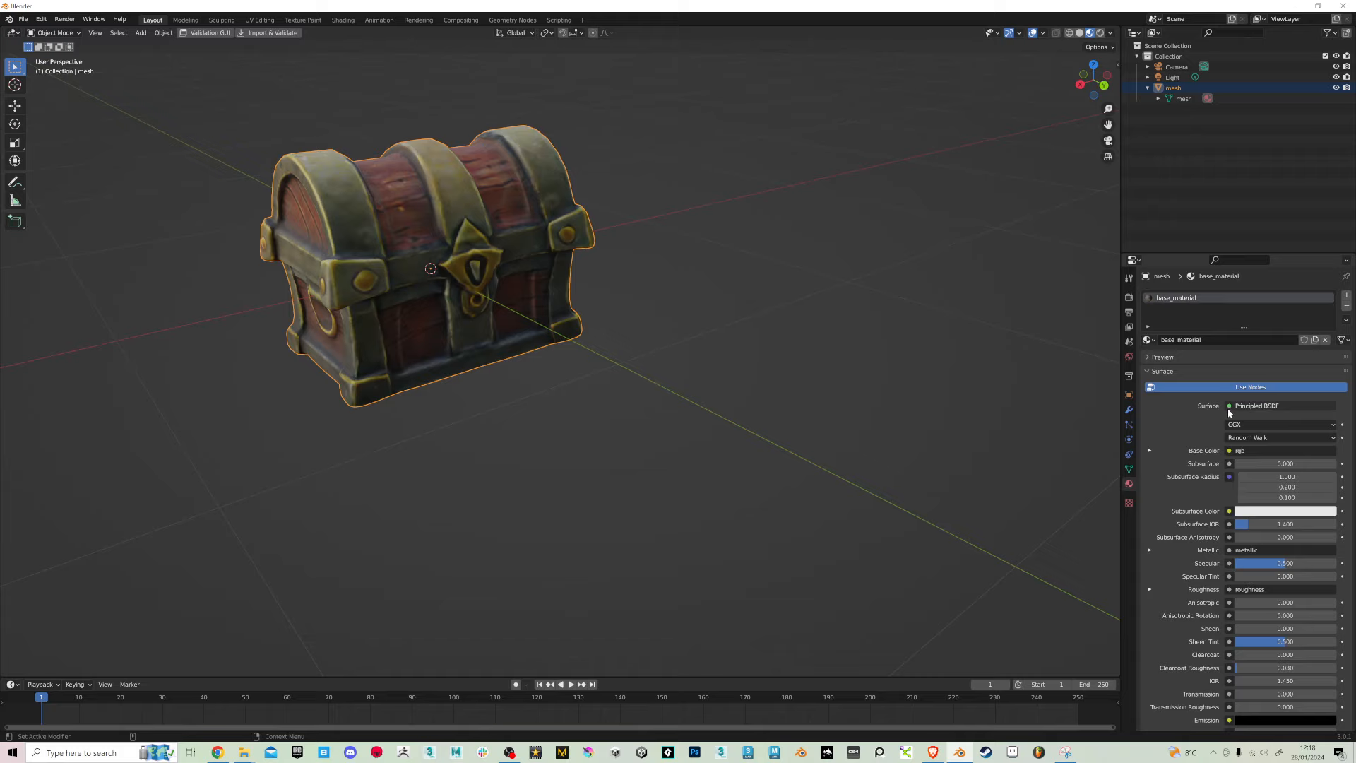
# Scroll the Material Properties to review the chest's material before shading
pyautogui.scroll(-3)
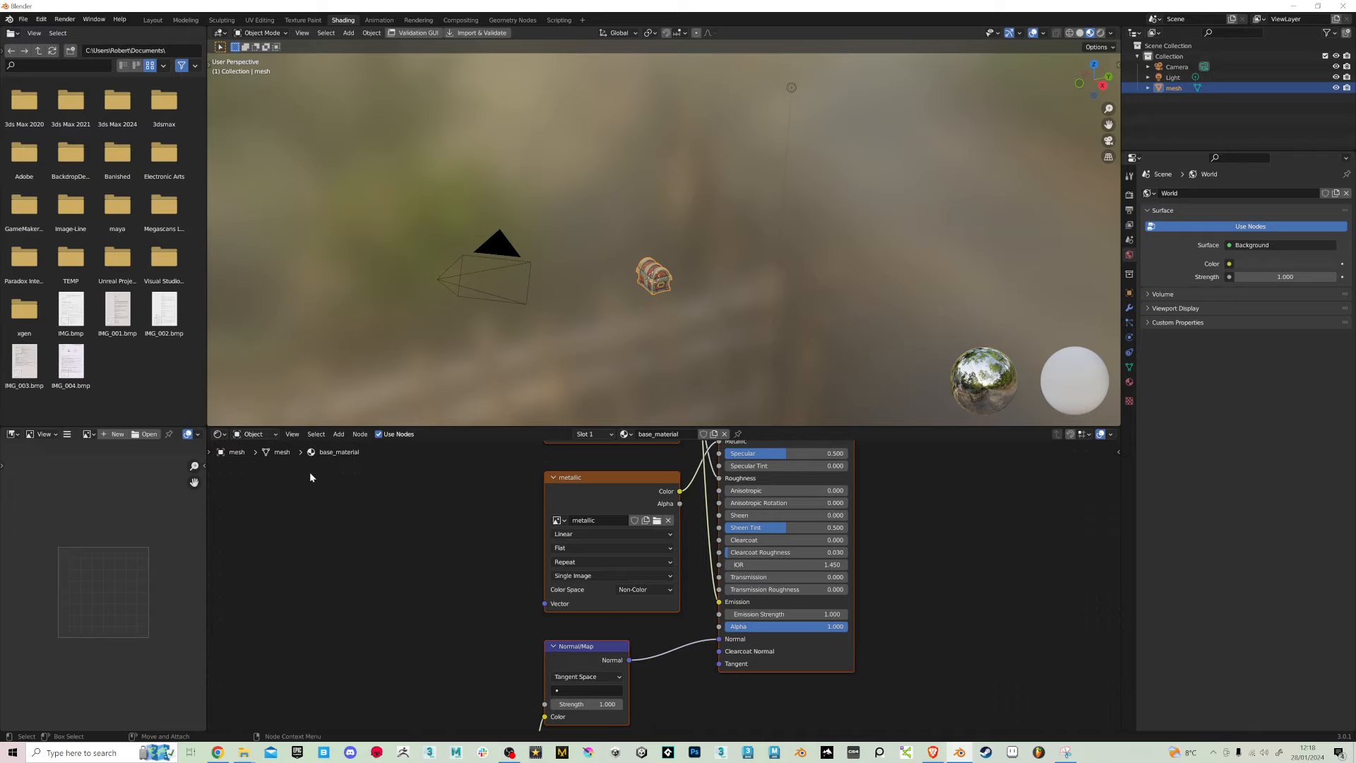
pyautogui.click(152, 18)
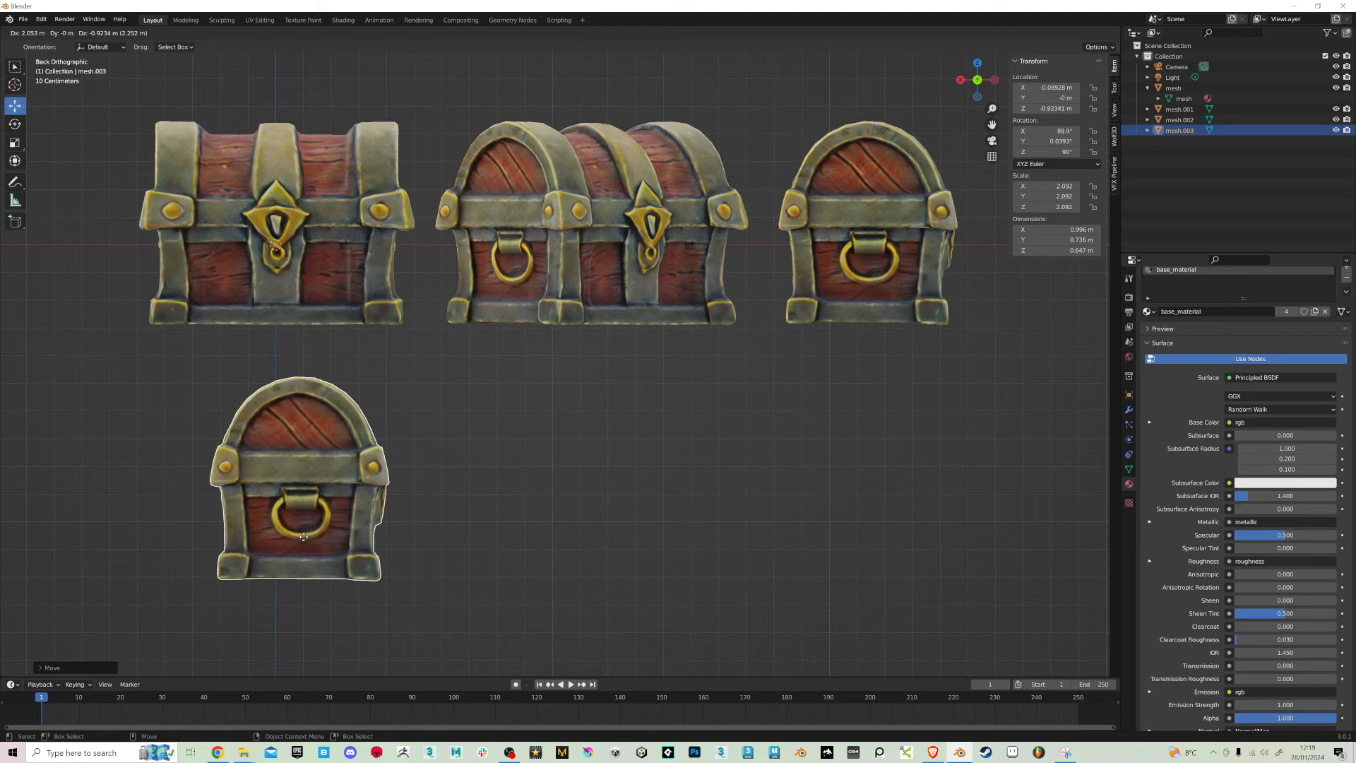
# Place the fourth chest copy in the lower row and give it an exact rotation
pyautogui.moveTo(303, 537); pyautogui.dragTo(268, 510)
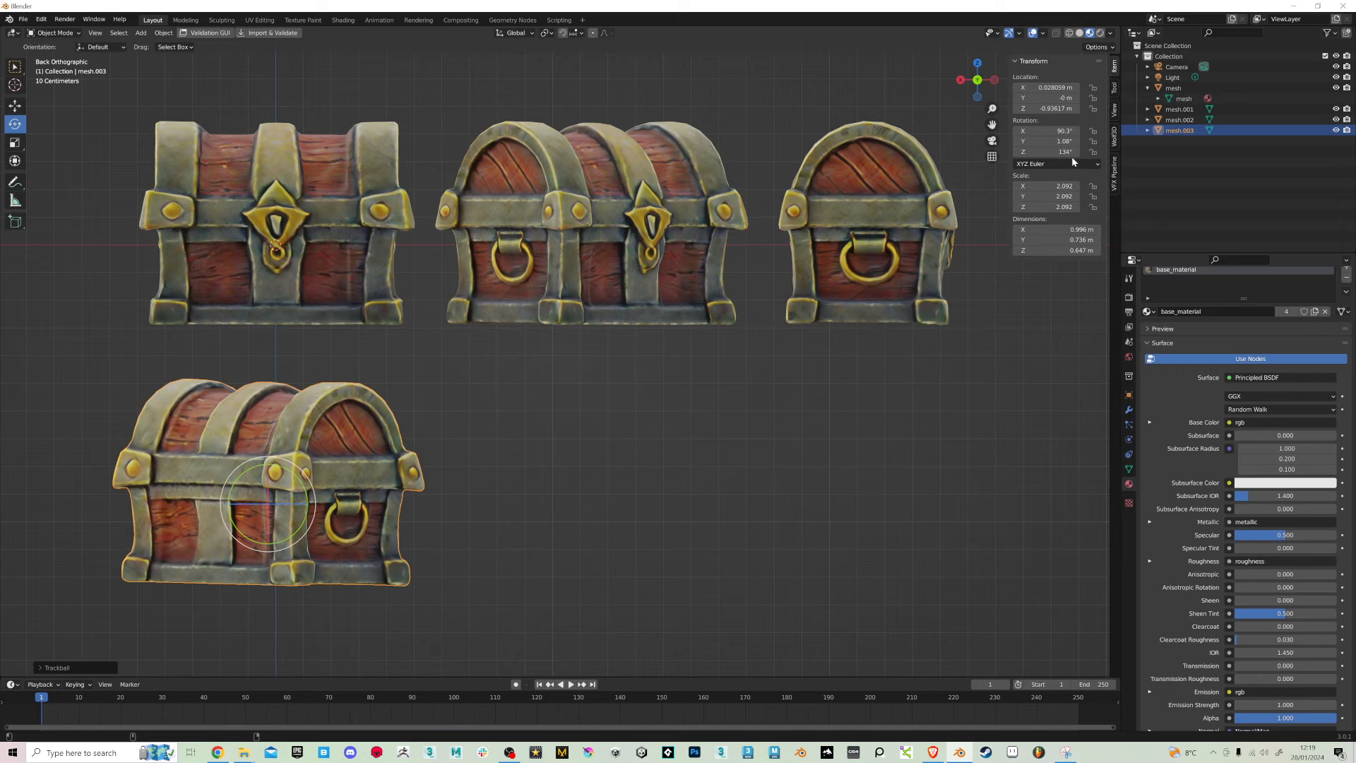
pyautogui.doubleClick(1048, 151)
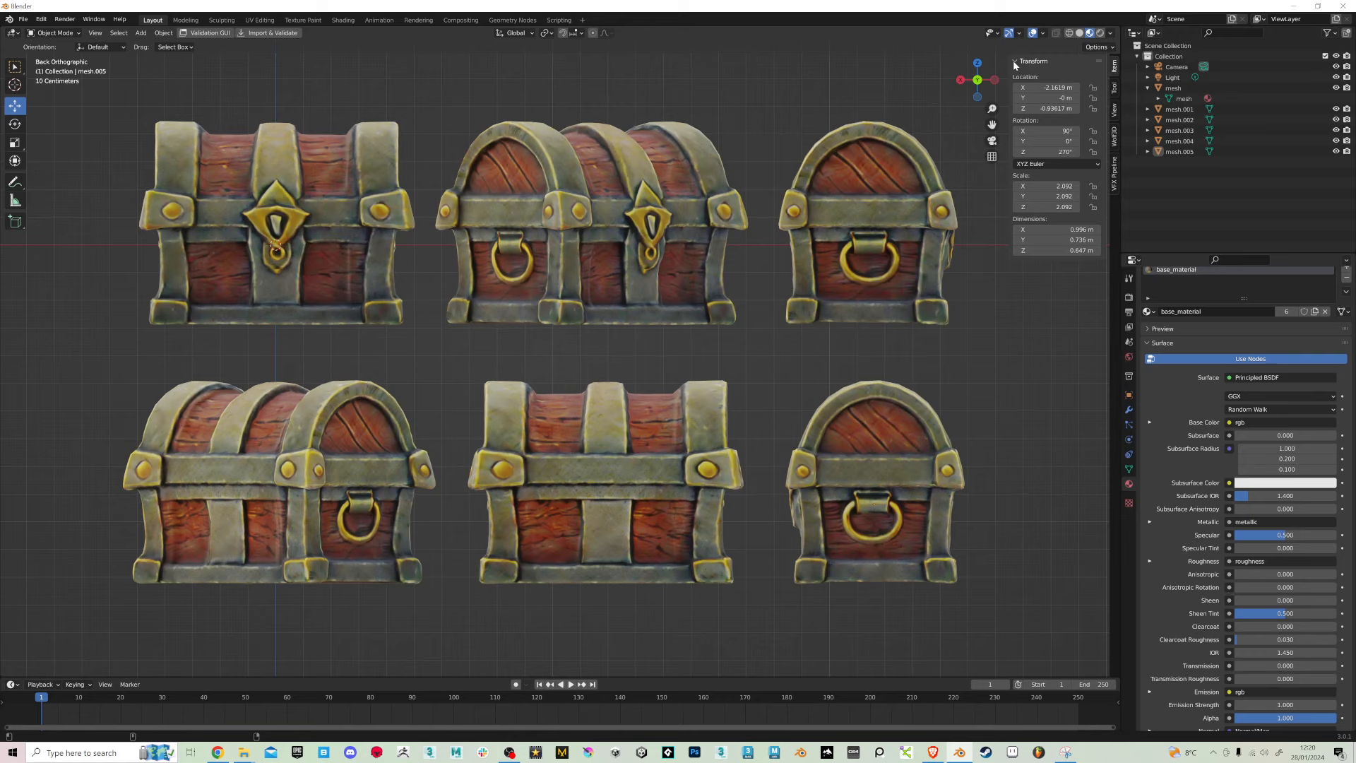
pyautogui.click(996, 33)
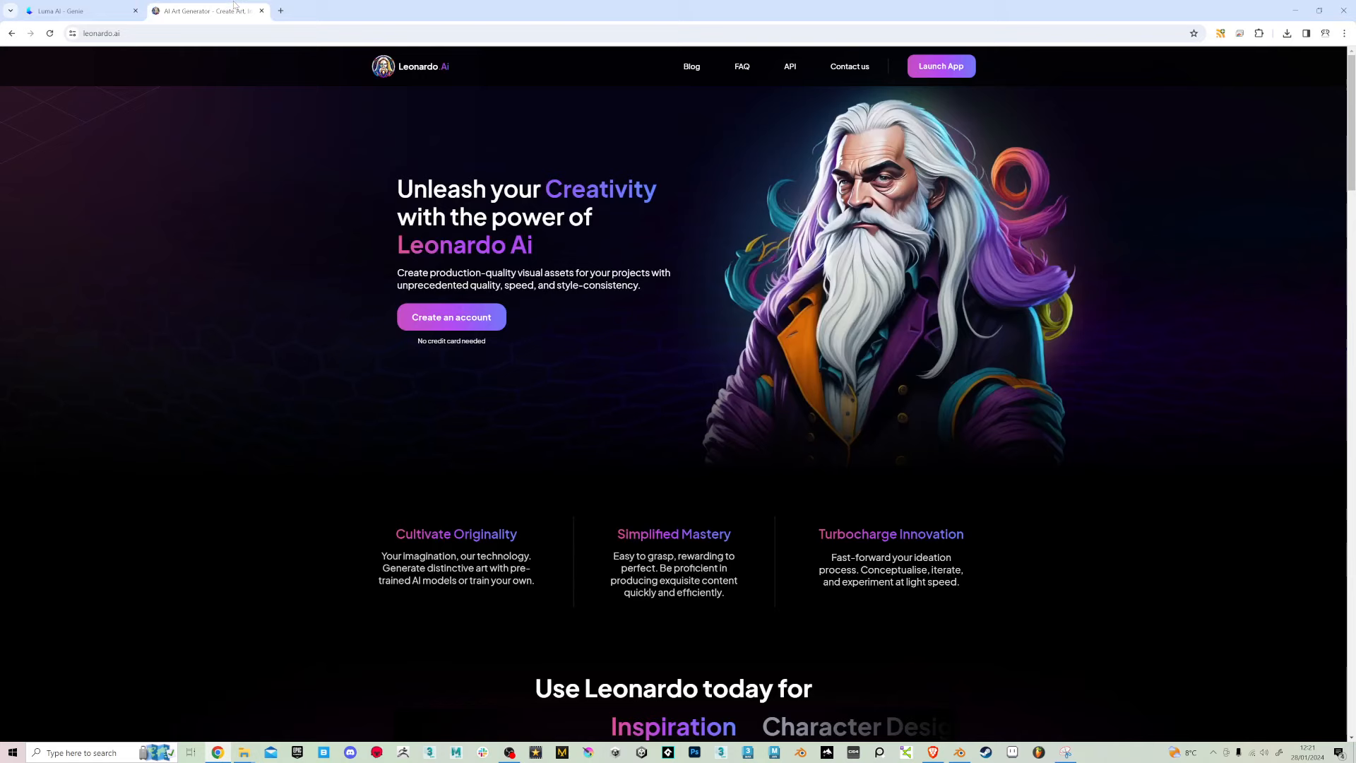
# Launch the Leonardo app and scroll through the earlier six-angle hair generations
pyautogui.click(941, 66)
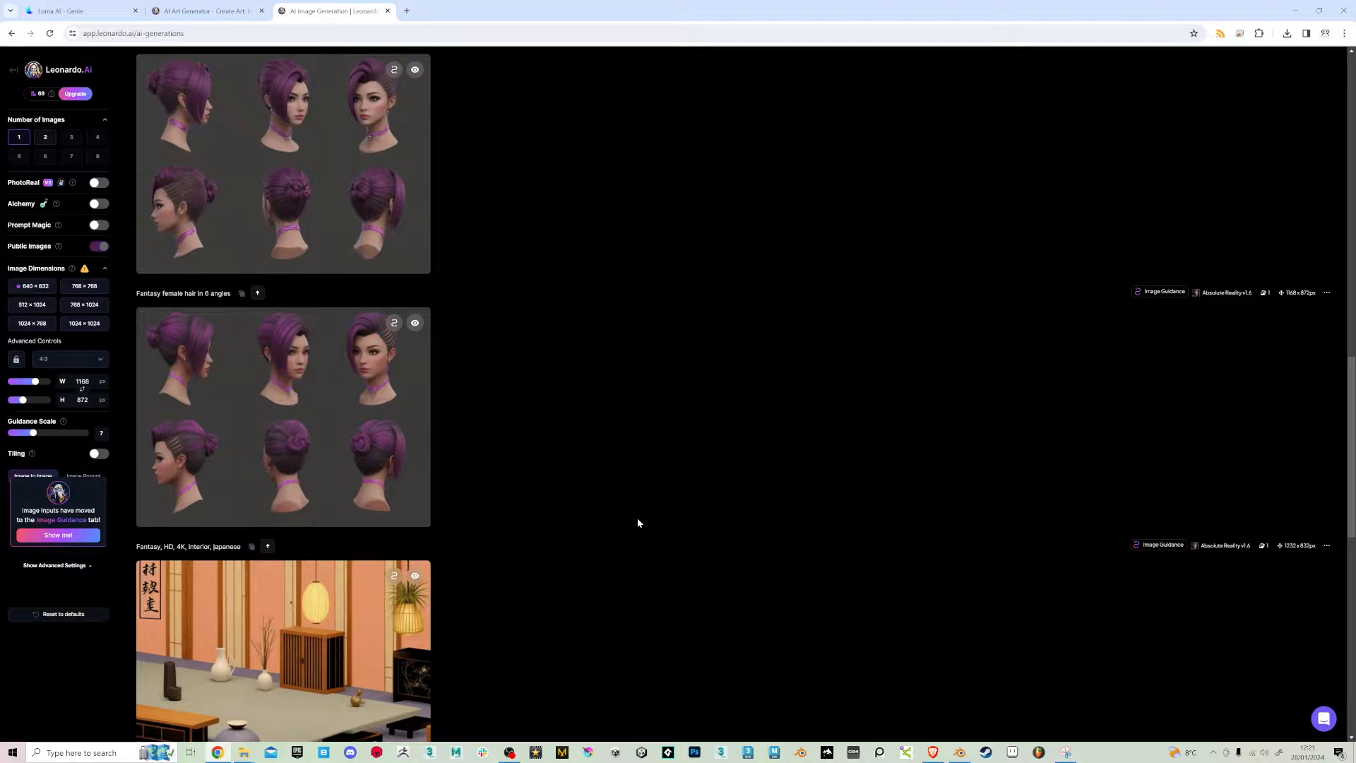
pyautogui.scroll(-3)
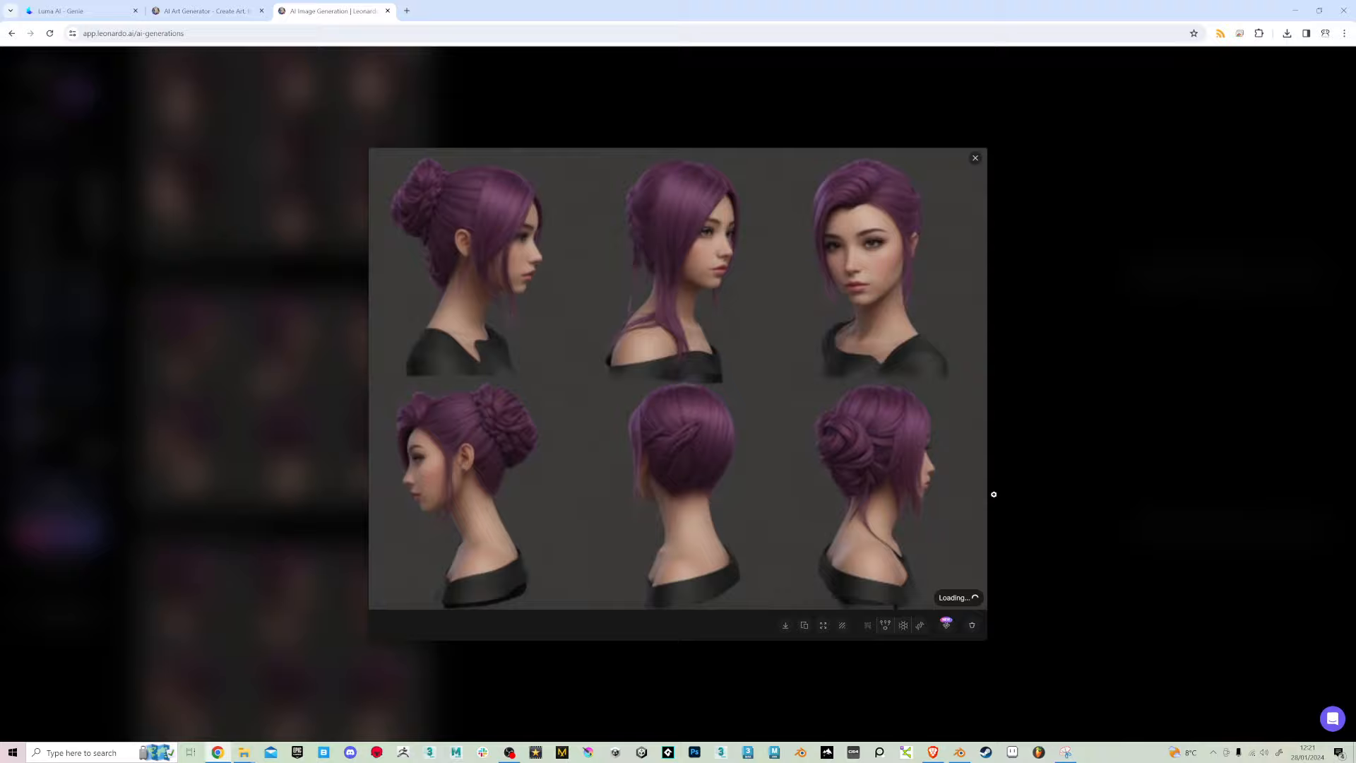
# Step through two earlier purple hair generations in the image viewer
pyautogui.click(974, 156)
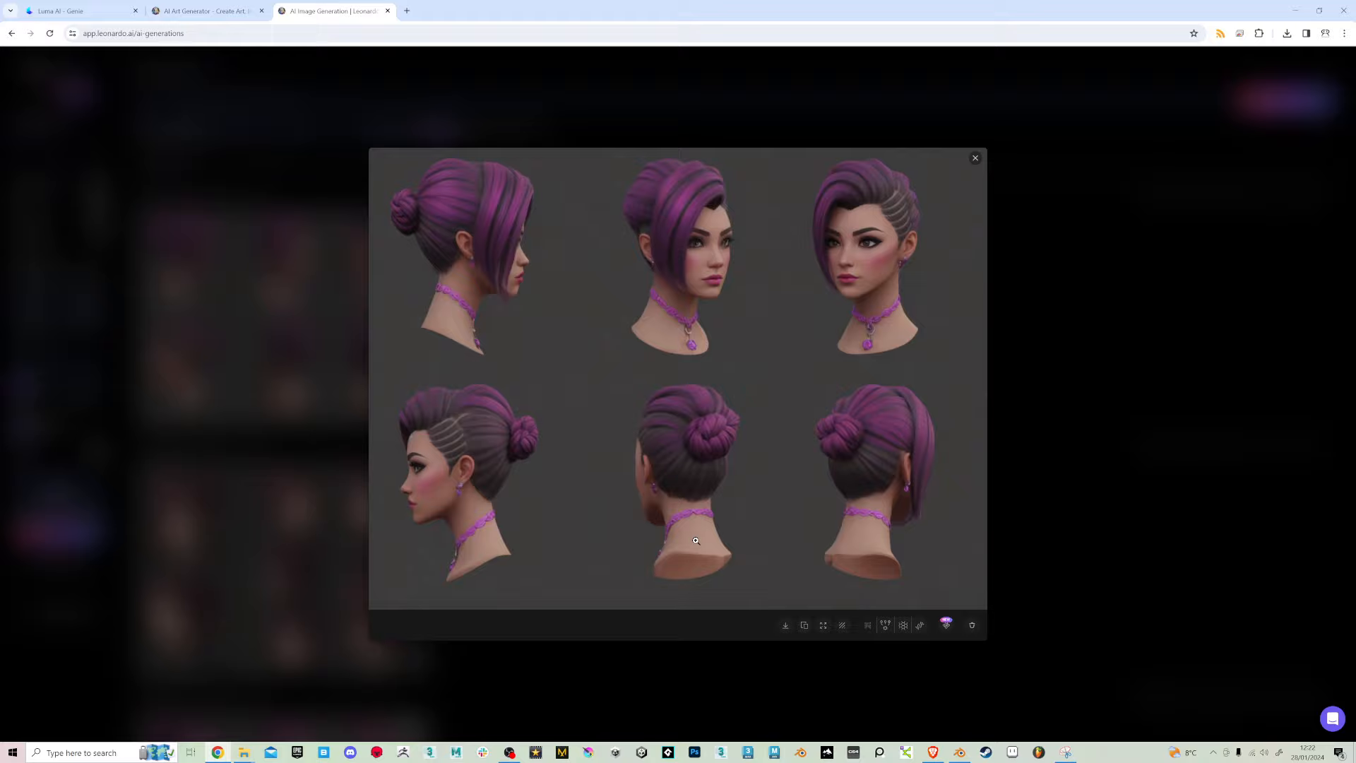
pyautogui.click(974, 157)
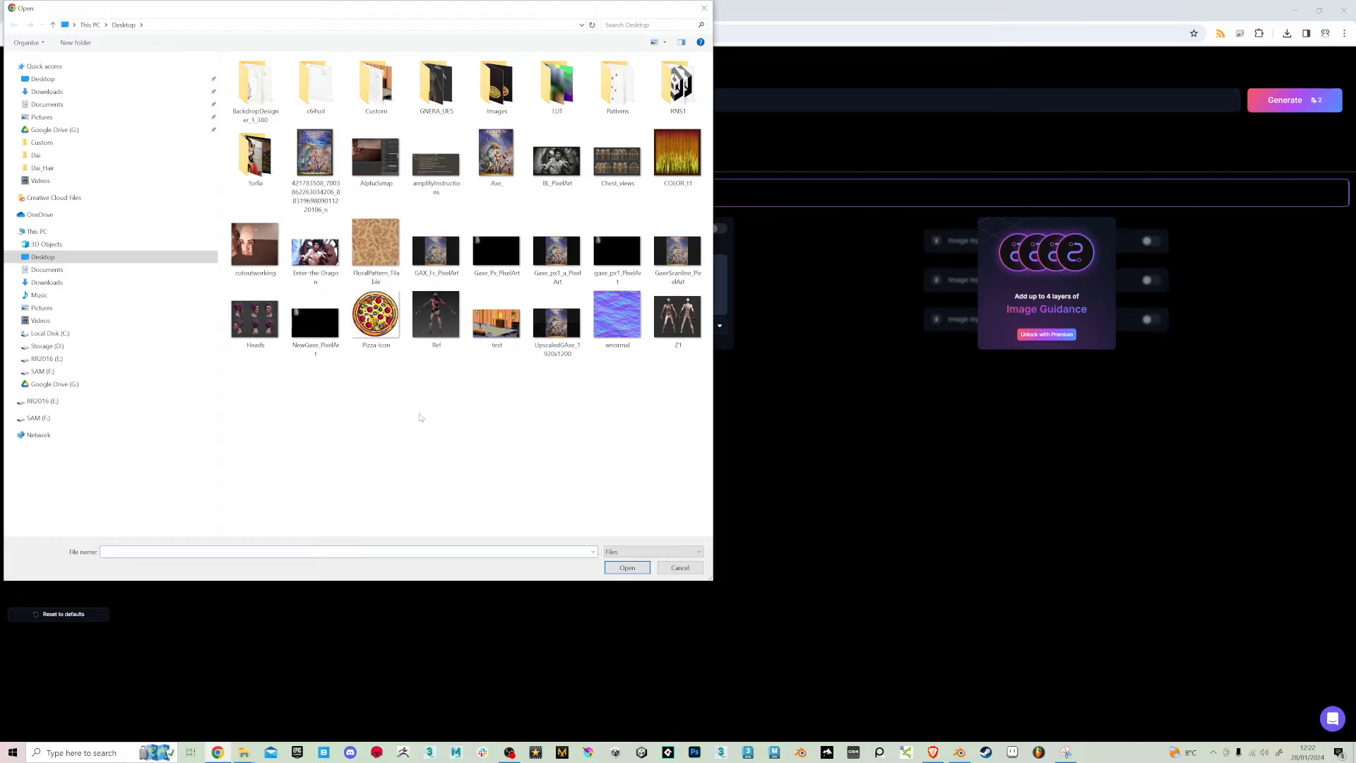
# Start uploading a source image under Image Guidance, showing the Desktop folder
pyautogui.click(680, 567)
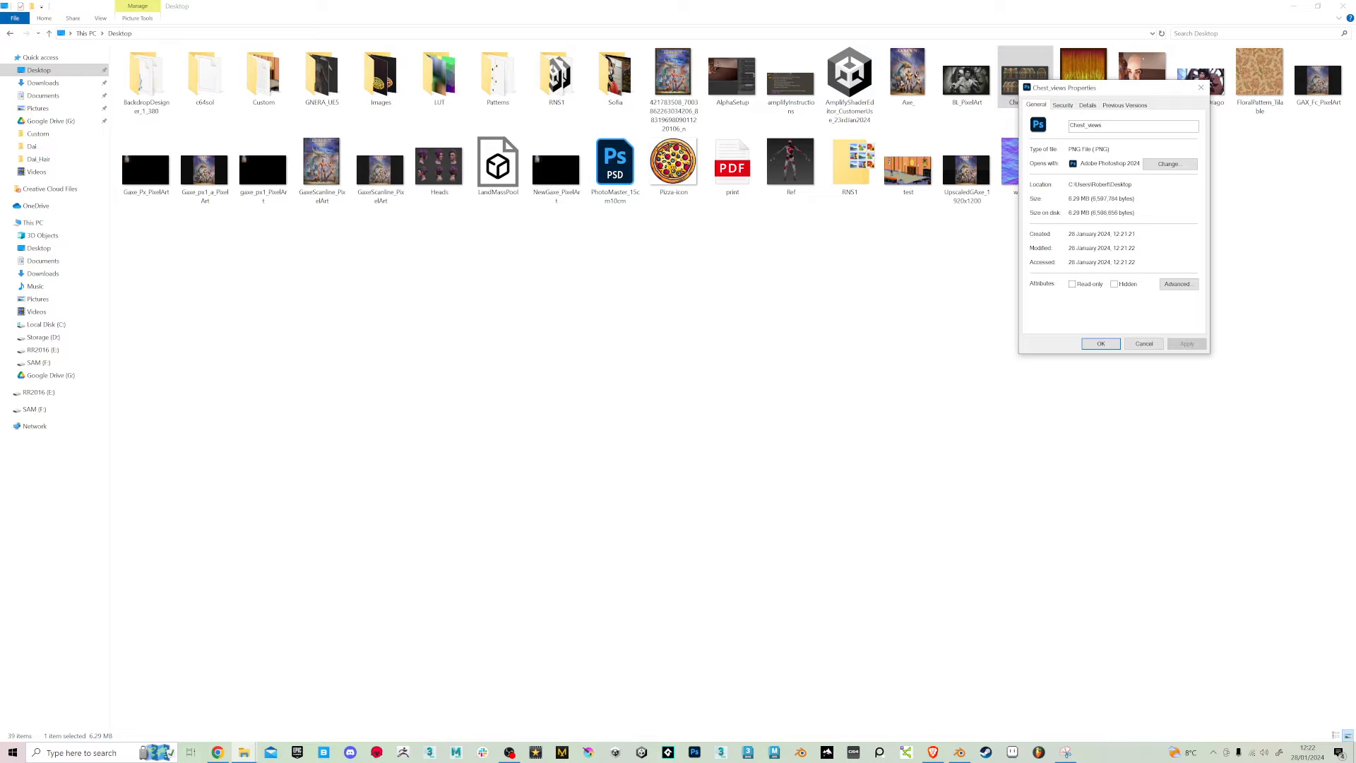
# Check the properties of Chest_views.png on the Desktop, listing 6.29 MB
pyautogui.click(1088, 105)
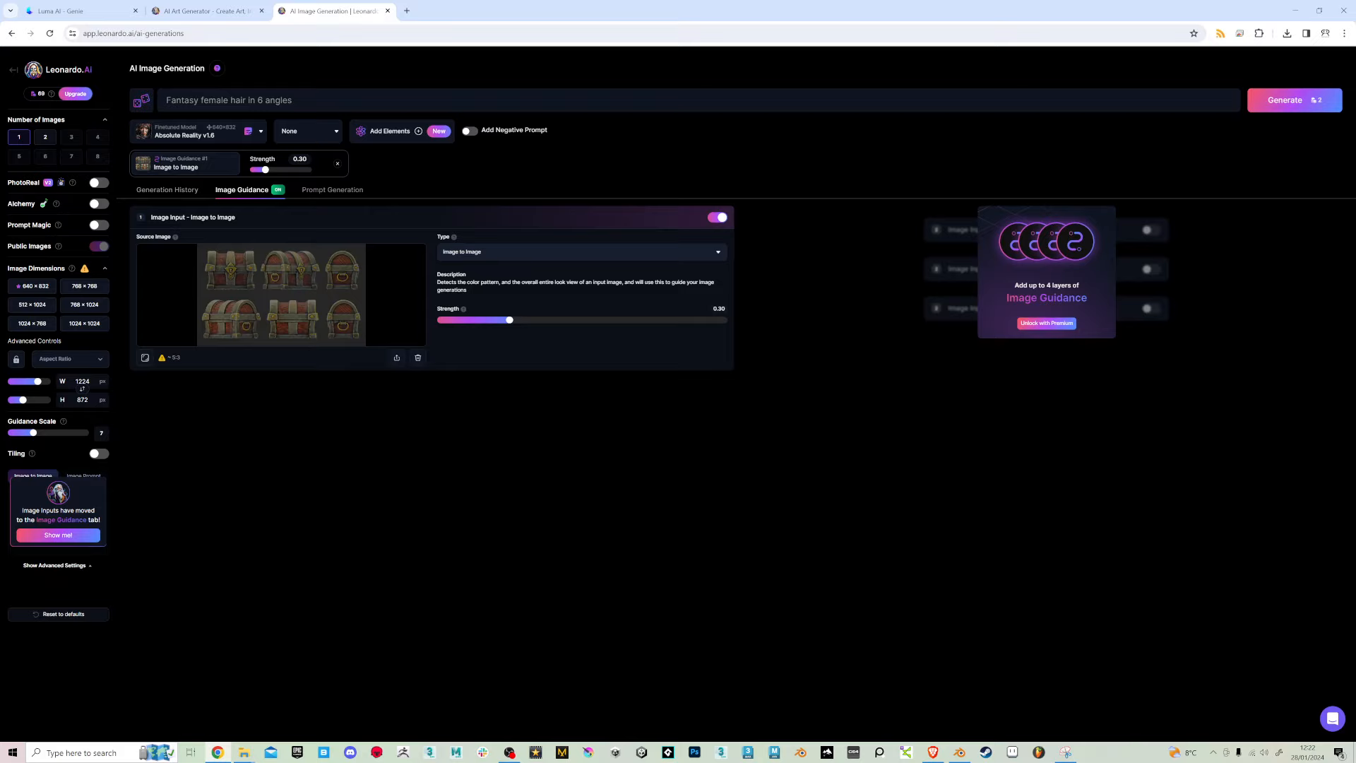
# Set output width 1200 and height, then raise the Image to Image strength slider
pyautogui.moveTo(37, 382); pyautogui.dragTo(24, 399)
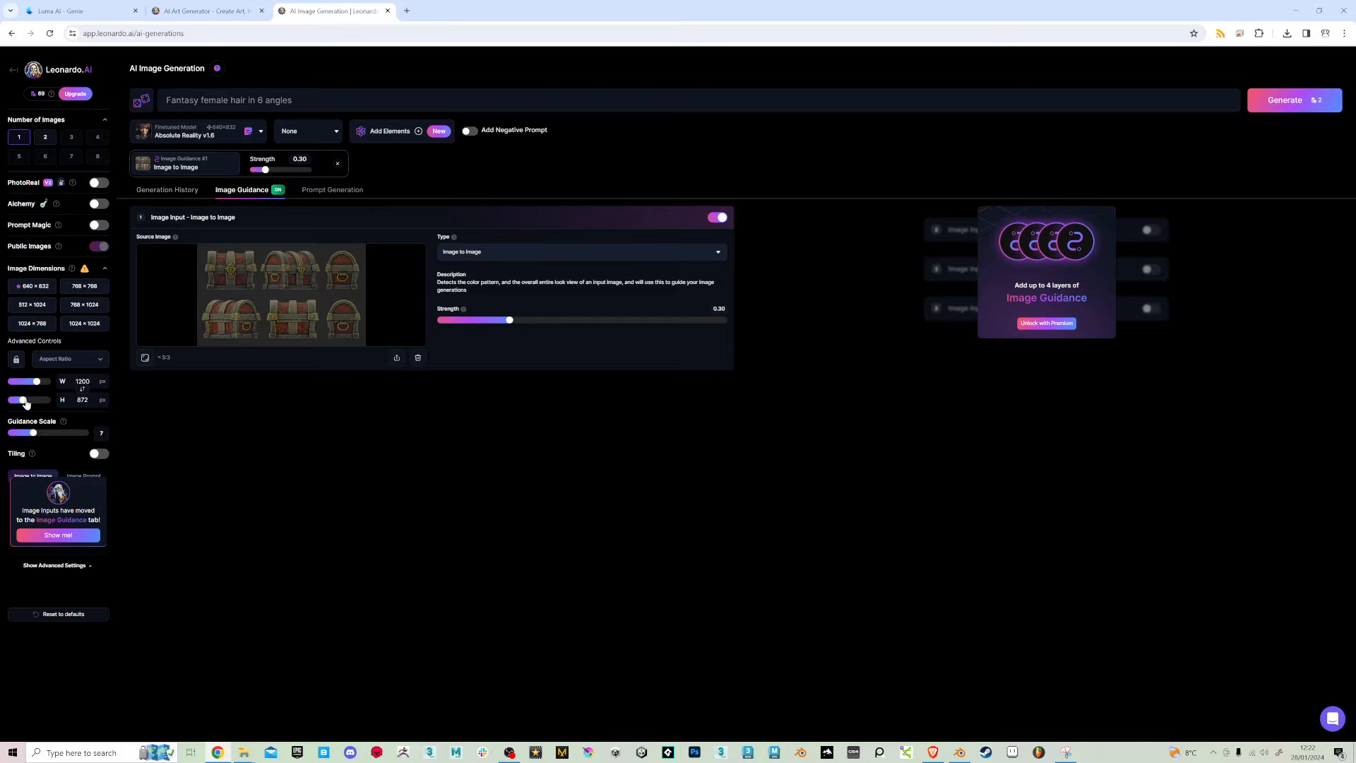
pyautogui.moveTo(24, 400); pyautogui.dragTo(19, 400)
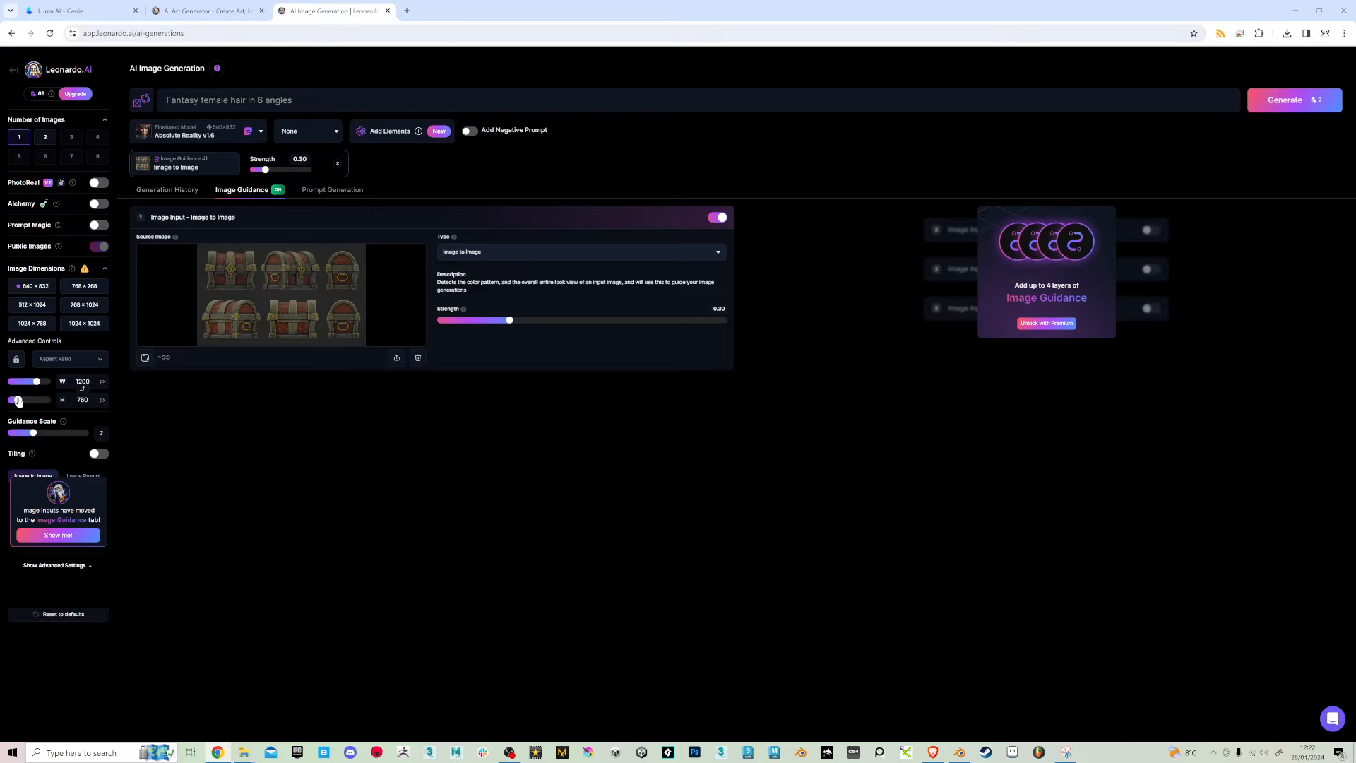
pyautogui.moveTo(508, 320); pyautogui.dragTo(617, 321)
pyautogui.write('chest')
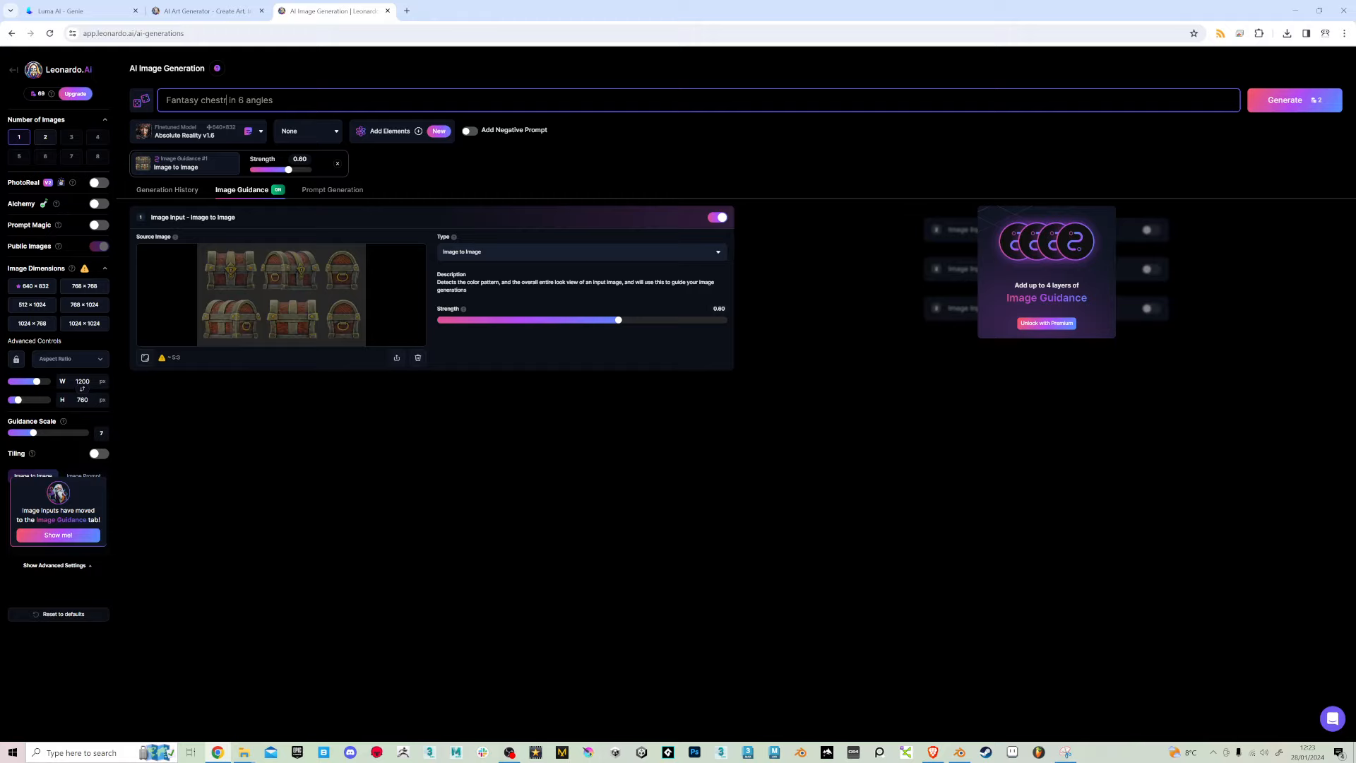
# Generate a new six-angle chest sheet from the reference, enlarge it, and move to Luma Genie
pyautogui.click(1284, 99)
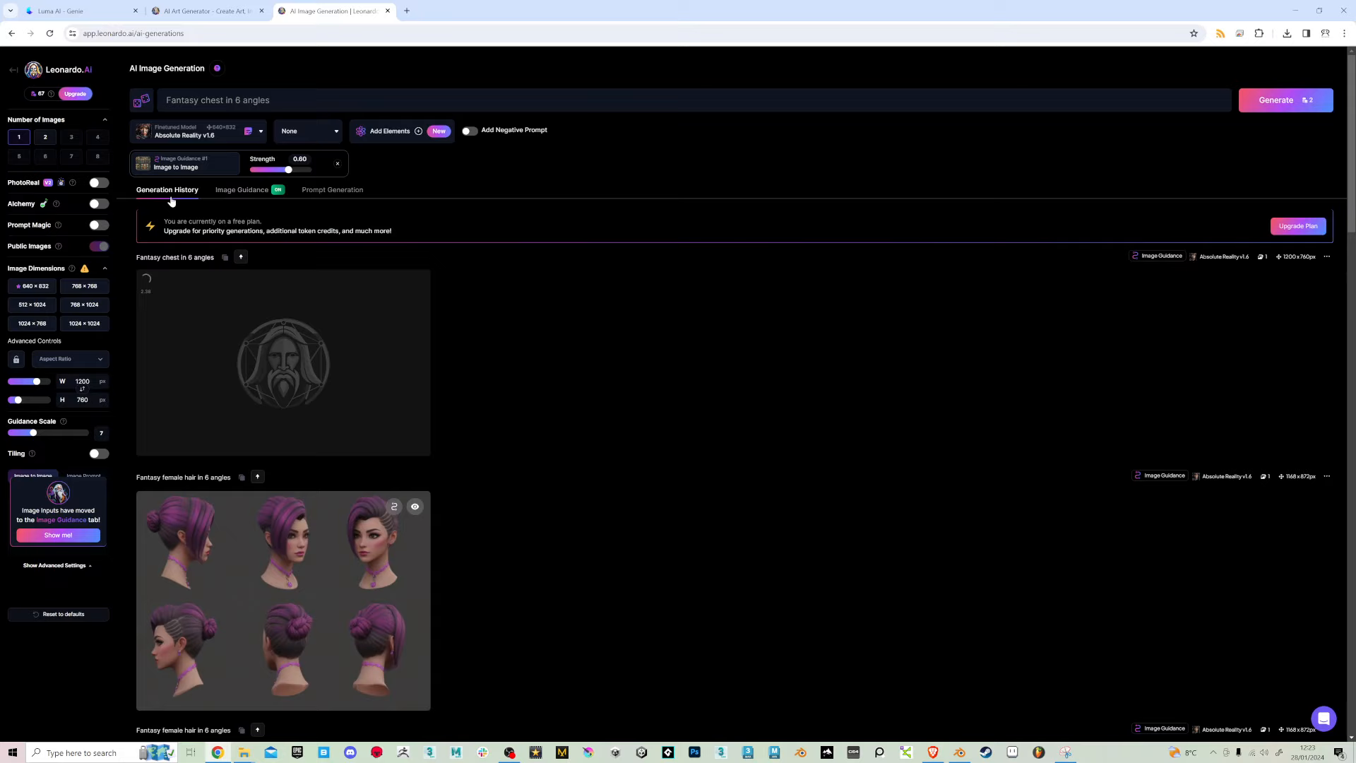
pyautogui.moveTo(244, 367)
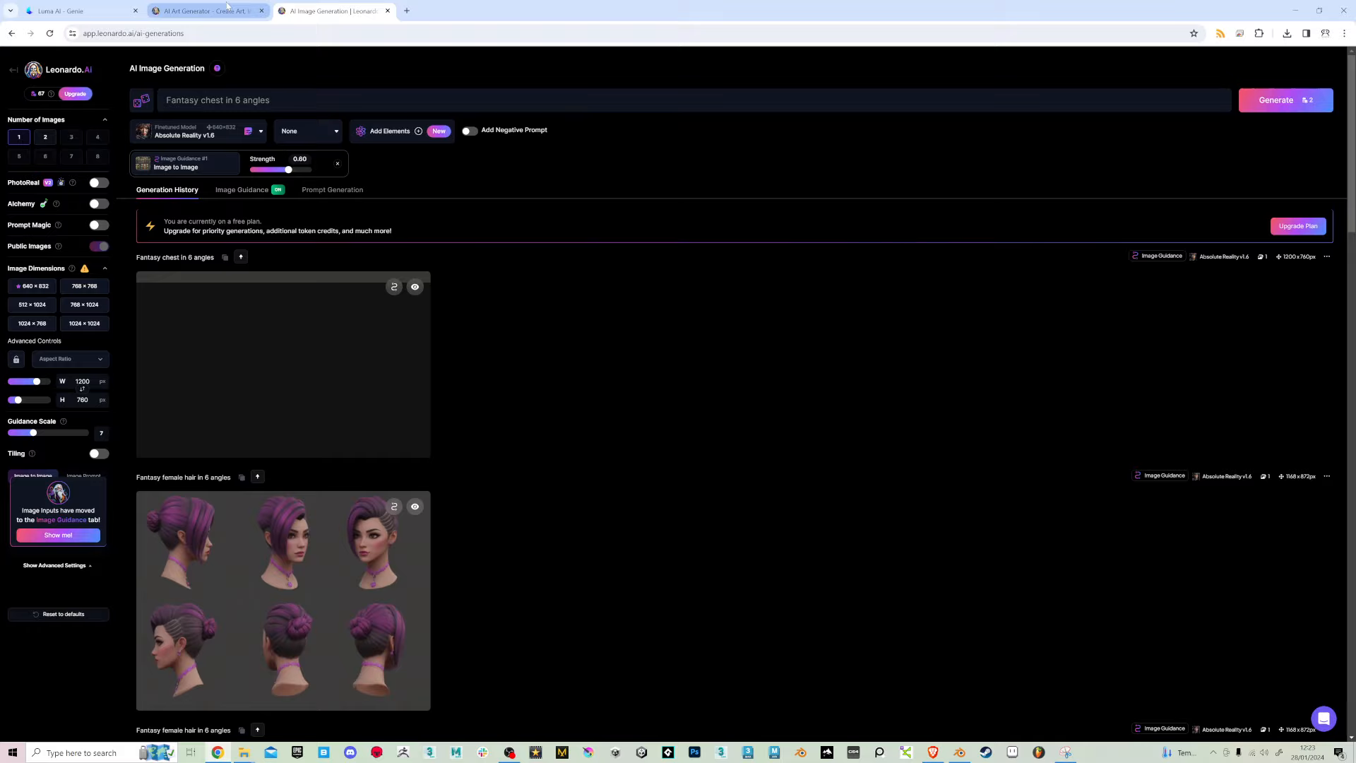
pyautogui.click(282, 363)
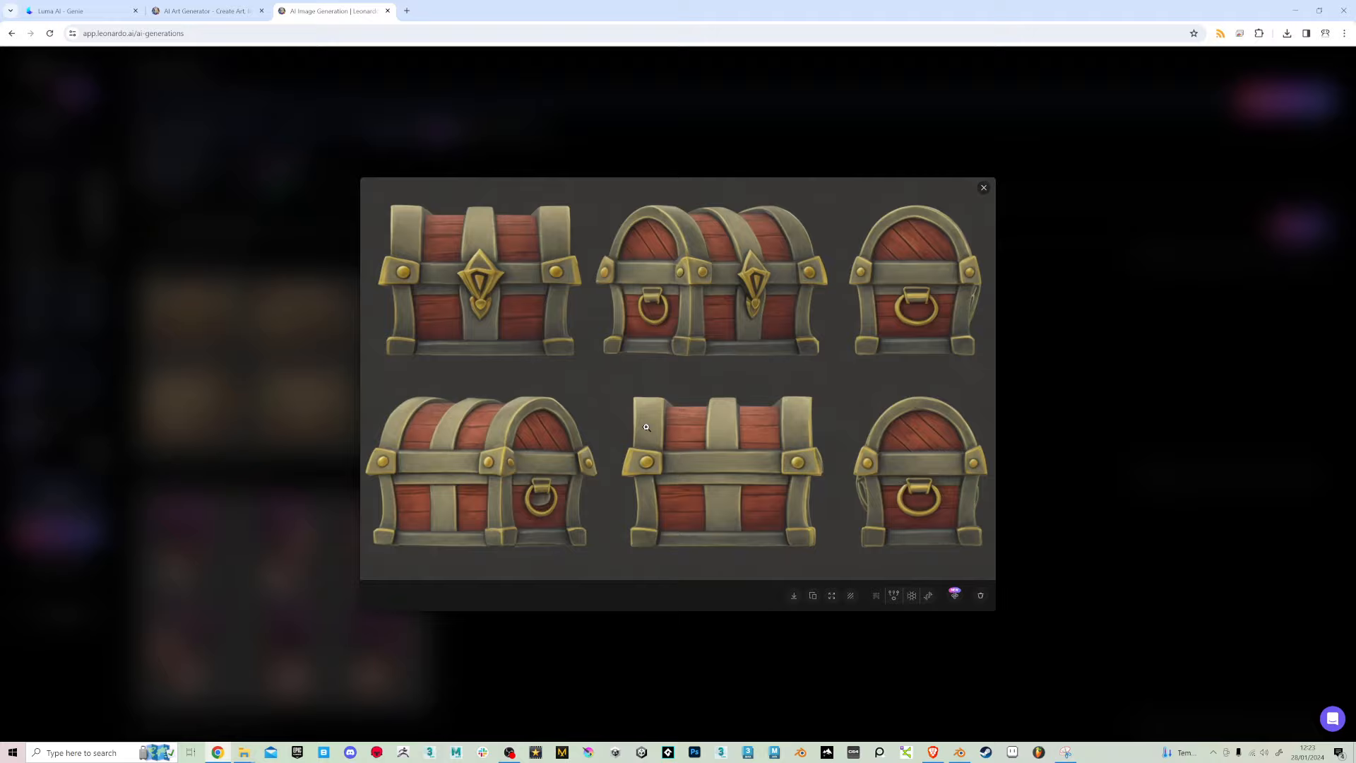
pyautogui.click(78, 9)
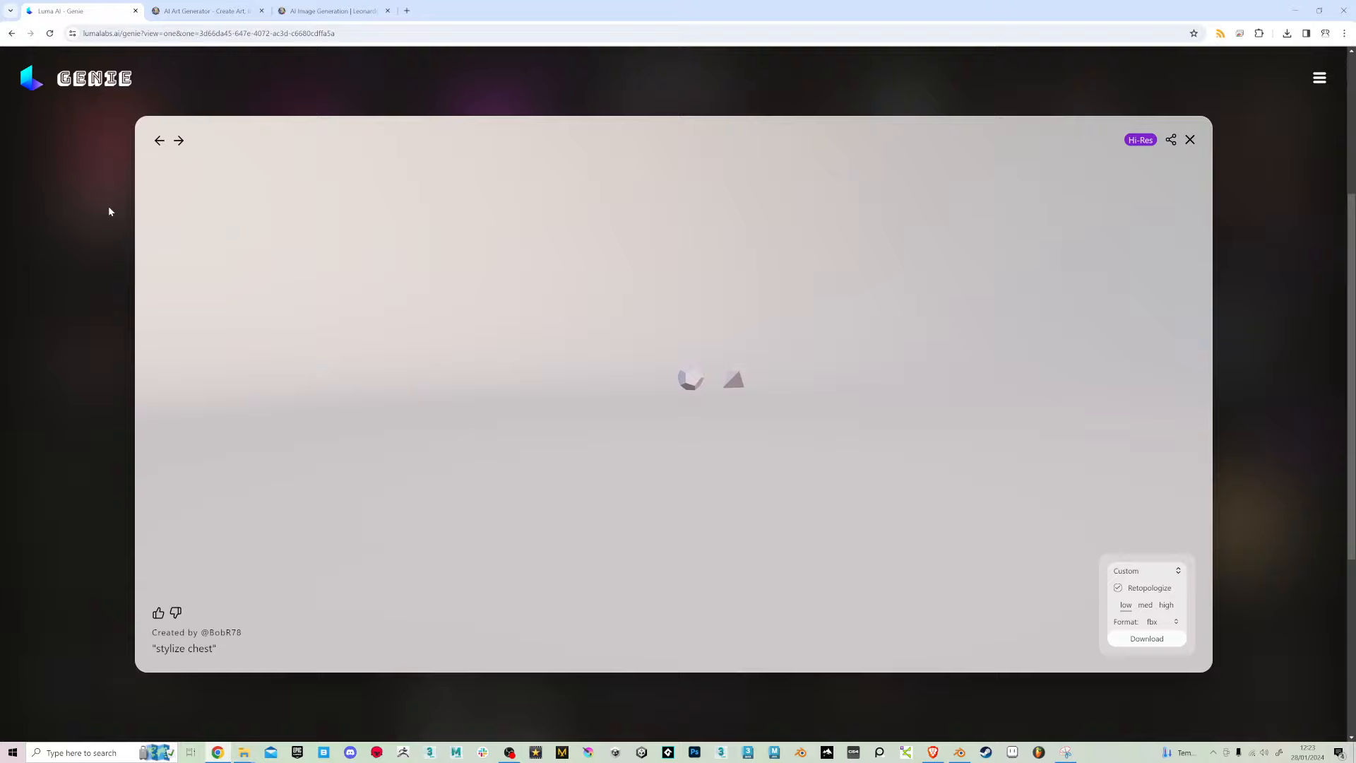
# Browse to the next Genie community model, then return to the Leonardo.Ai home page
pyautogui.click(1189, 140)
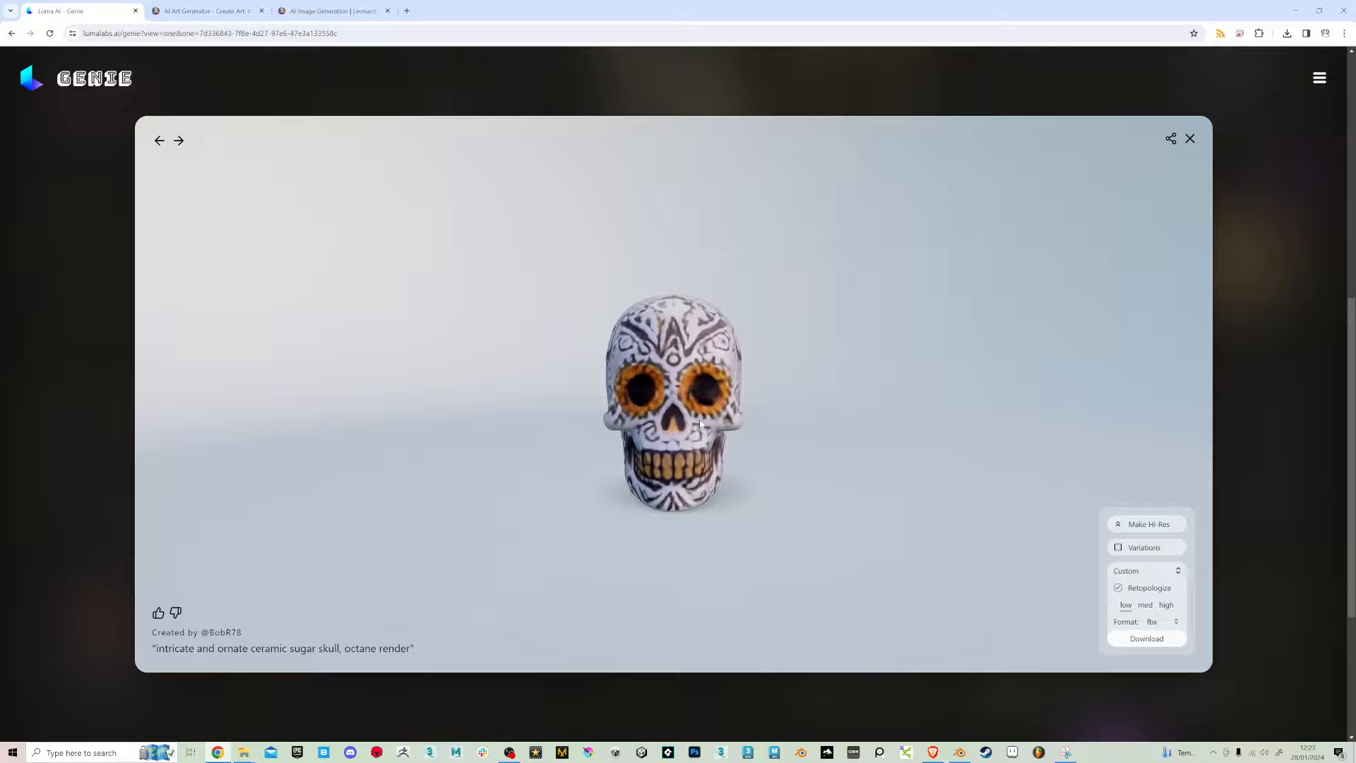
pyautogui.click(1149, 524)
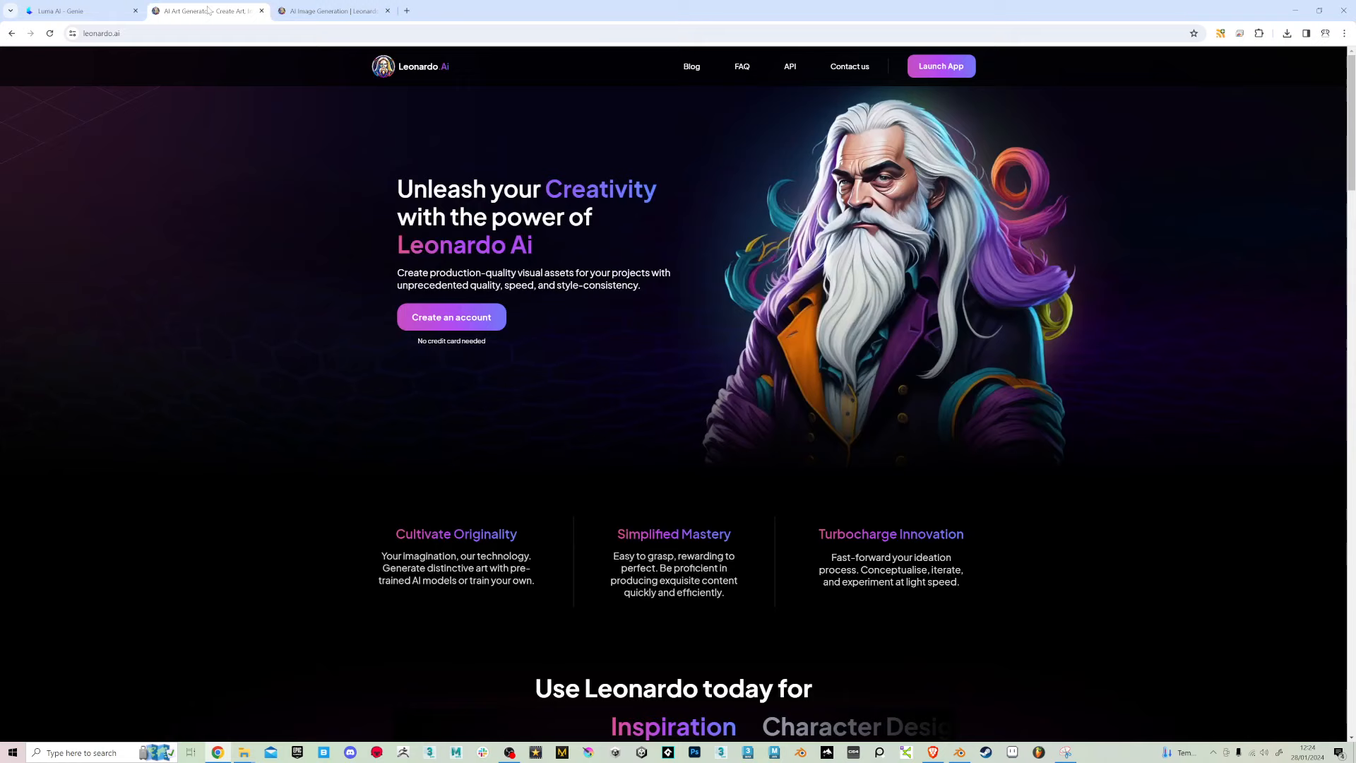
# Use the generated chest sheet as image guidance with strength lowered to 0.45
pyautogui.click(333, 10)
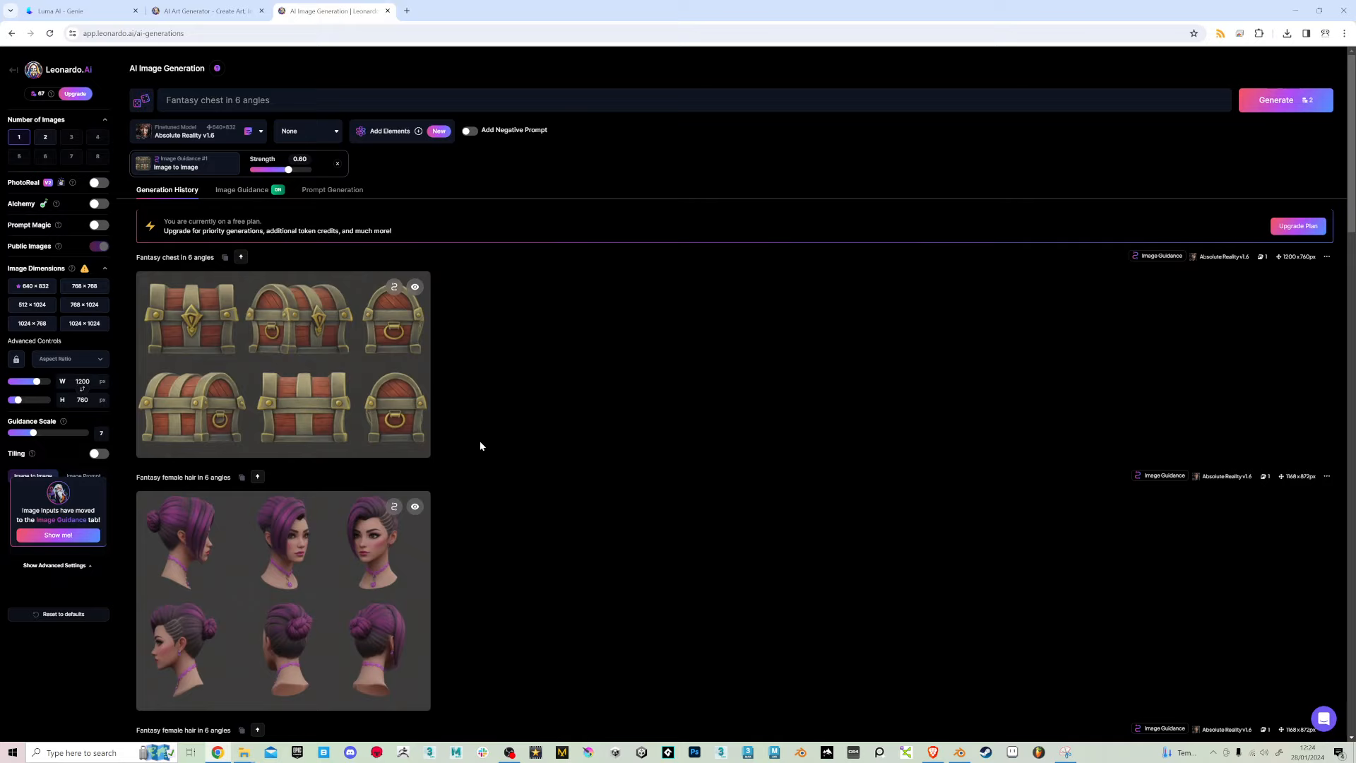
pyautogui.moveTo(213, 303)
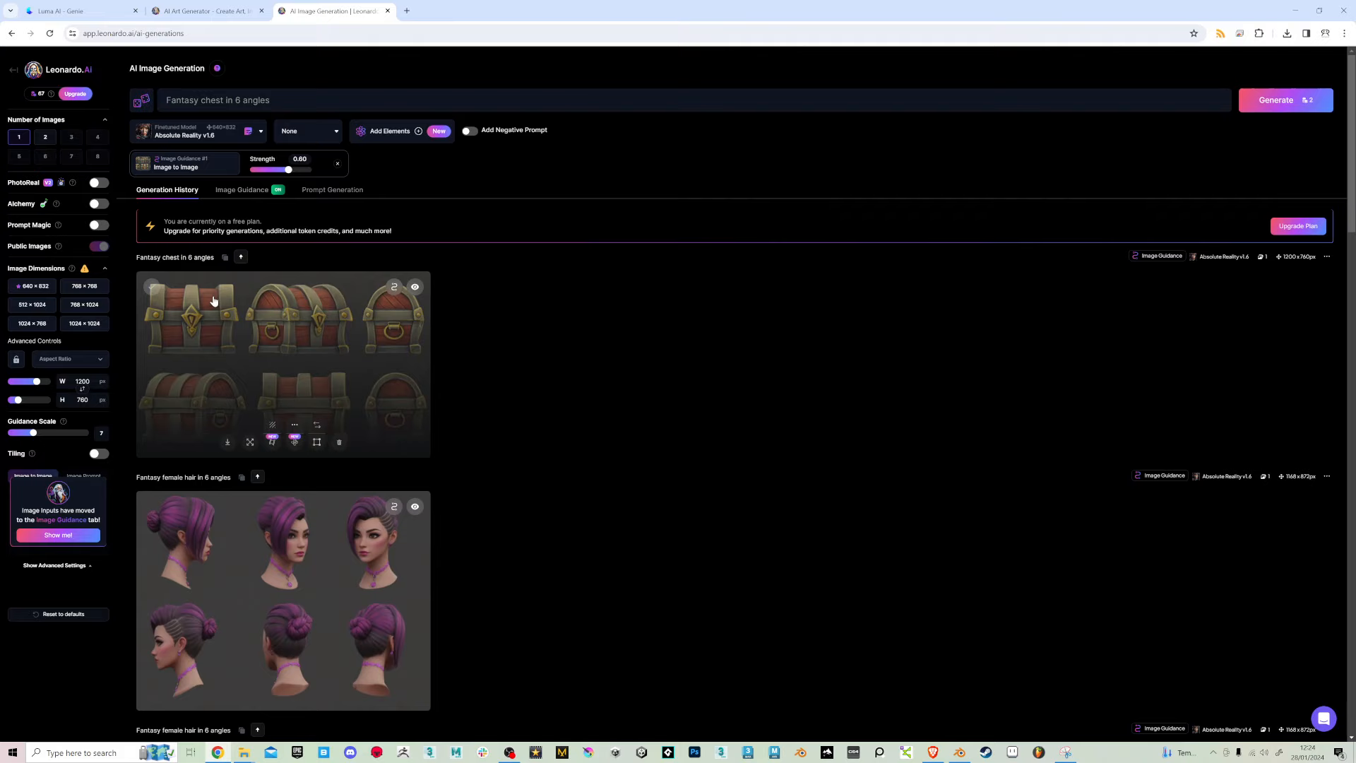
pyautogui.click(242, 190)
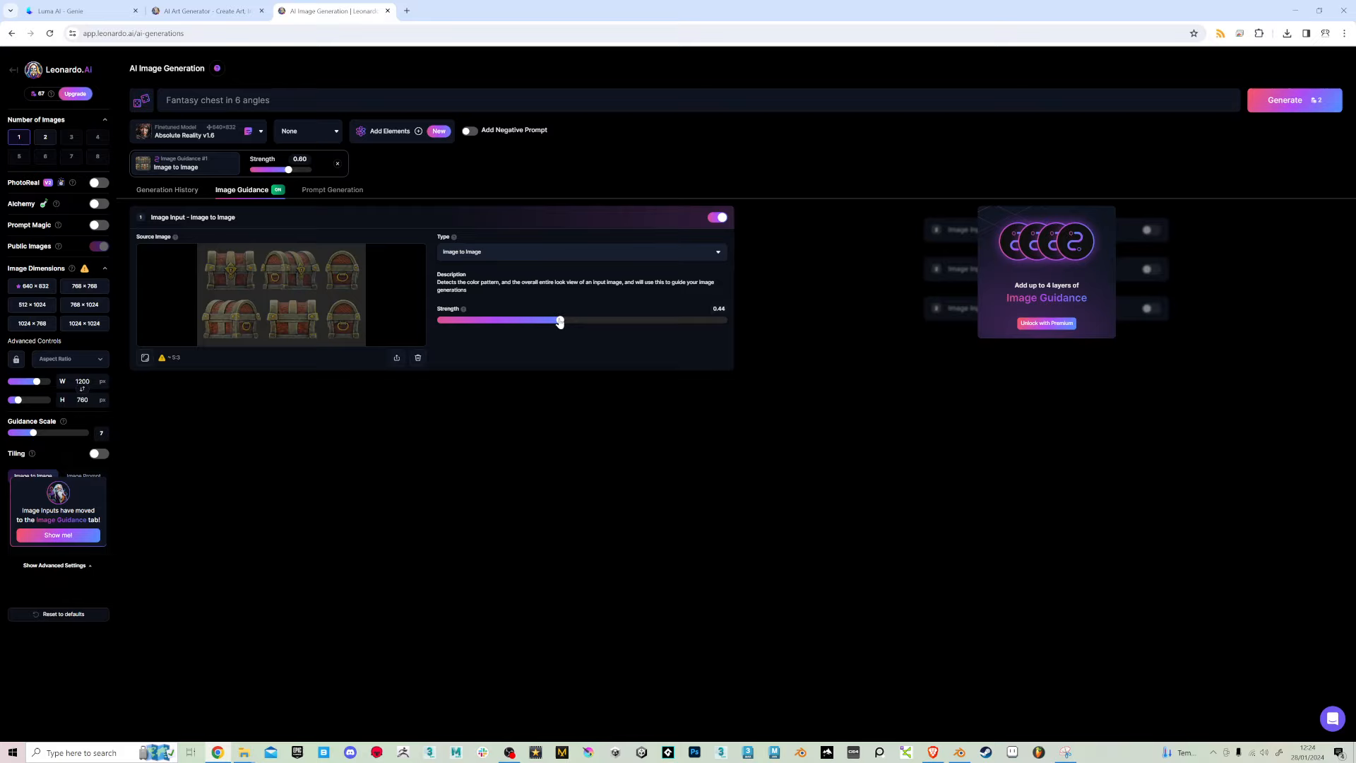
pyautogui.moveTo(560, 320); pyautogui.dragTo(564, 321)
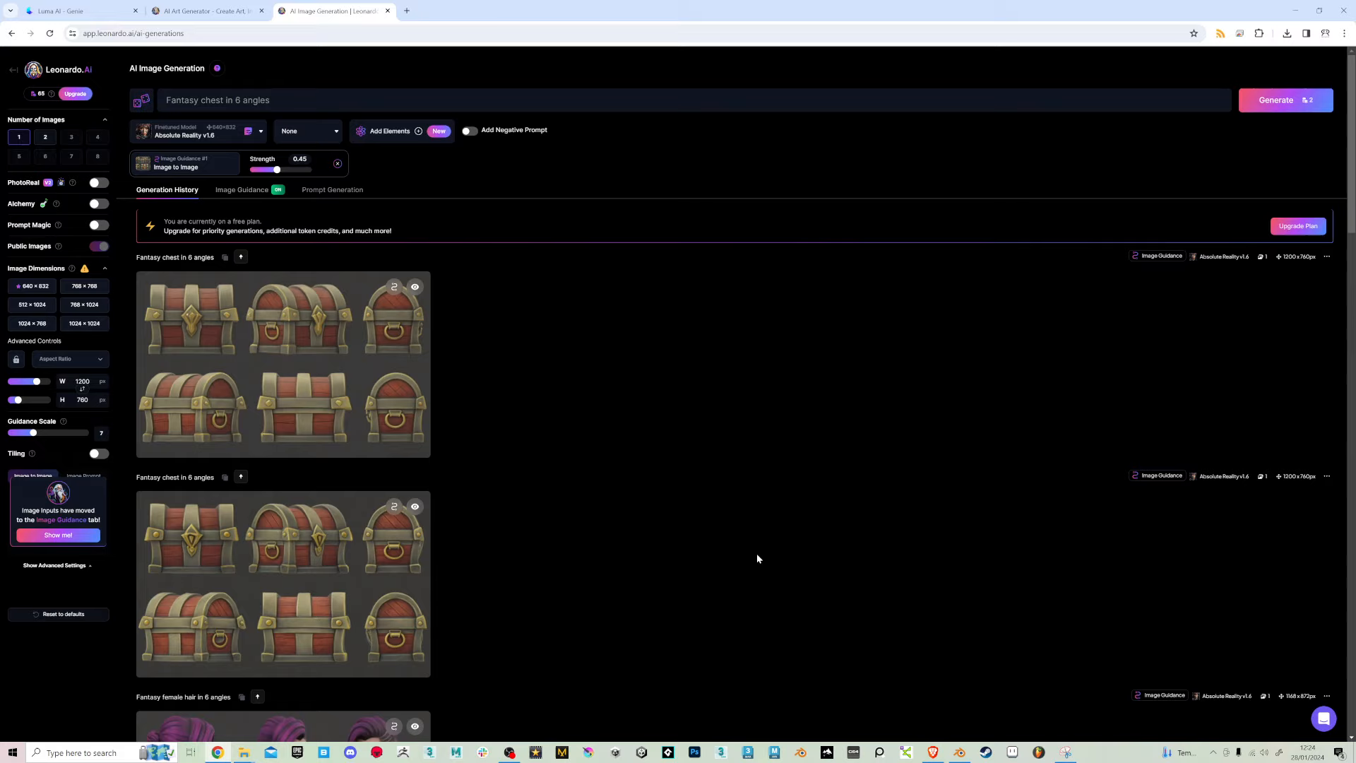
# Start a third chest generation at image guidance strength 0.30
pyautogui.click(242, 189)
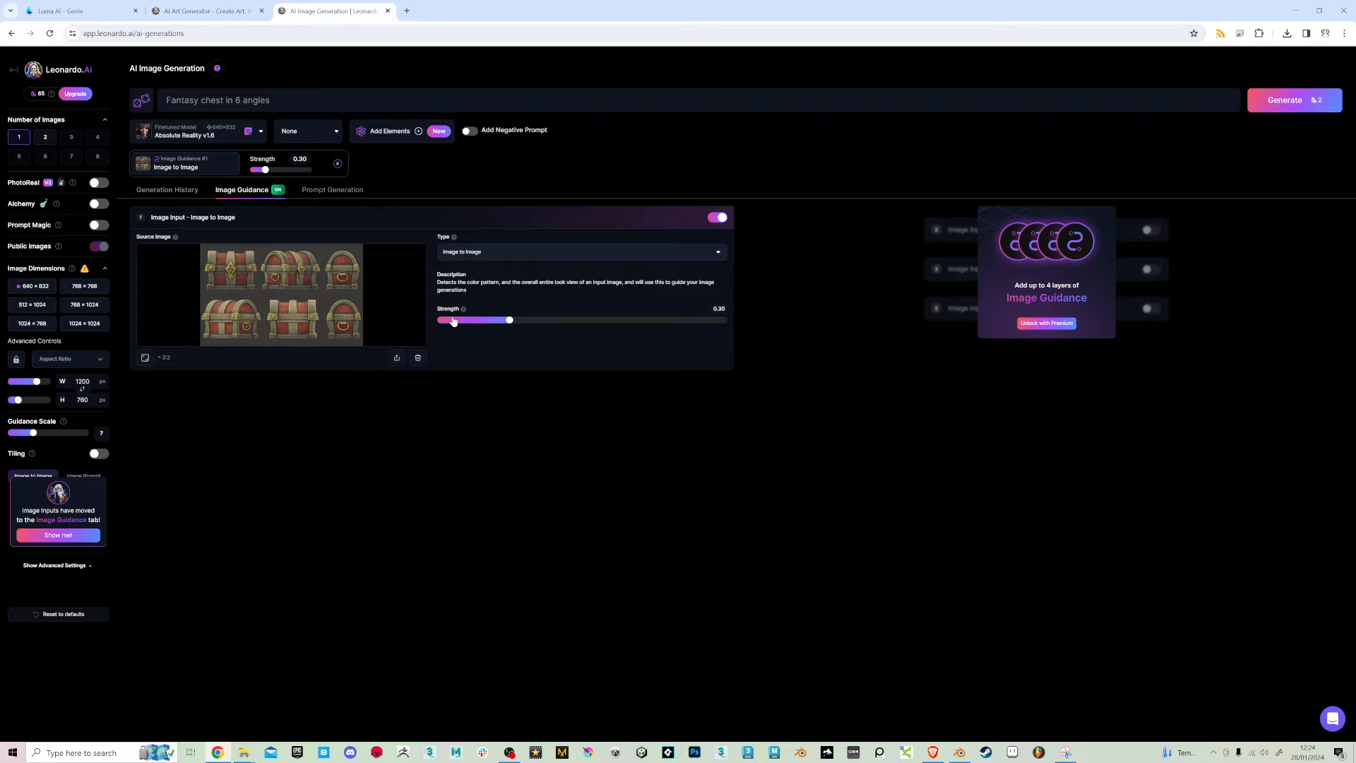
pyautogui.click(1284, 99)
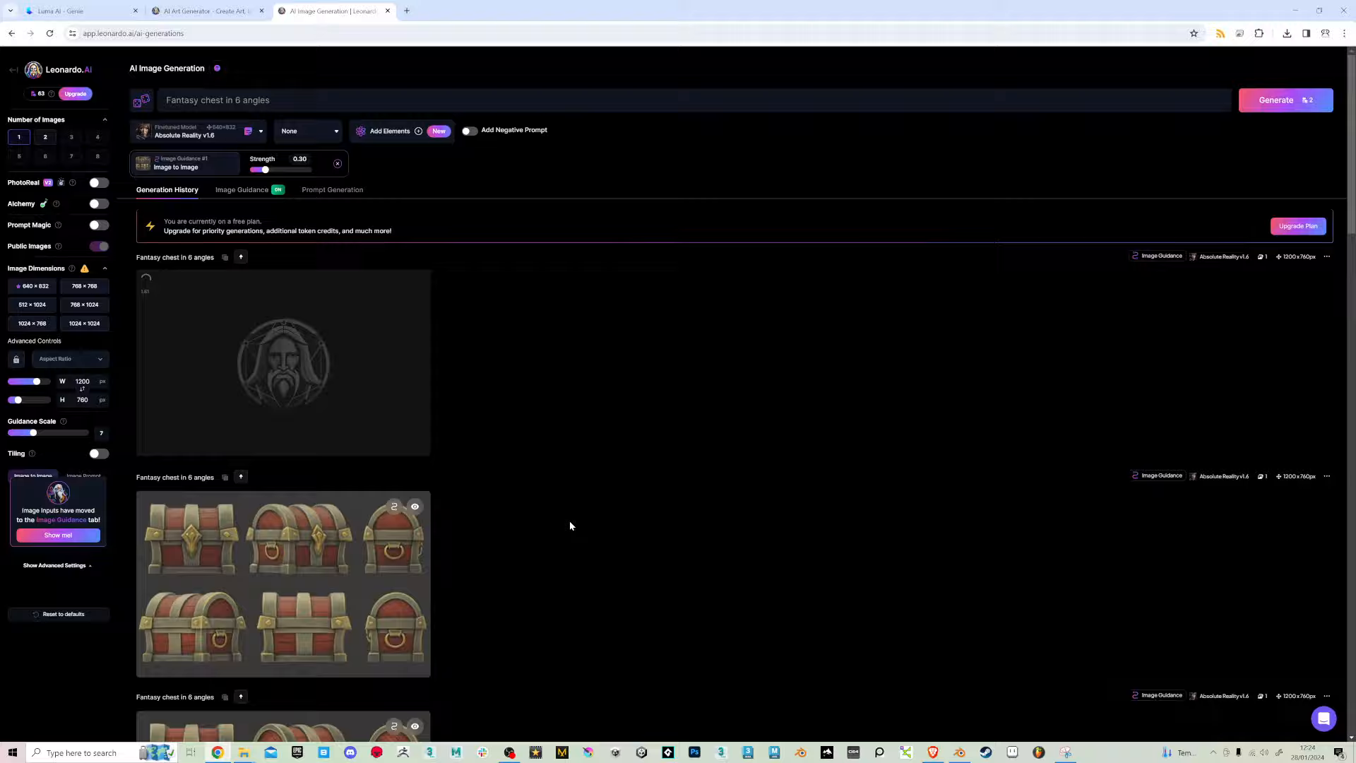
pyautogui.scroll(-3)
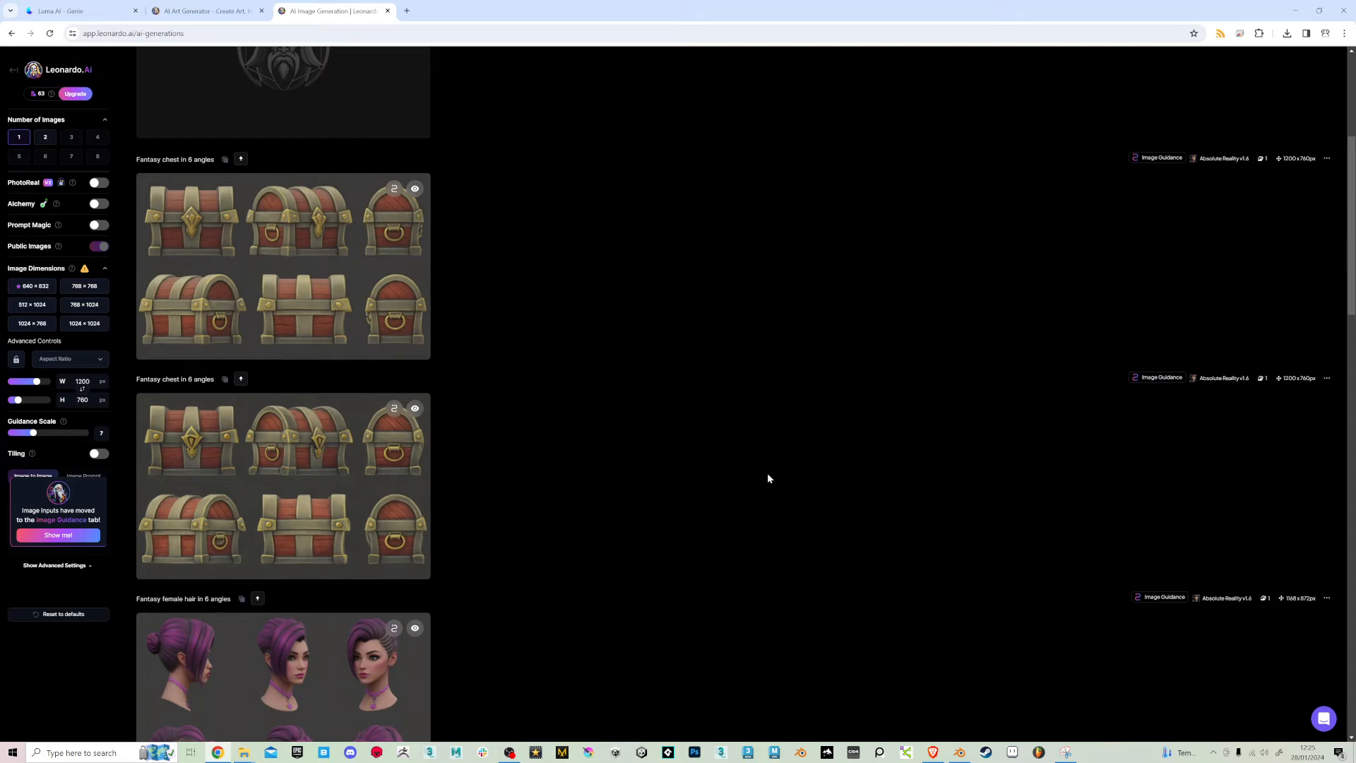
# Make an earlier chest sheet the image guidance source at strength 0.80
pyautogui.click(283, 266)
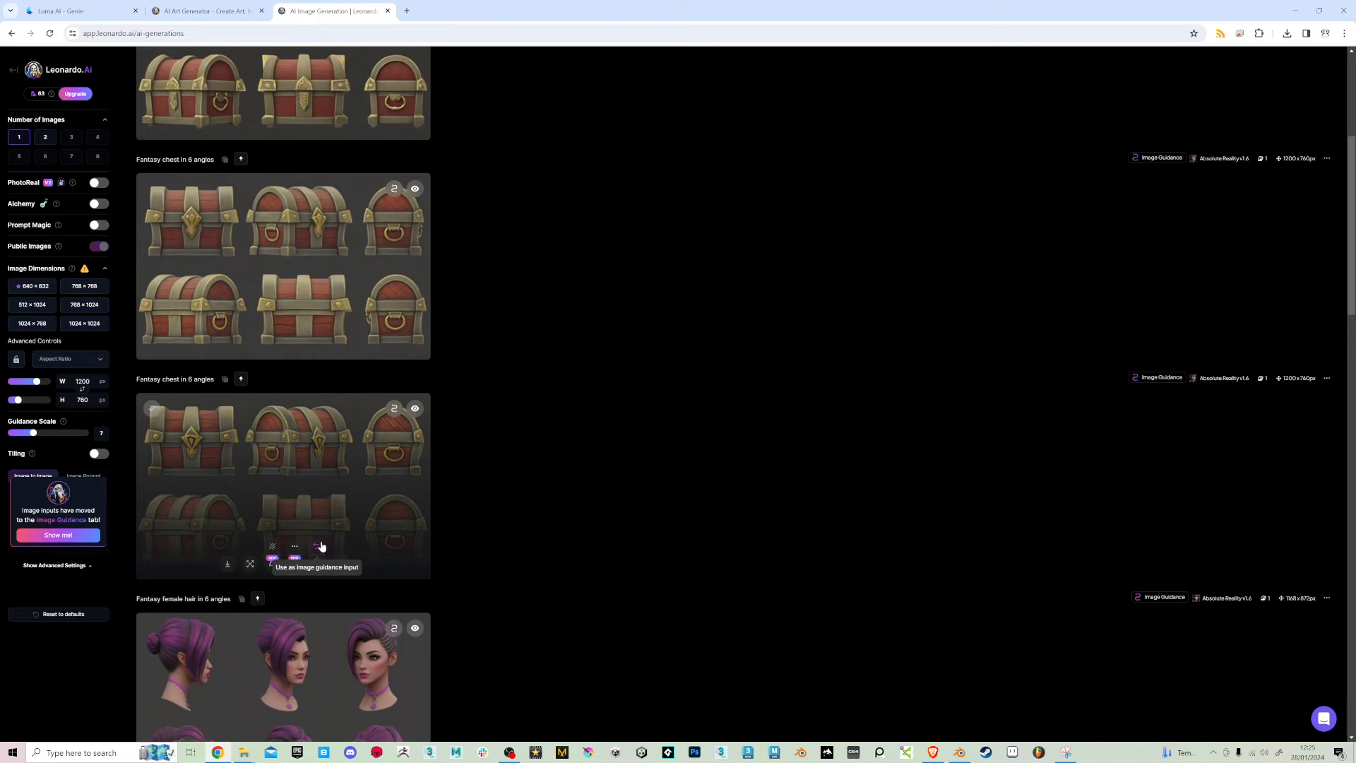
pyautogui.click(321, 546)
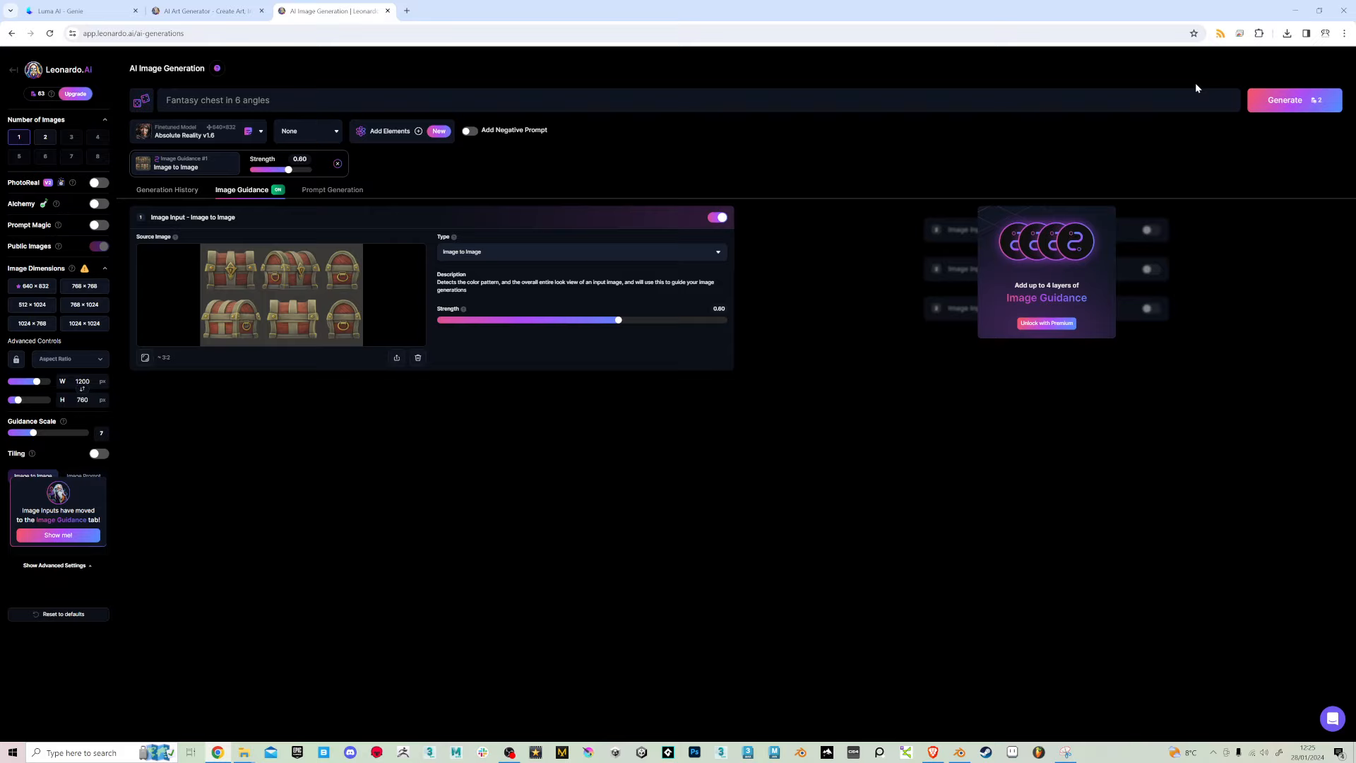
# Generate a fresh six-angle chest sheet from the chosen guidance image
pyautogui.click(1284, 99)
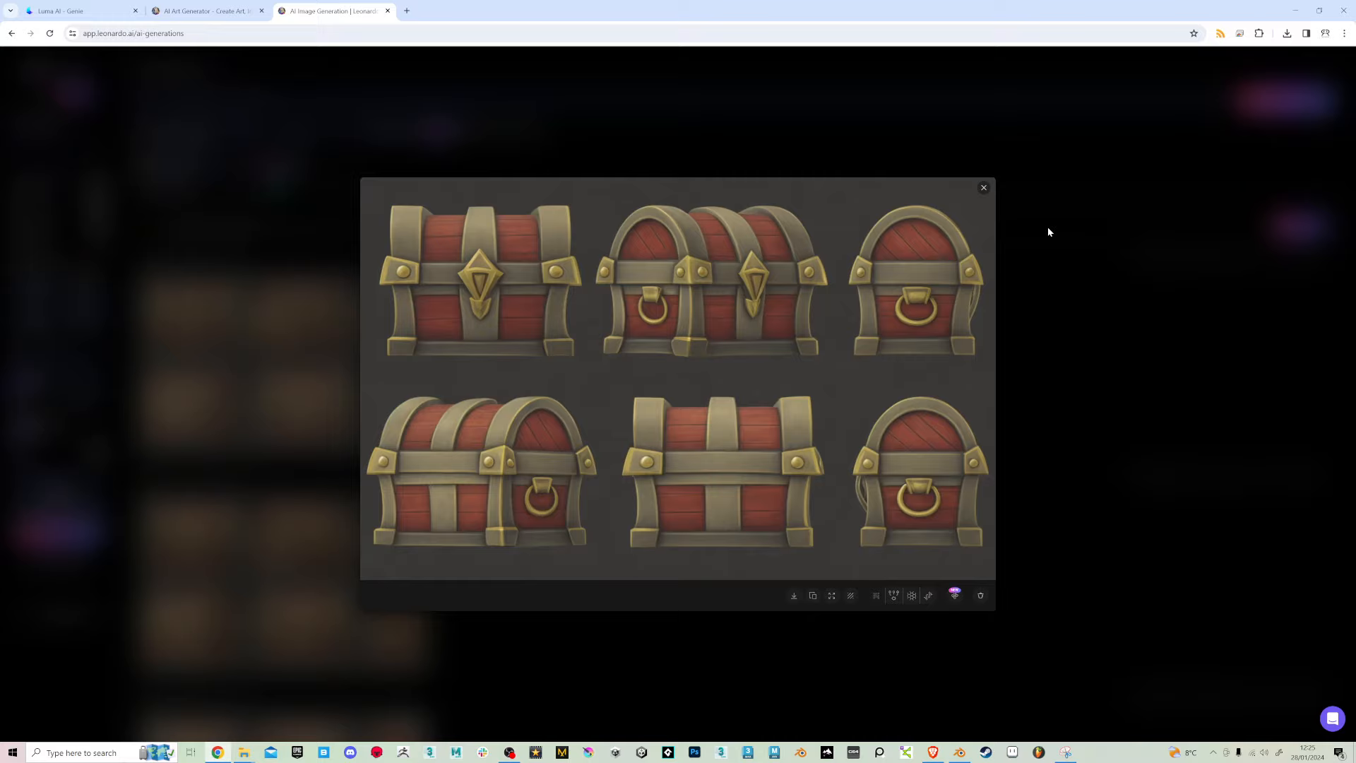
pyautogui.moveTo(908, 344)
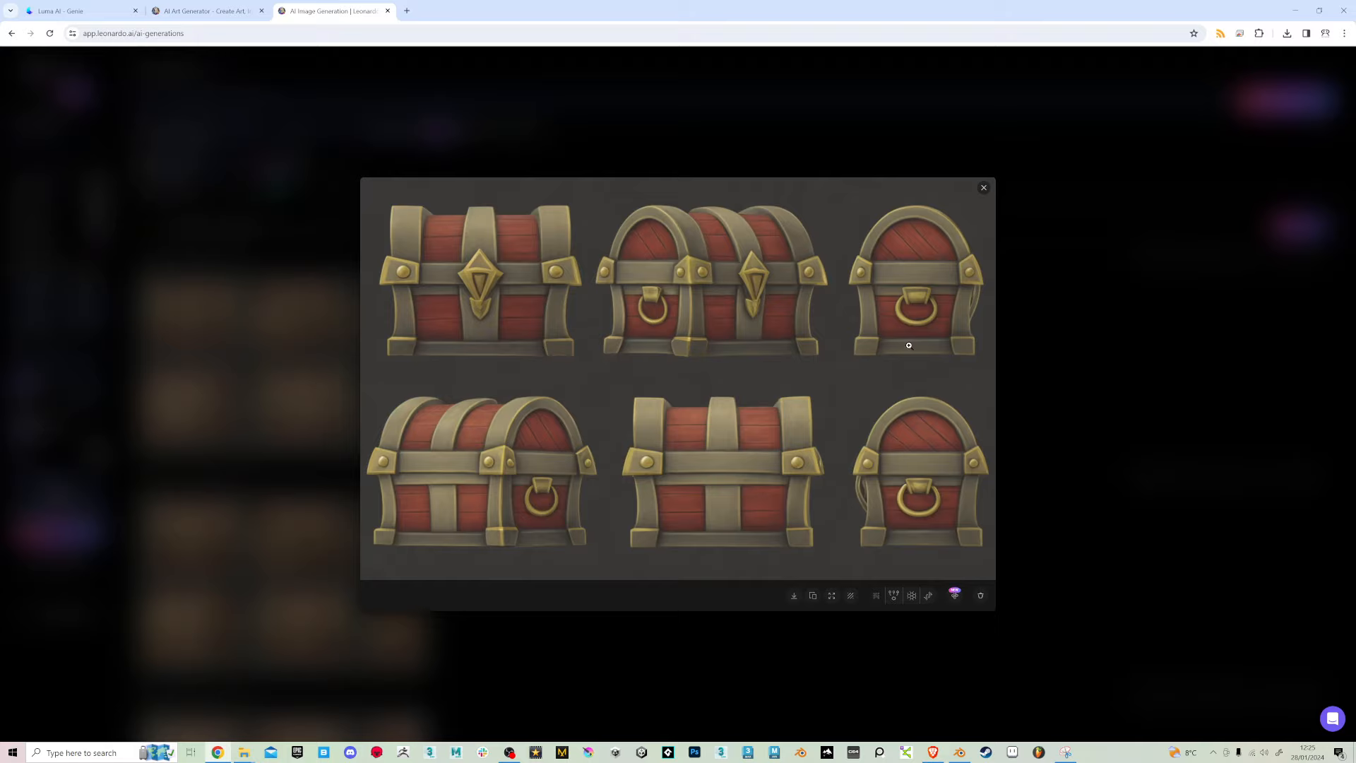
pyautogui.moveTo(935, 446)
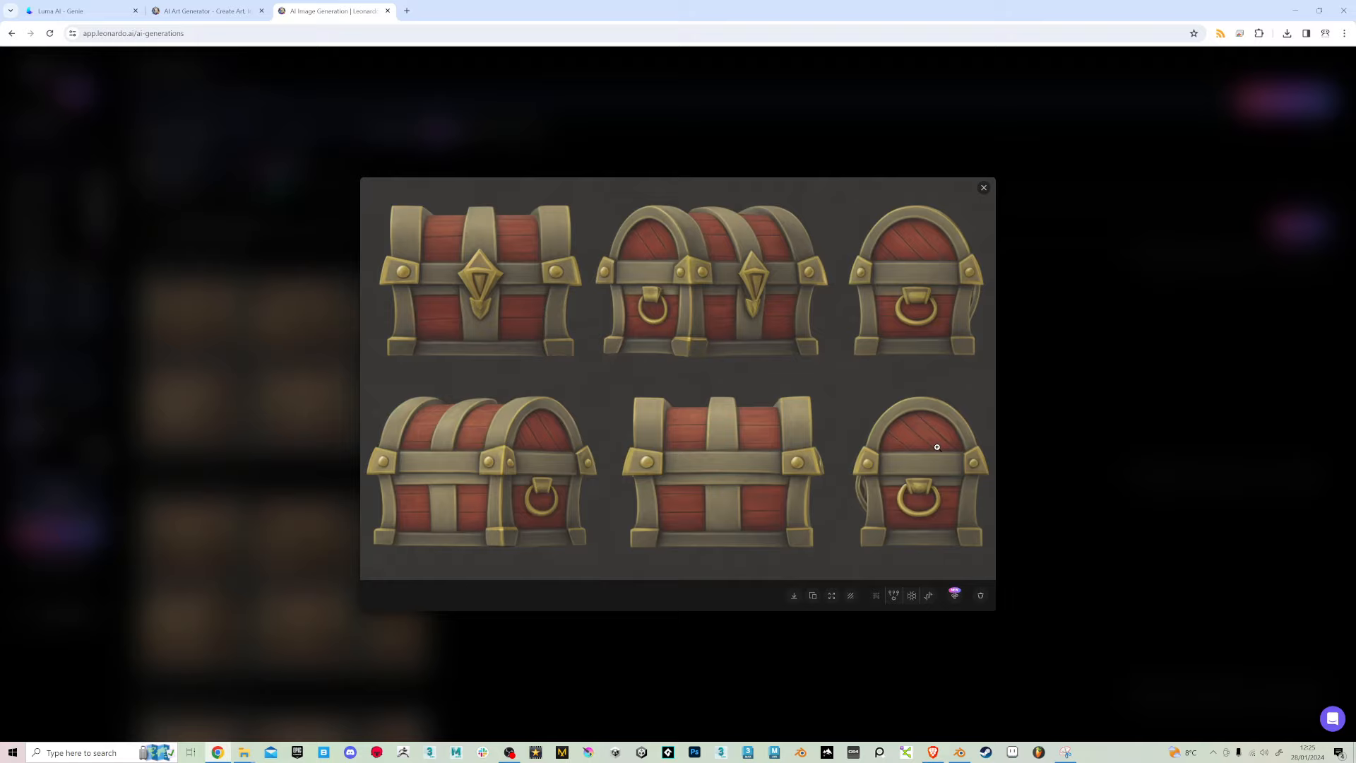
pyautogui.moveTo(296, 359)
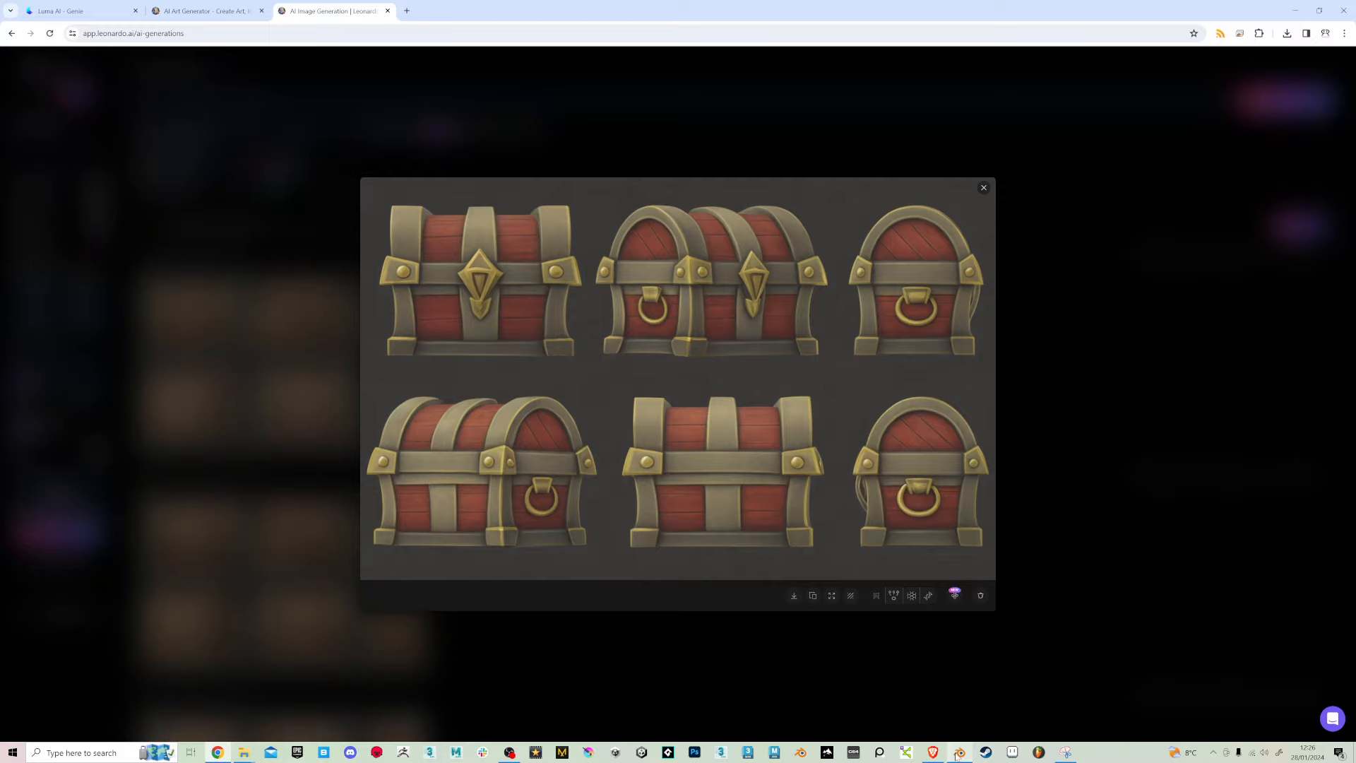
# Bring Blender with the six painted chest copies back to the front
pyautogui.click(958, 752)
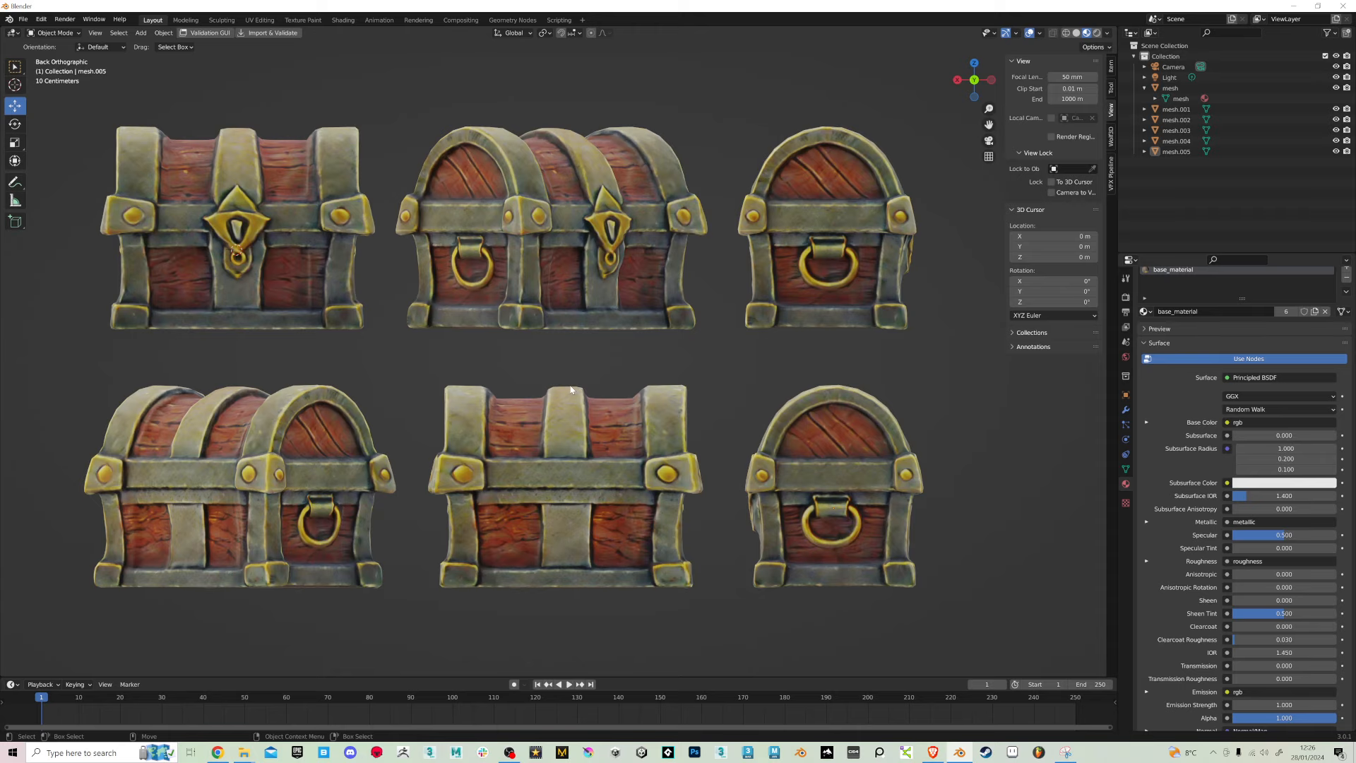
# Put the sixth chest copy into Texture Paint mode with the draw brush
pyautogui.click(830, 506)
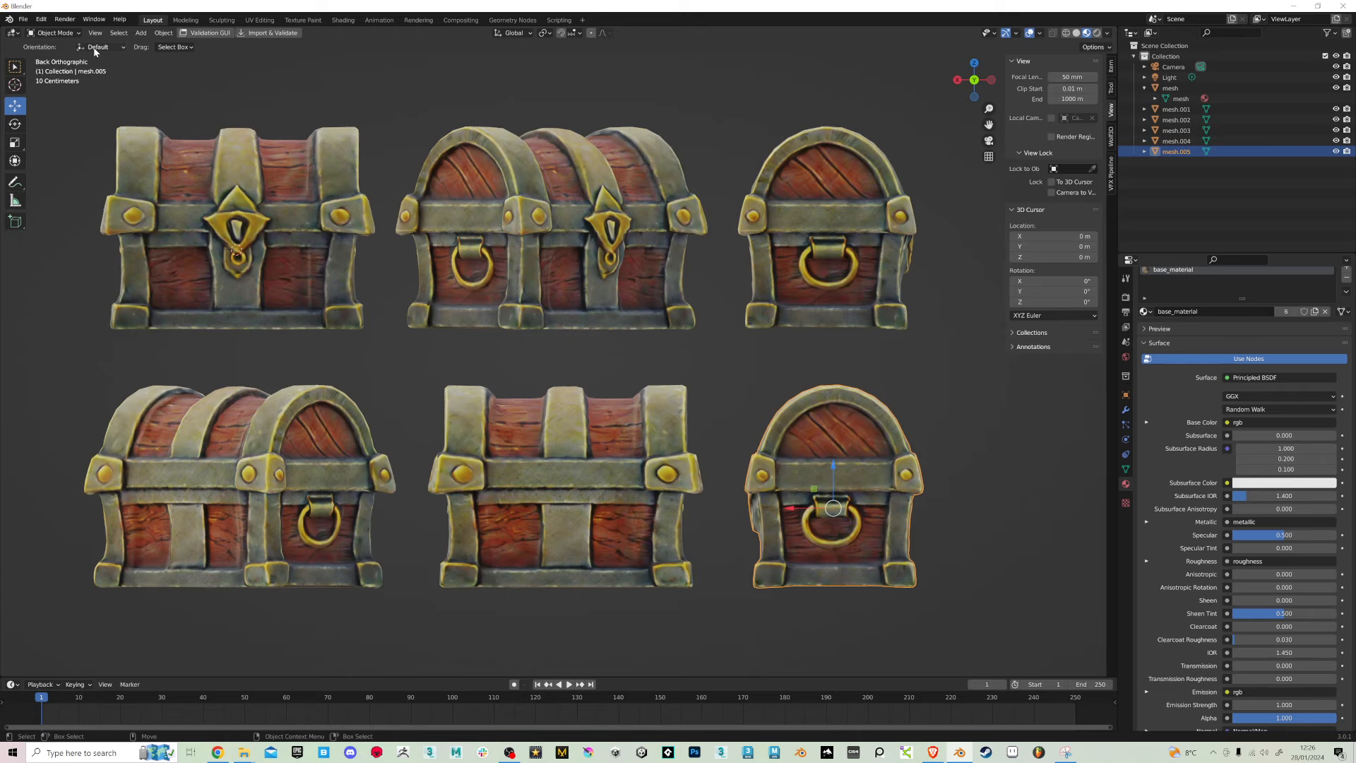
pyautogui.click(54, 33)
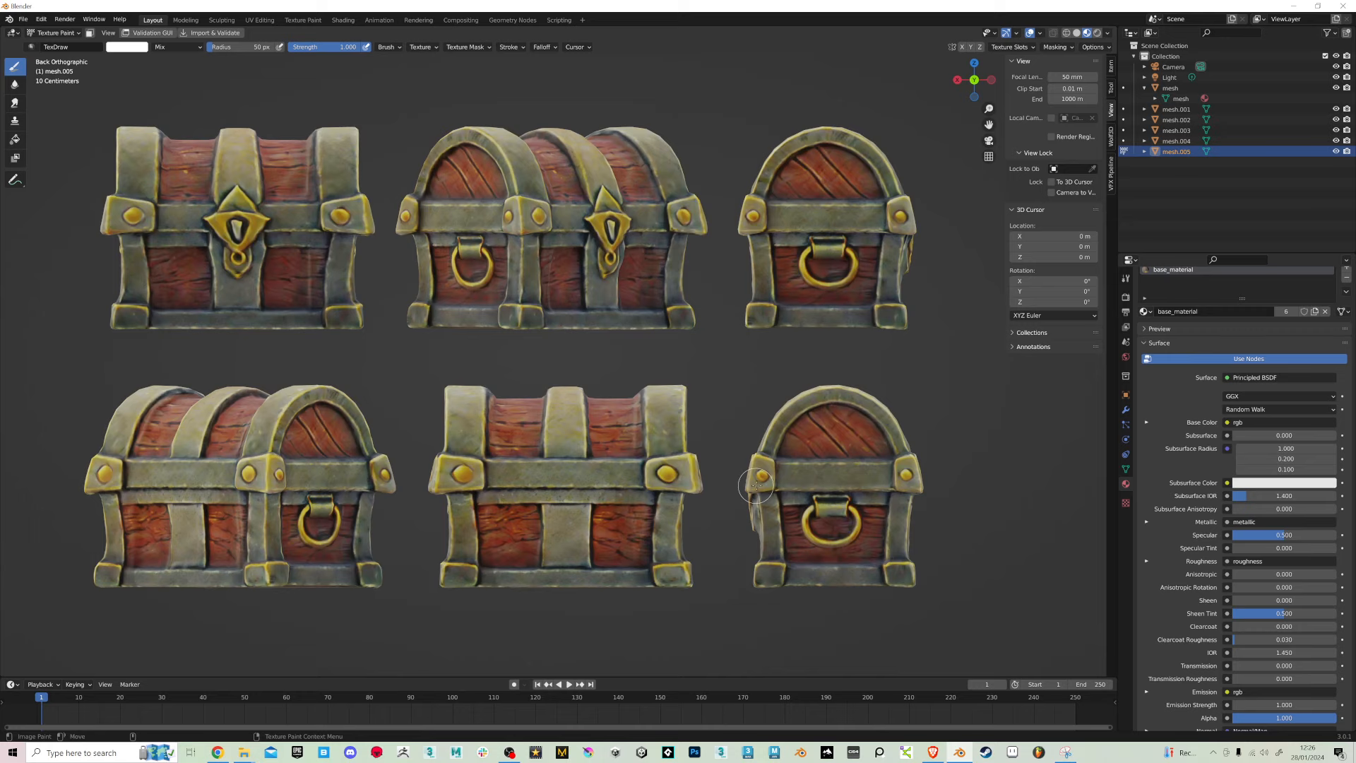
pyautogui.moveTo(760, 485); pyautogui.dragTo(822, 519)
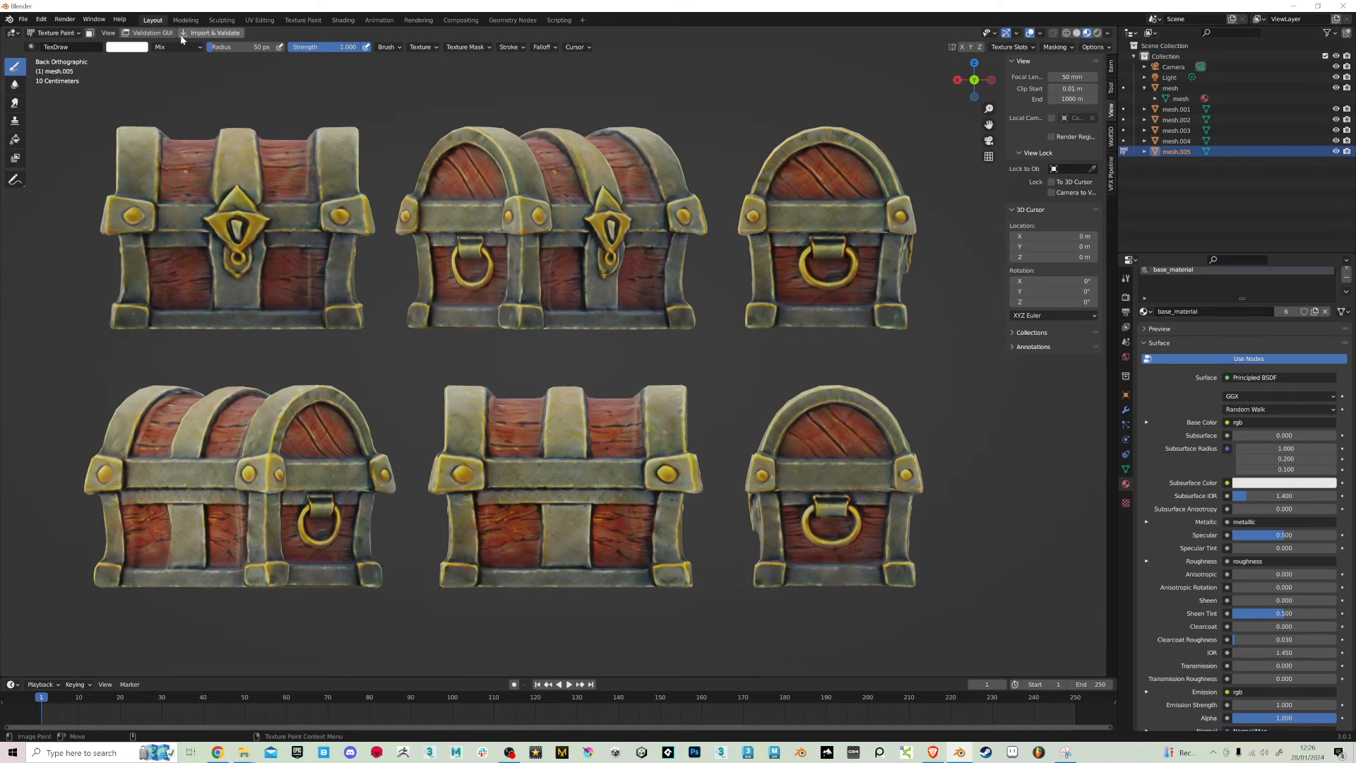
# Create a new image-type brush texture, Texture.001, and browse Downloads for an image
pyautogui.click(422, 47)
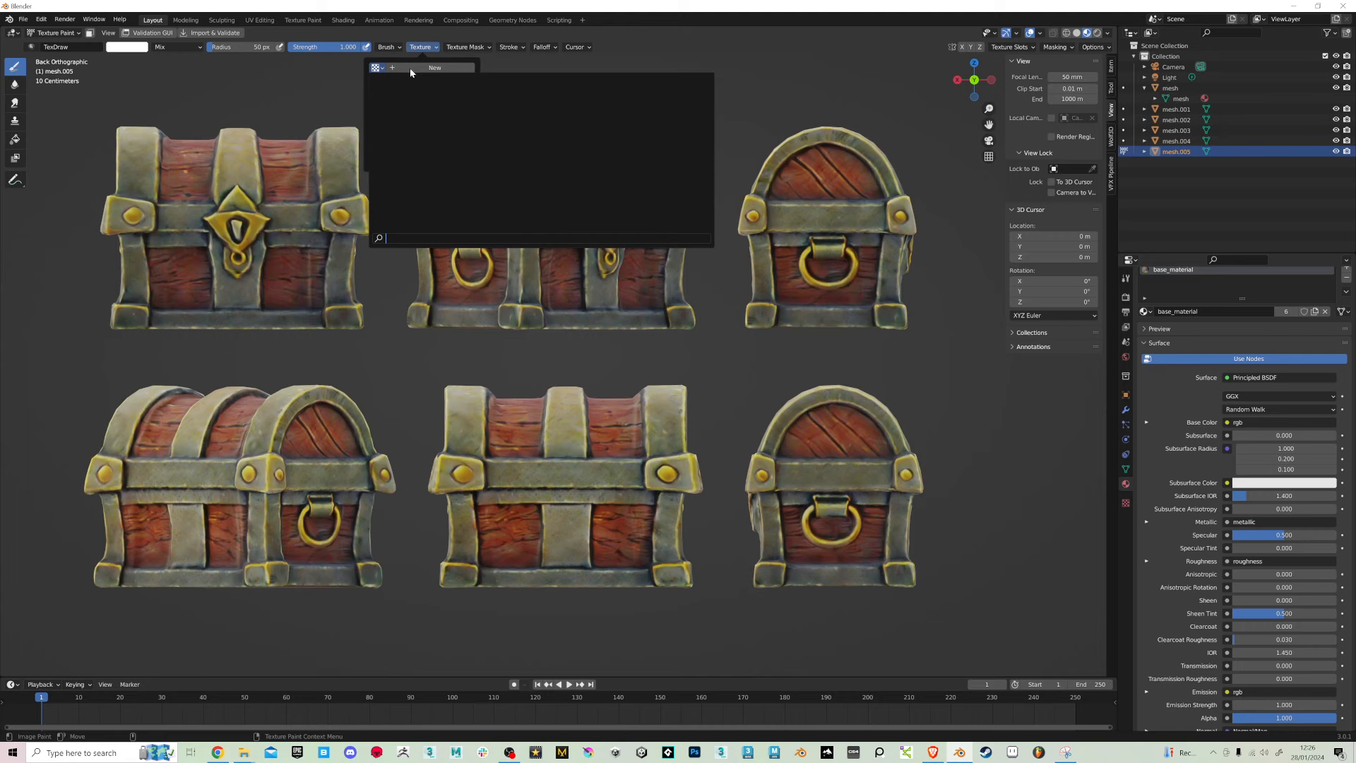
pyautogui.click(374, 68)
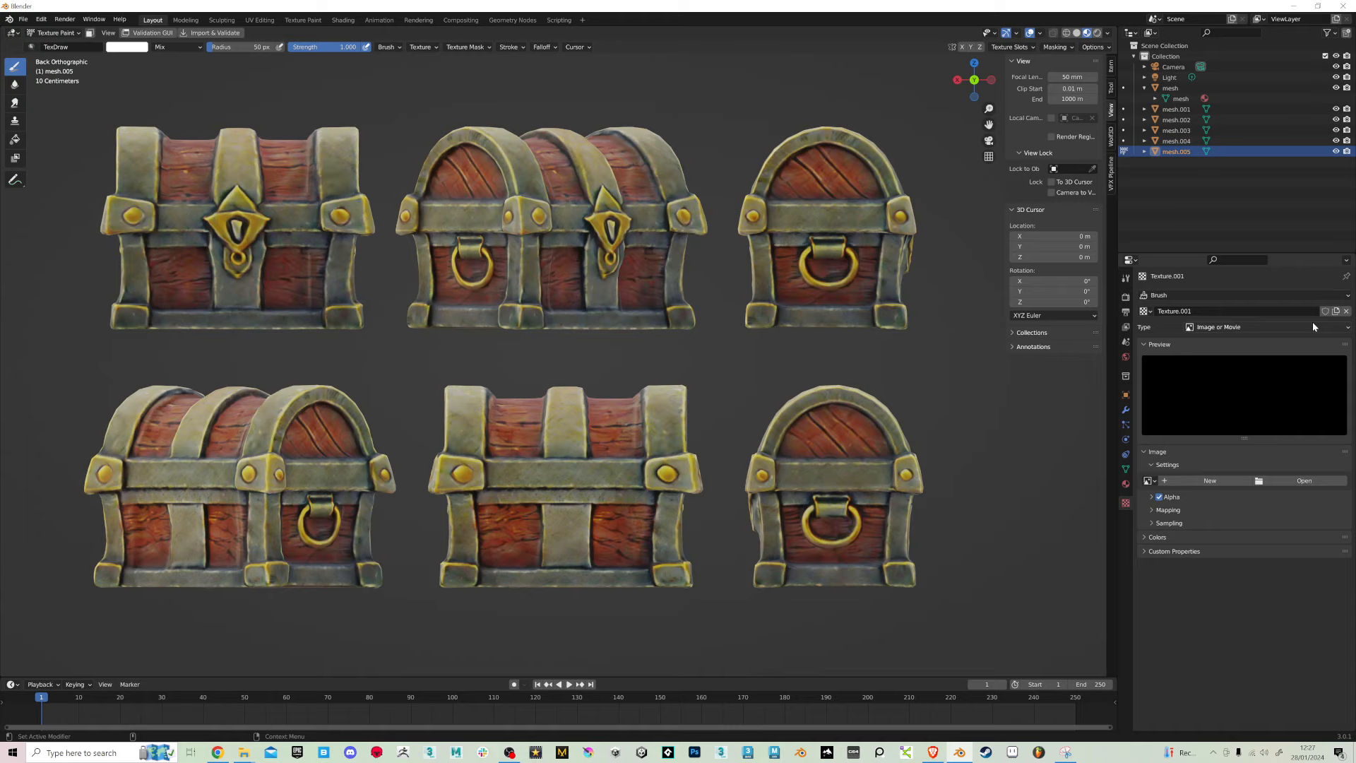
pyautogui.click(1209, 480)
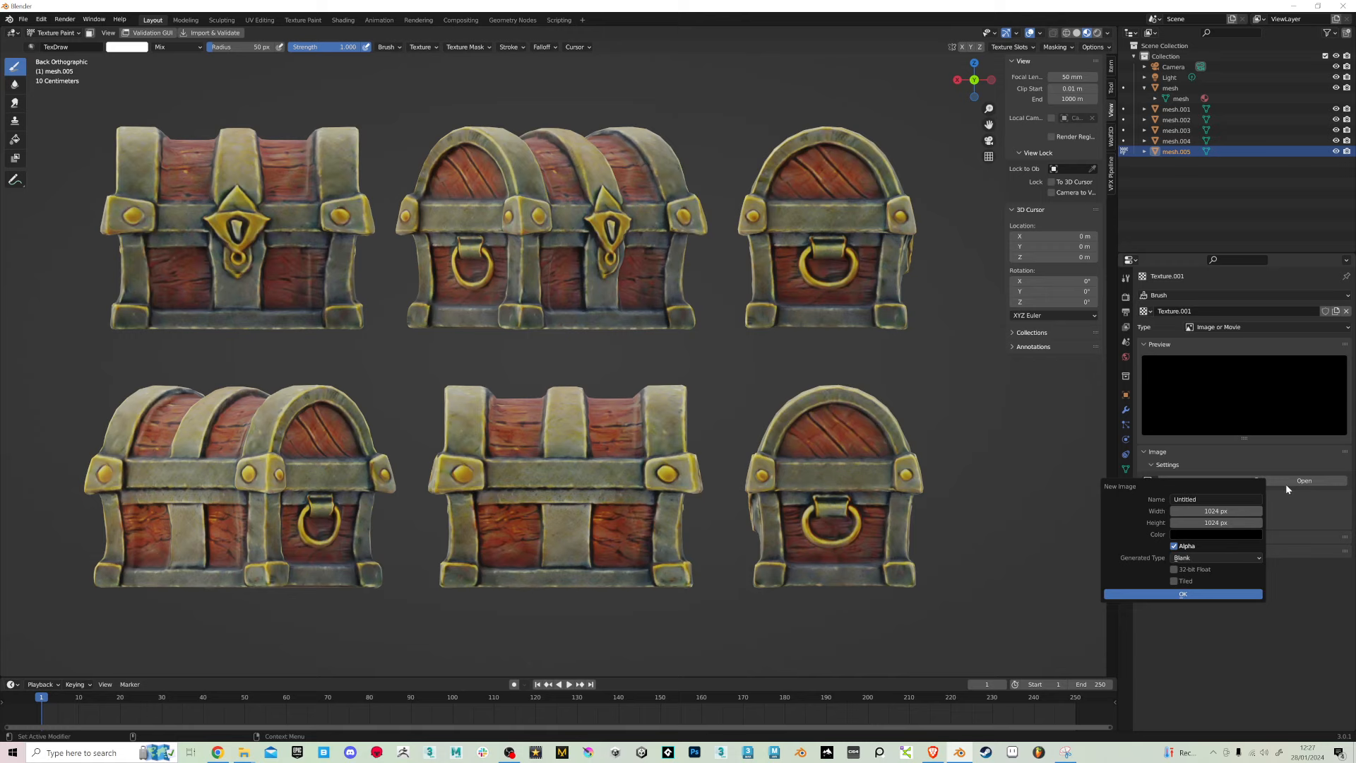
pyautogui.click(1304, 480)
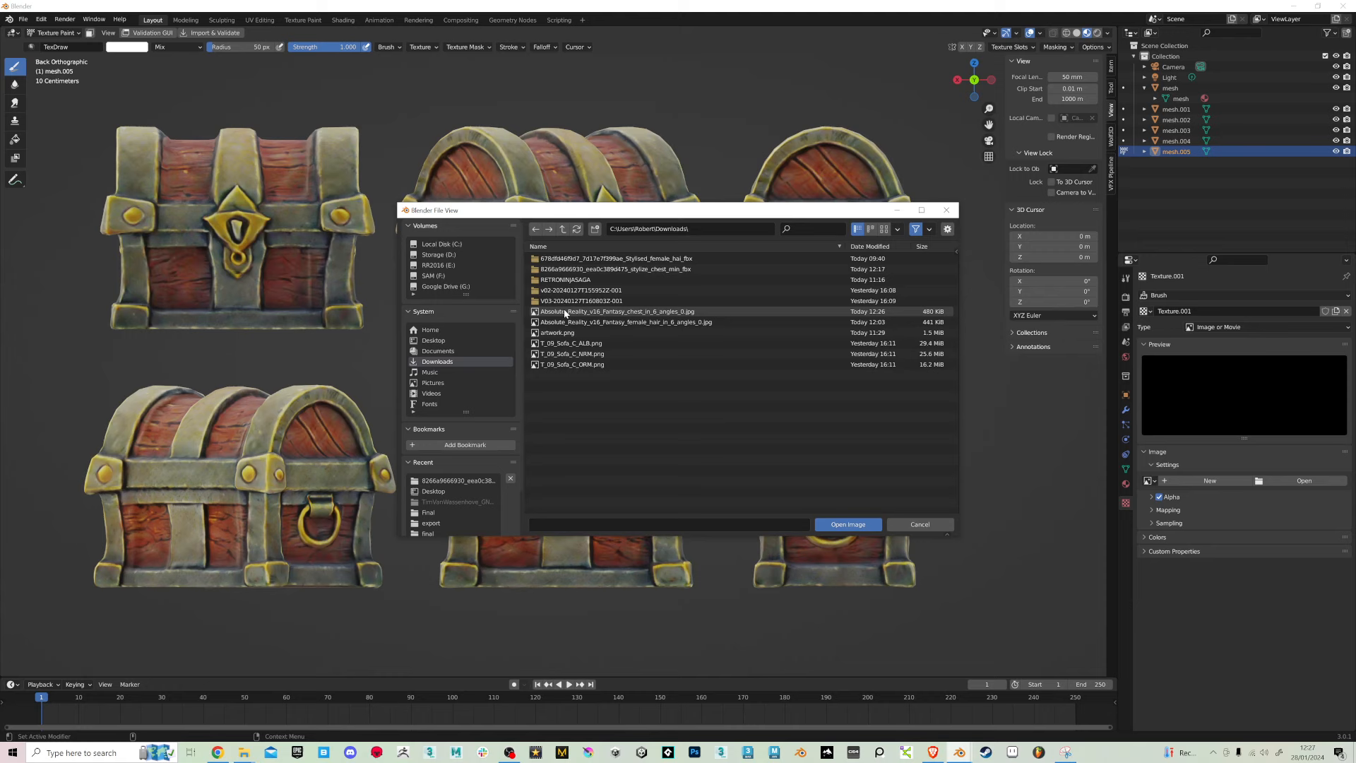
# Load the six-angle fantasy chest image as the brush texture mapped as a Stencil
pyautogui.click(846, 524)
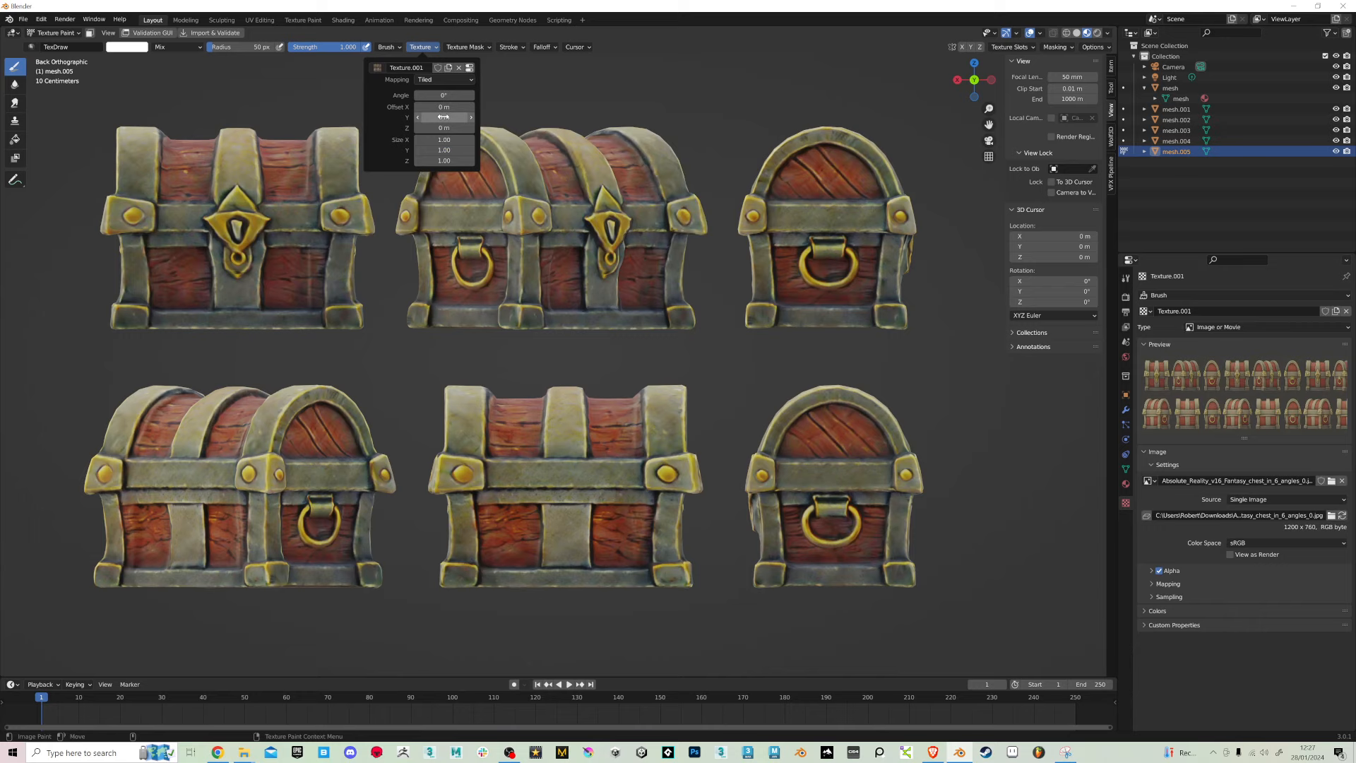
pyautogui.click(444, 80)
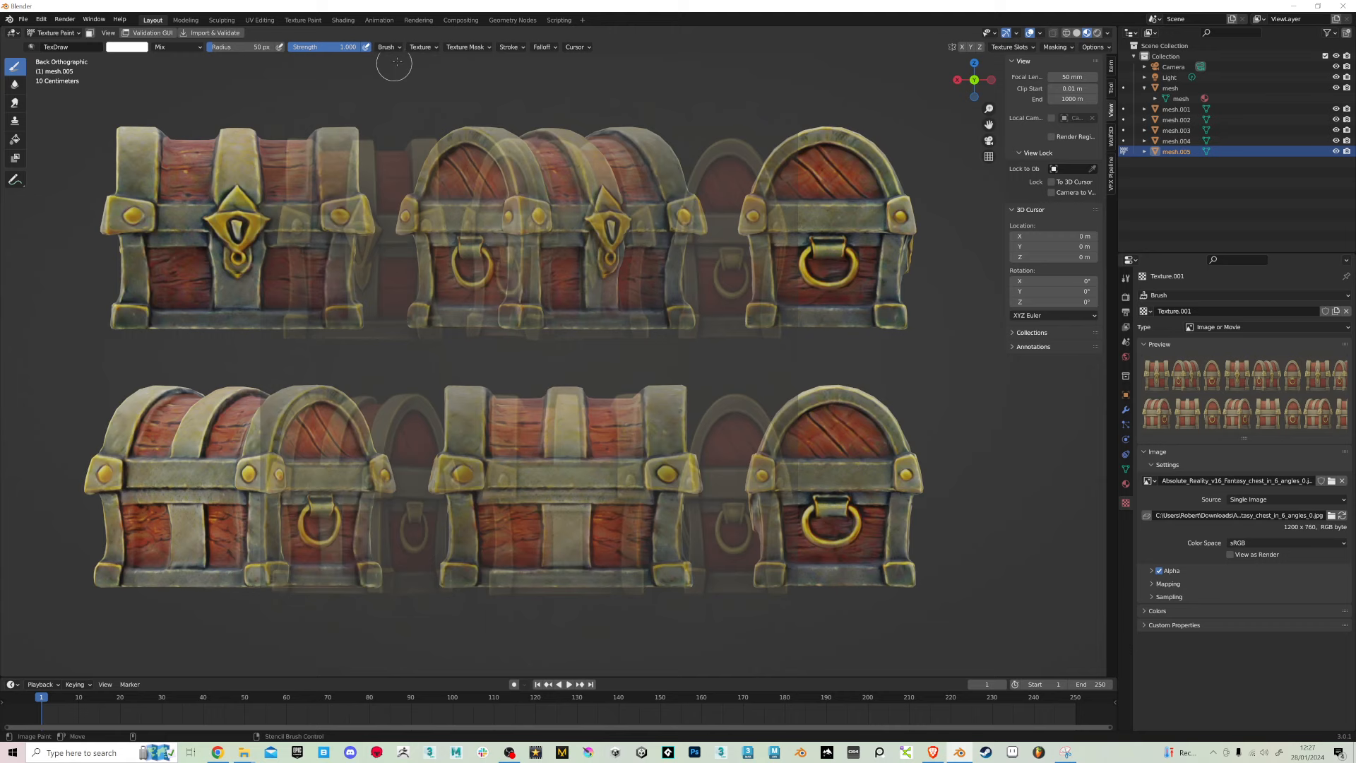
# Resize the chest stencil's horizontal Size X to 1.00 in the Texture mapping settings
pyautogui.click(422, 47)
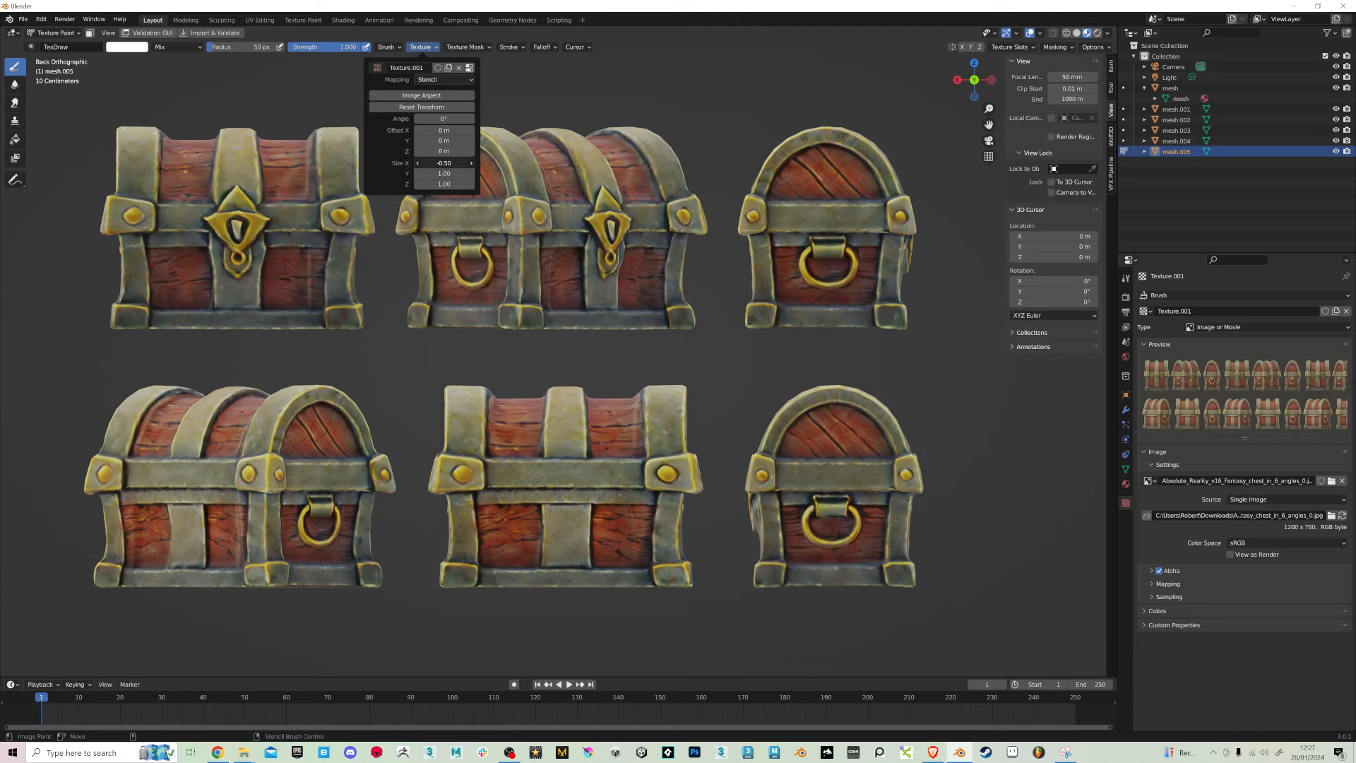
pyautogui.moveTo(444, 162); pyautogui.dragTo(449, 162)
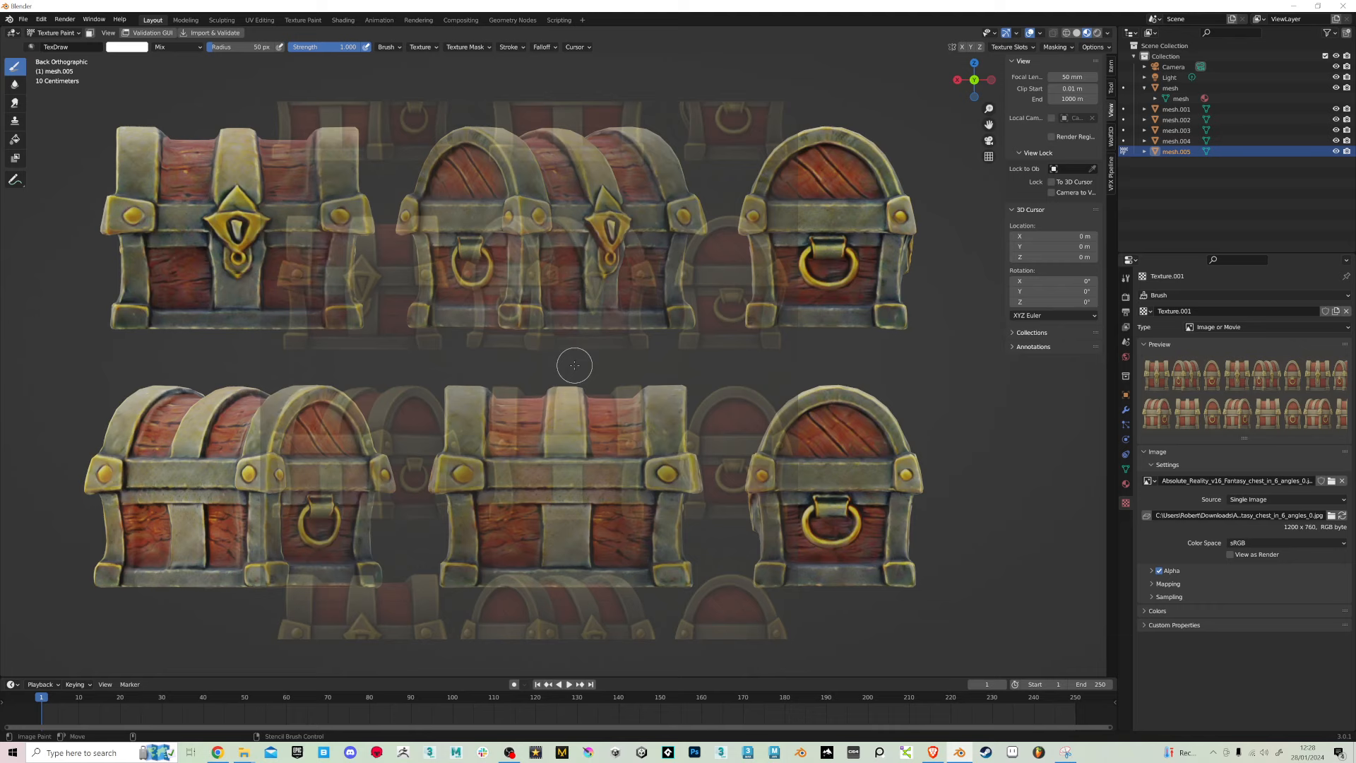
pyautogui.click(575, 46)
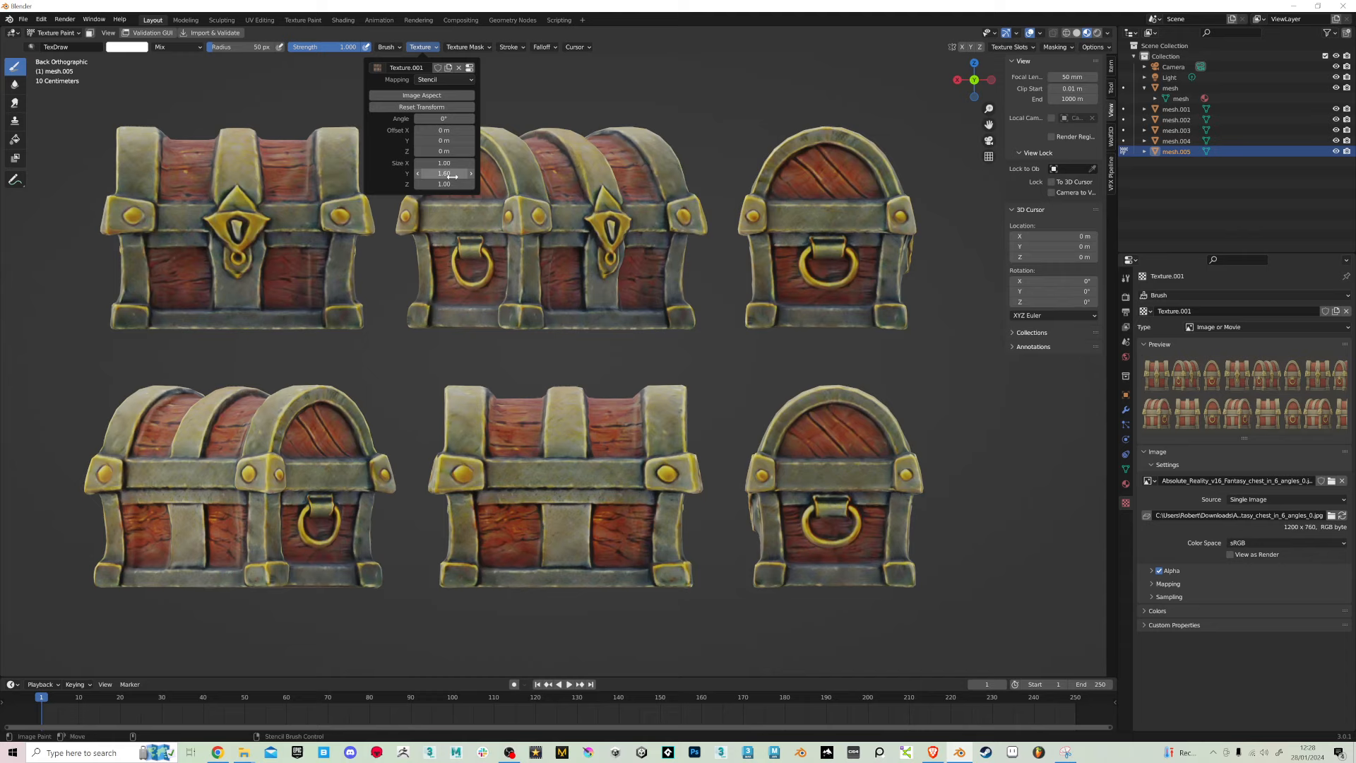
# Adjust the stencil's vertical Size Y so it lines up over the chest copies
pyautogui.click(422, 47)
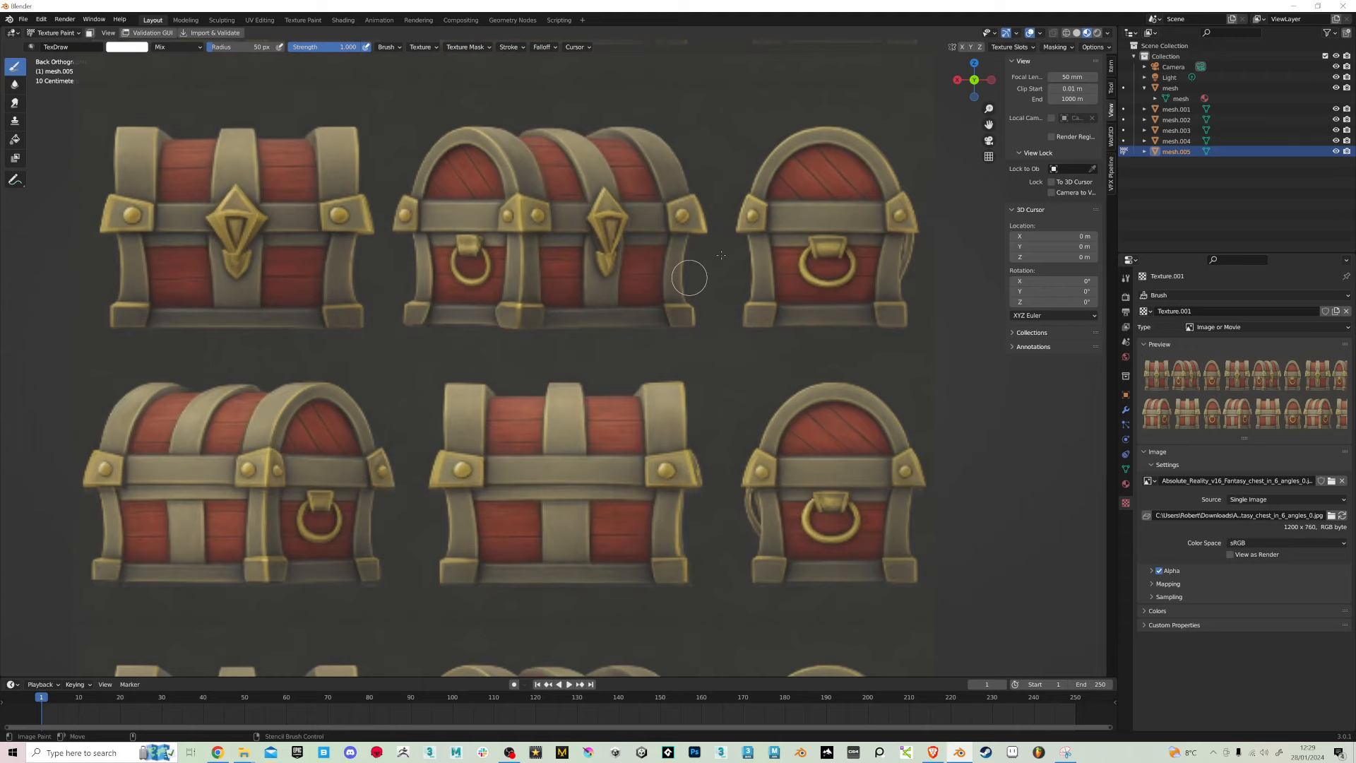
# Raise the brush radius to 234 px for stencil painting on the lower-right chest
pyautogui.click(575, 47)
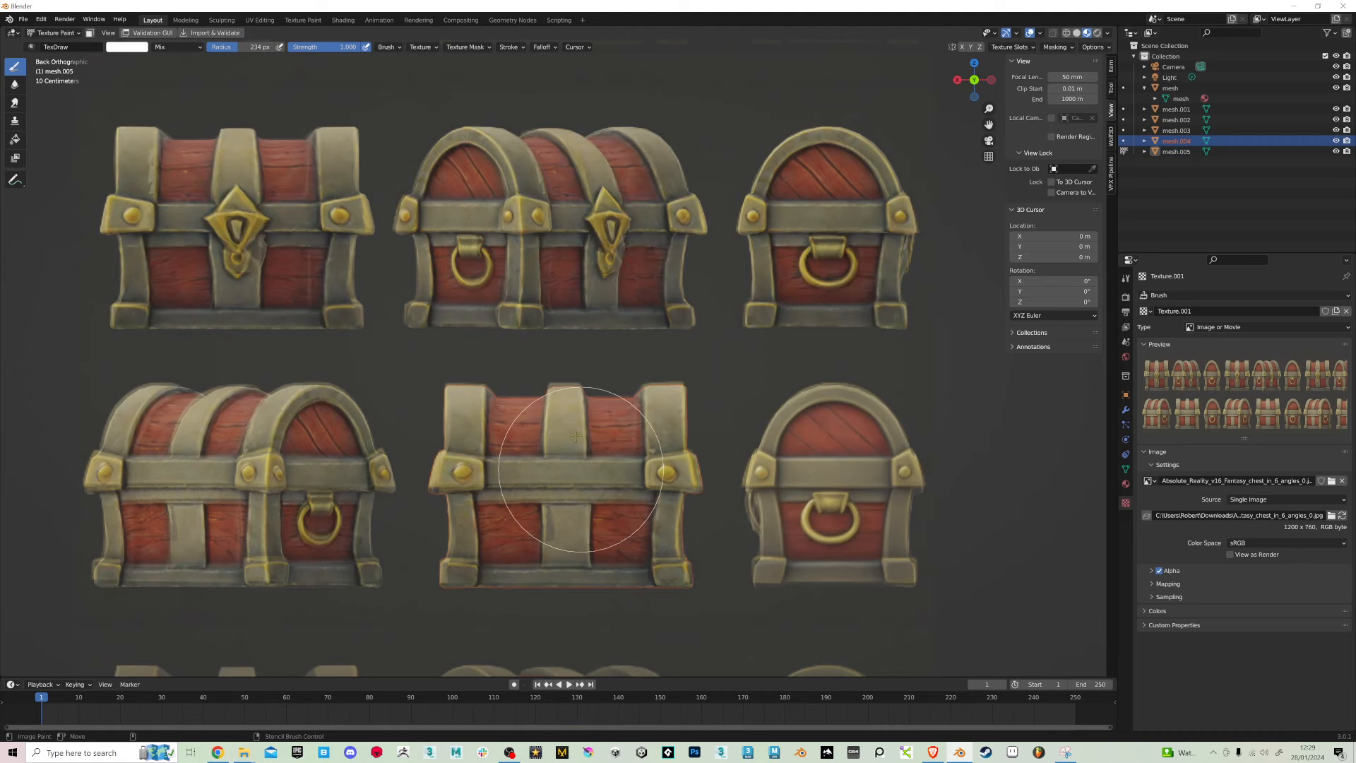
pyautogui.moveTo(536, 480)
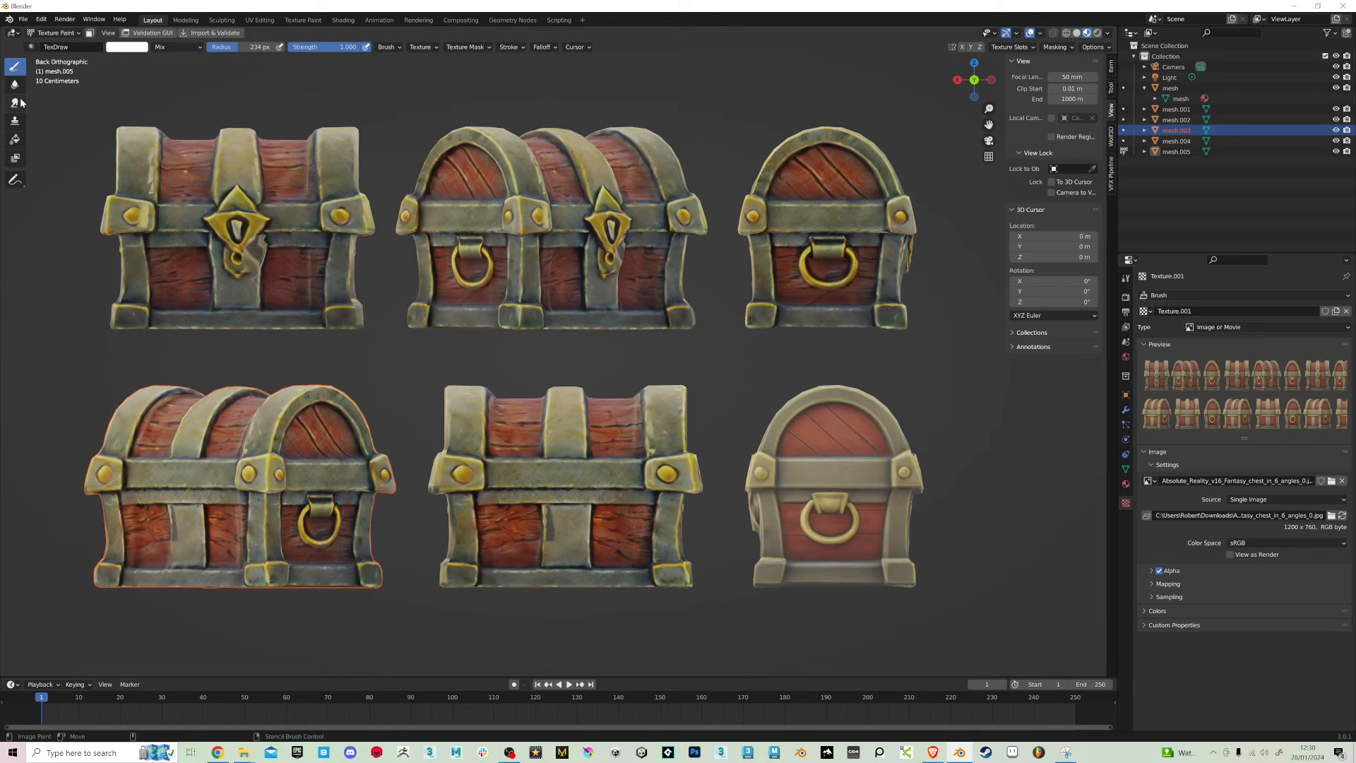
pyautogui.moveTo(55, 32)
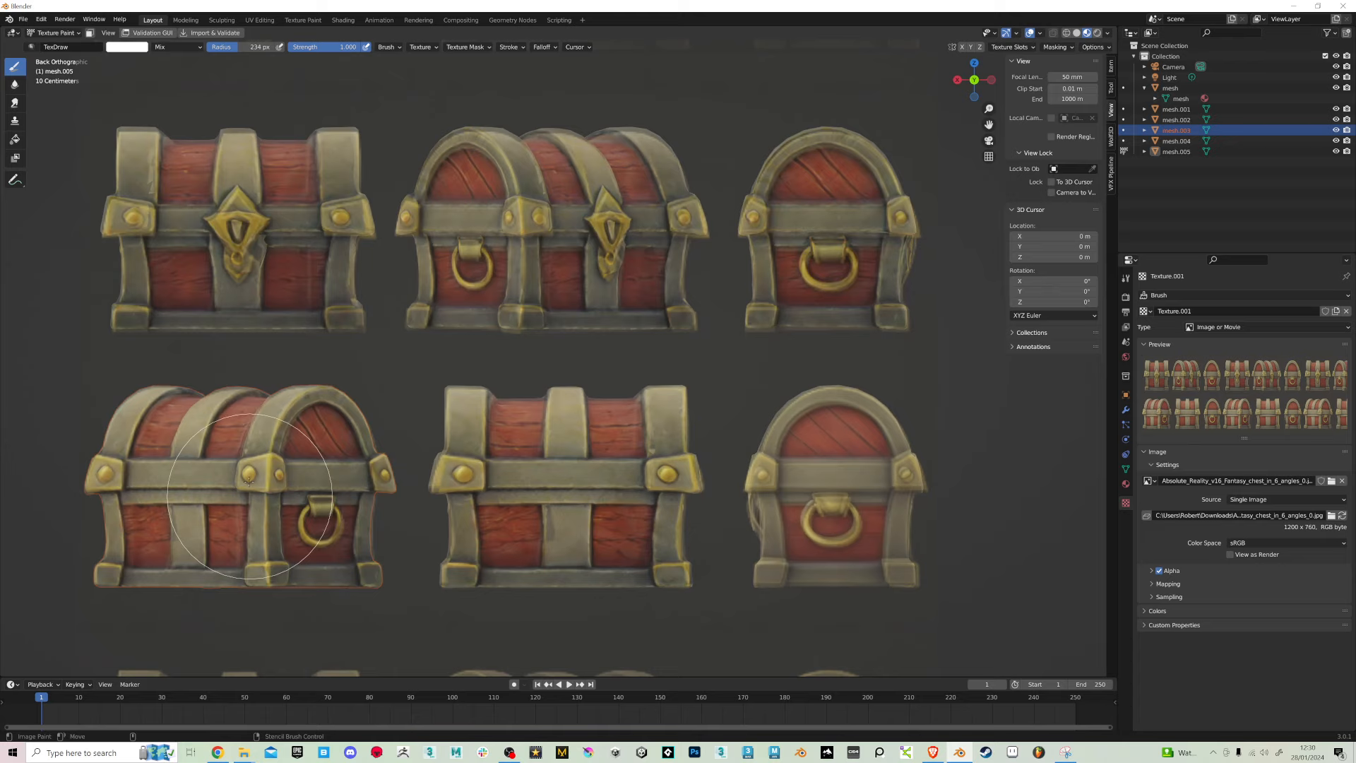
pyautogui.moveTo(318, 426)
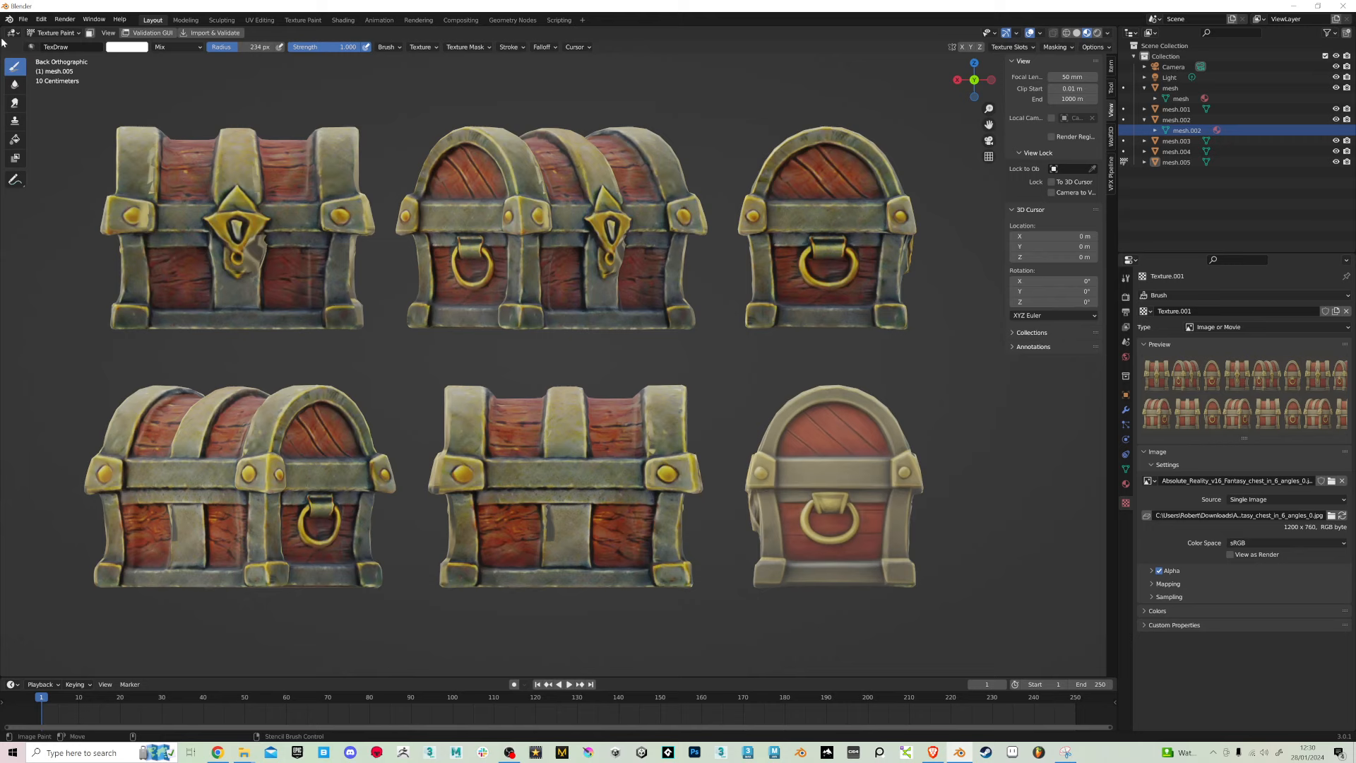
# Reset the stencil to the source image's proportions with Image Aspect
pyautogui.click(421, 46)
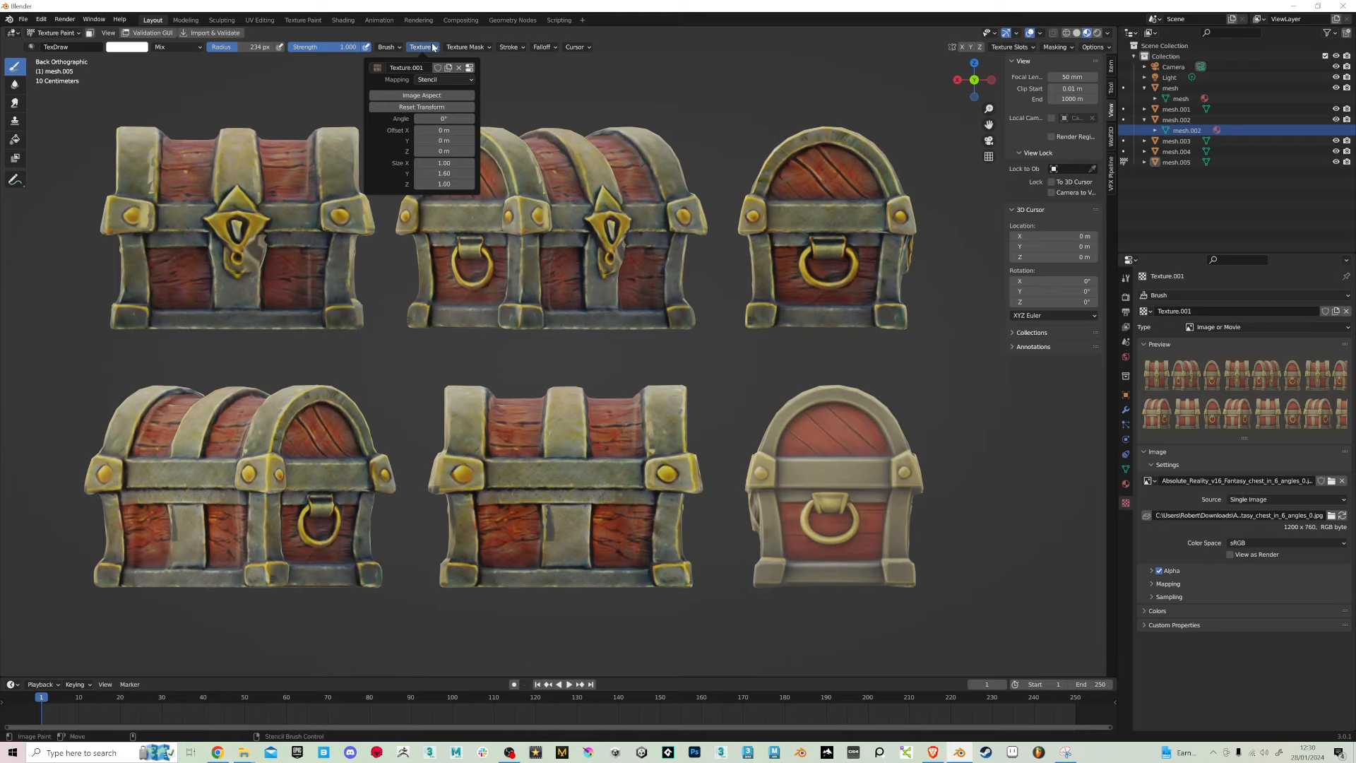
pyautogui.click(420, 95)
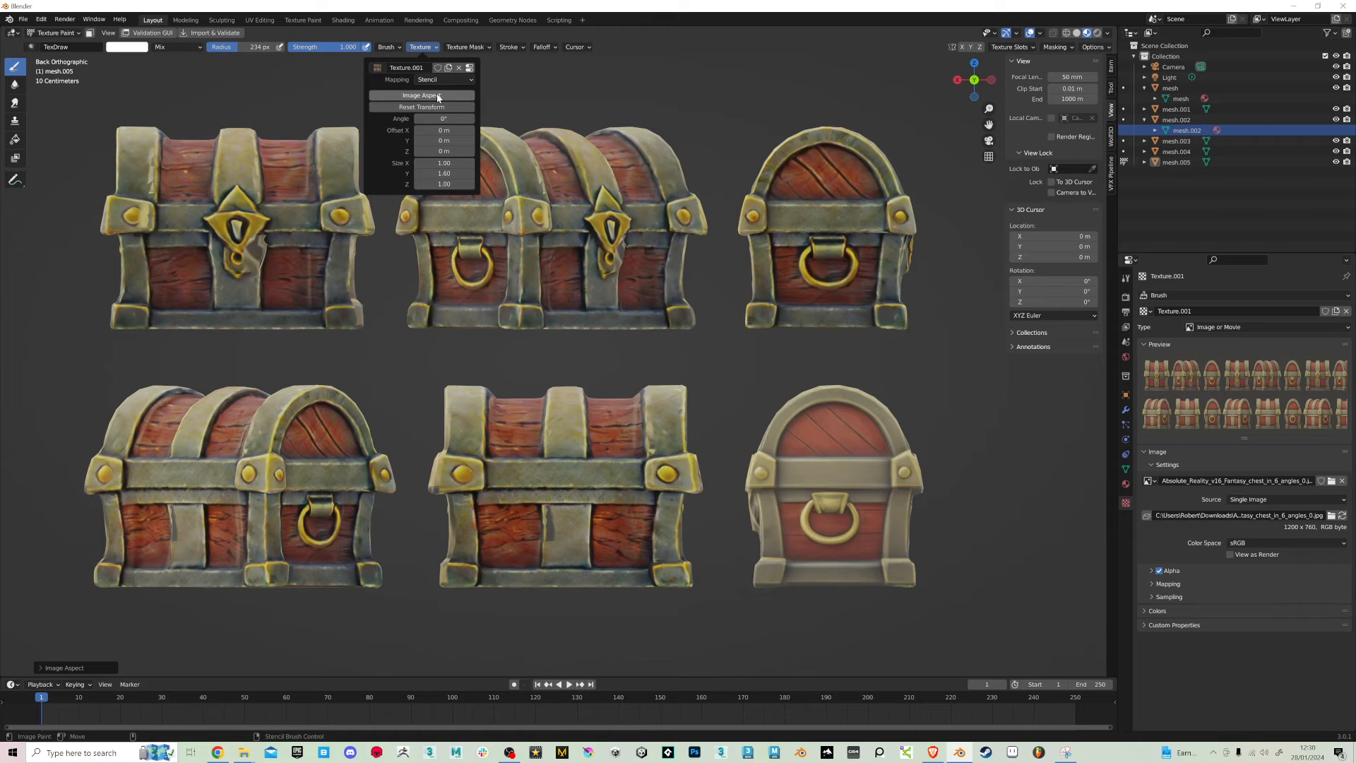
pyautogui.click(421, 95)
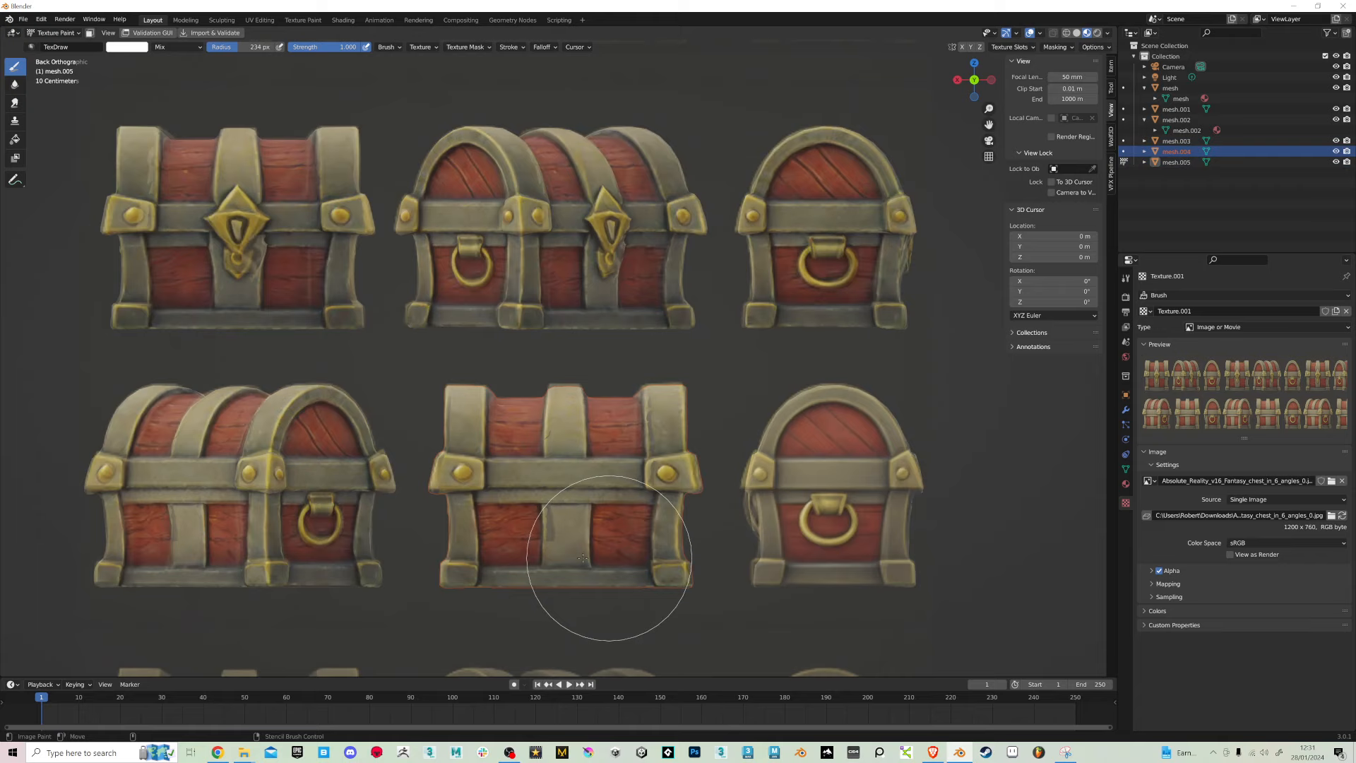
pyautogui.moveTo(575, 432)
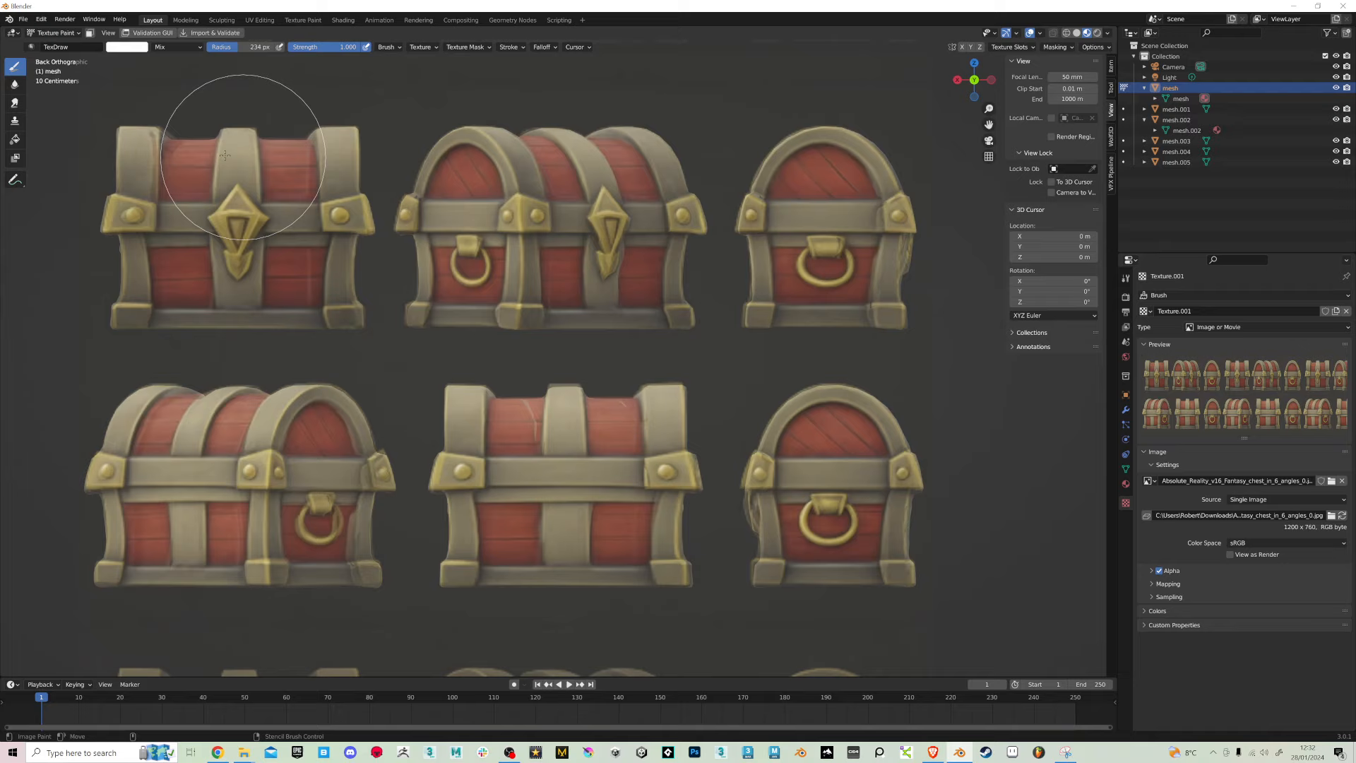
pyautogui.moveTo(735, 192)
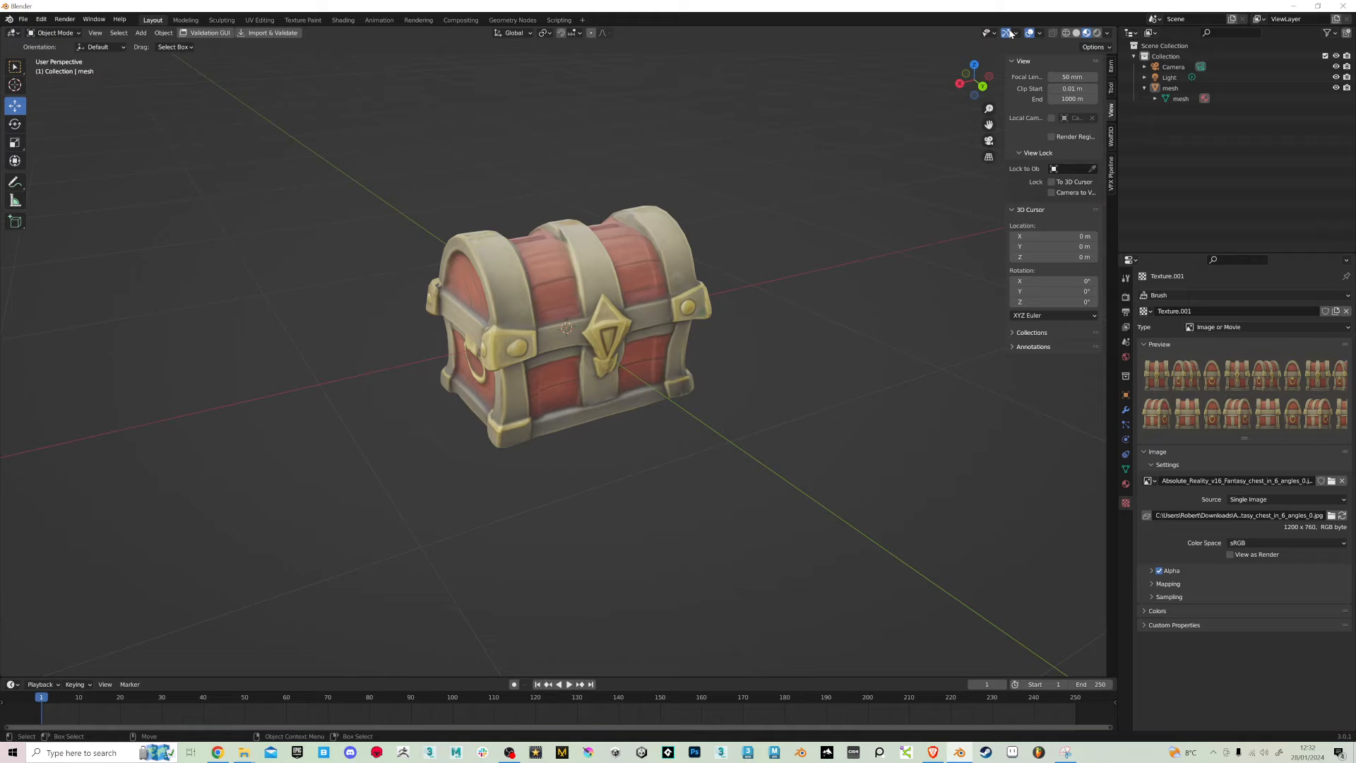
pyautogui.click(1038, 33)
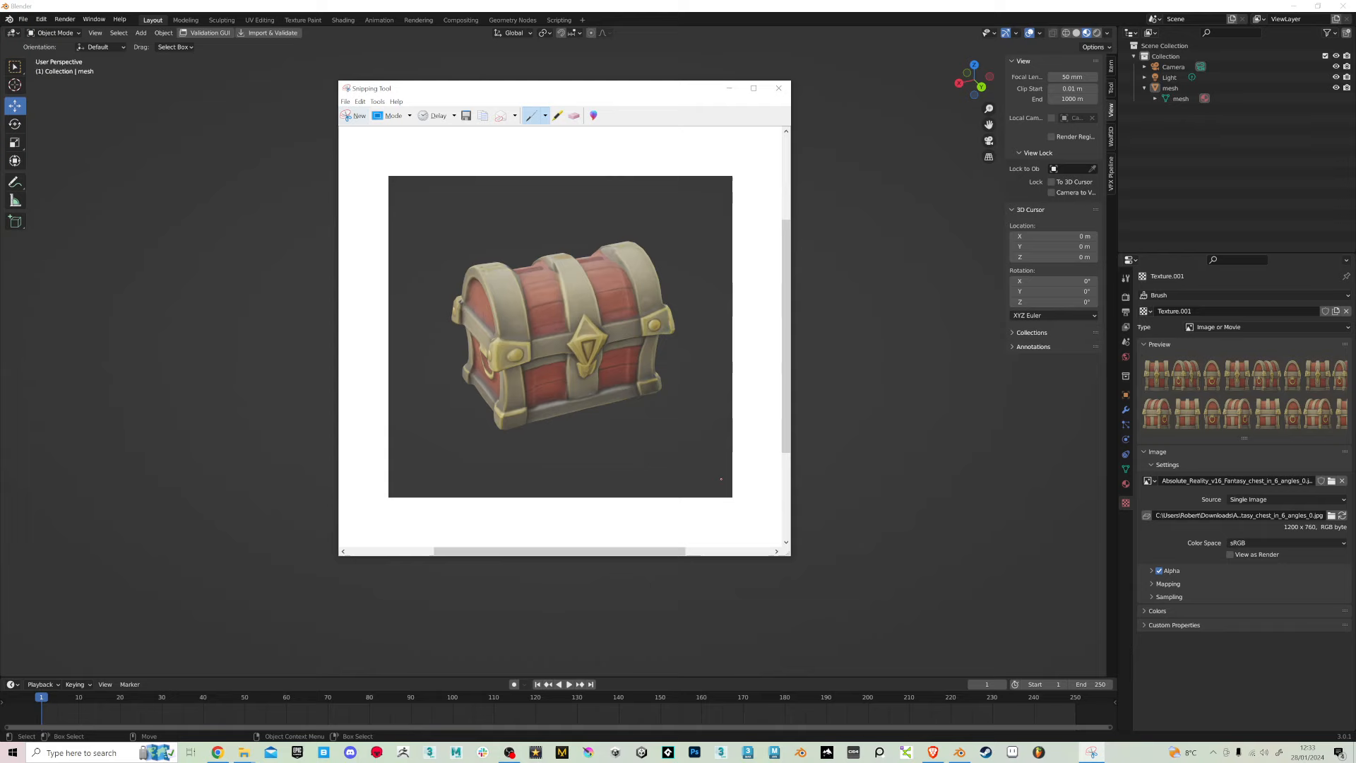
# Save the square Snipping Tool capture of the painted chest
pyautogui.click(465, 114)
pyautogui.write('o')
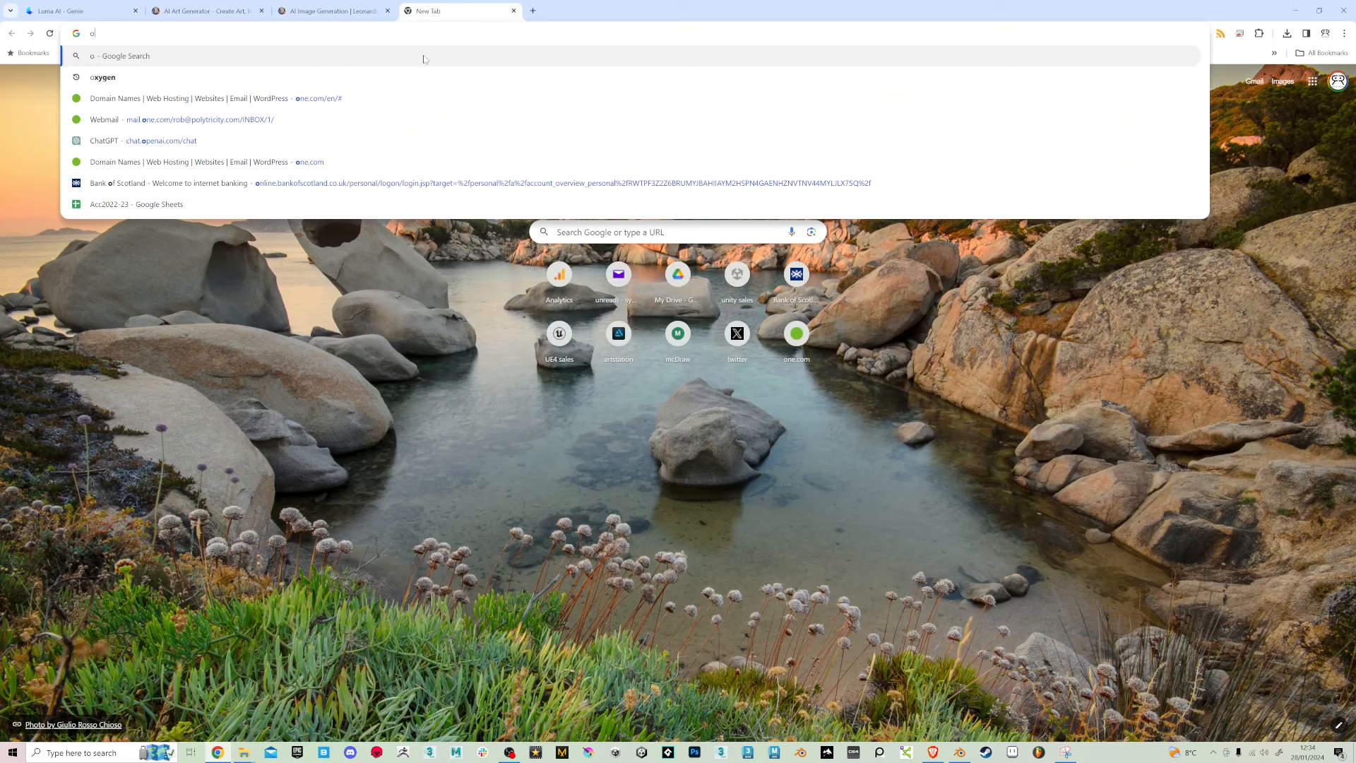
# Load photopea.com and start Open From Computer for an image
pyautogui.write('photopea.com')
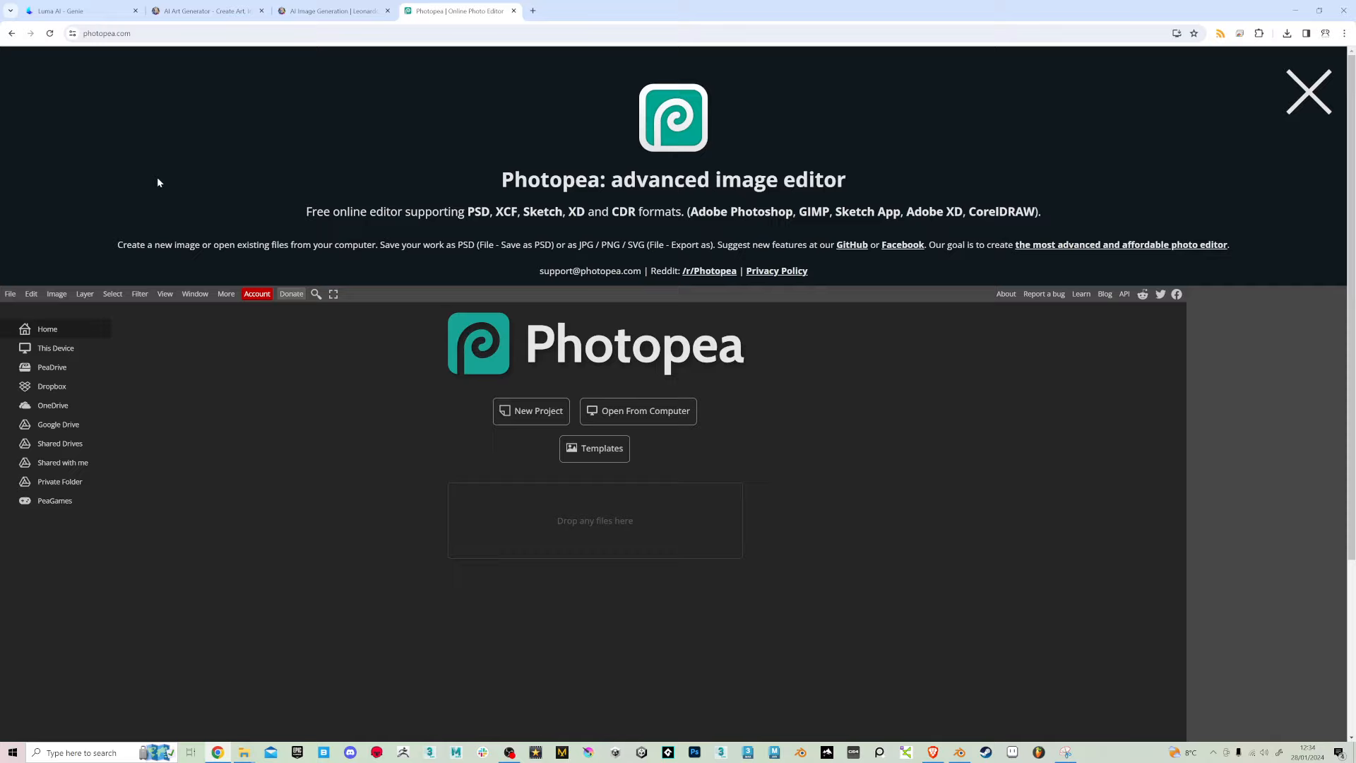
pyautogui.click(637, 411)
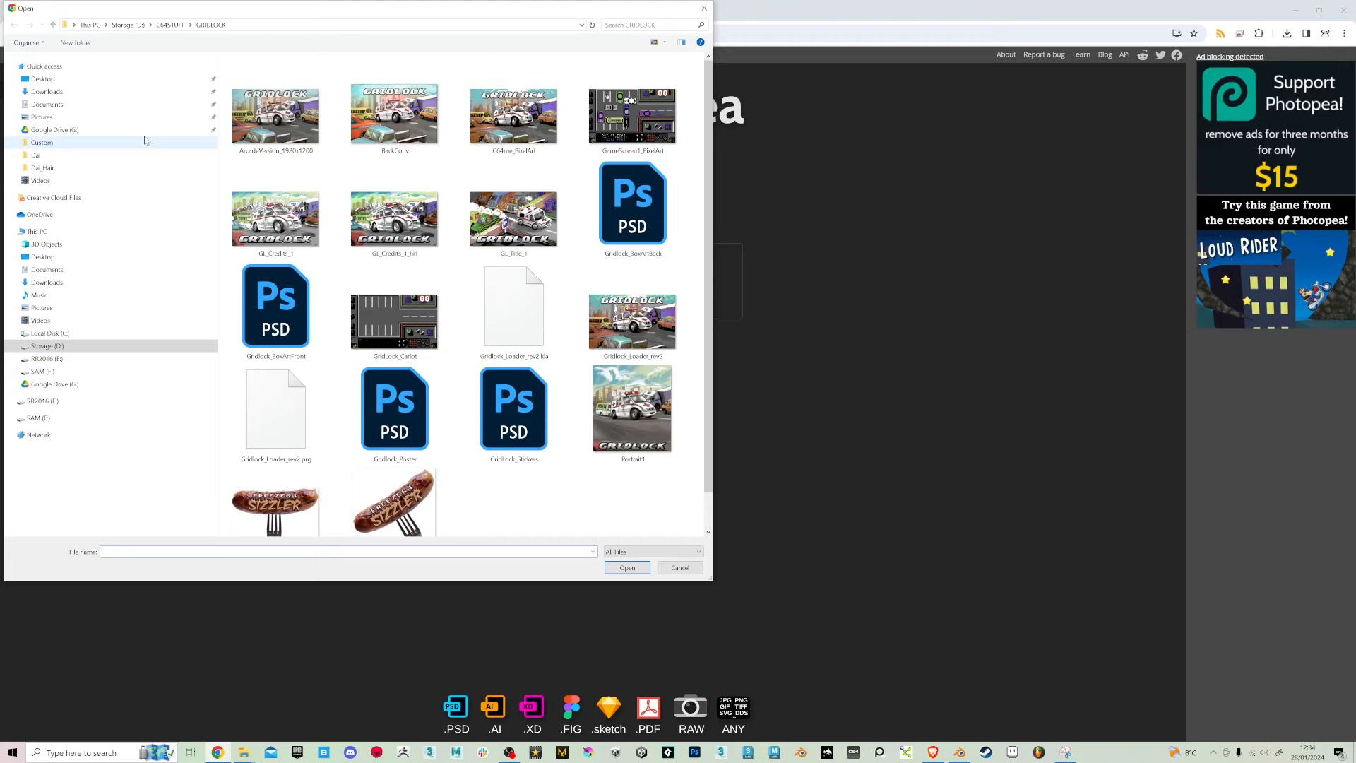
# Open the ChestIcon capture from the Desktop folder in Photopea
pyautogui.click(42, 79)
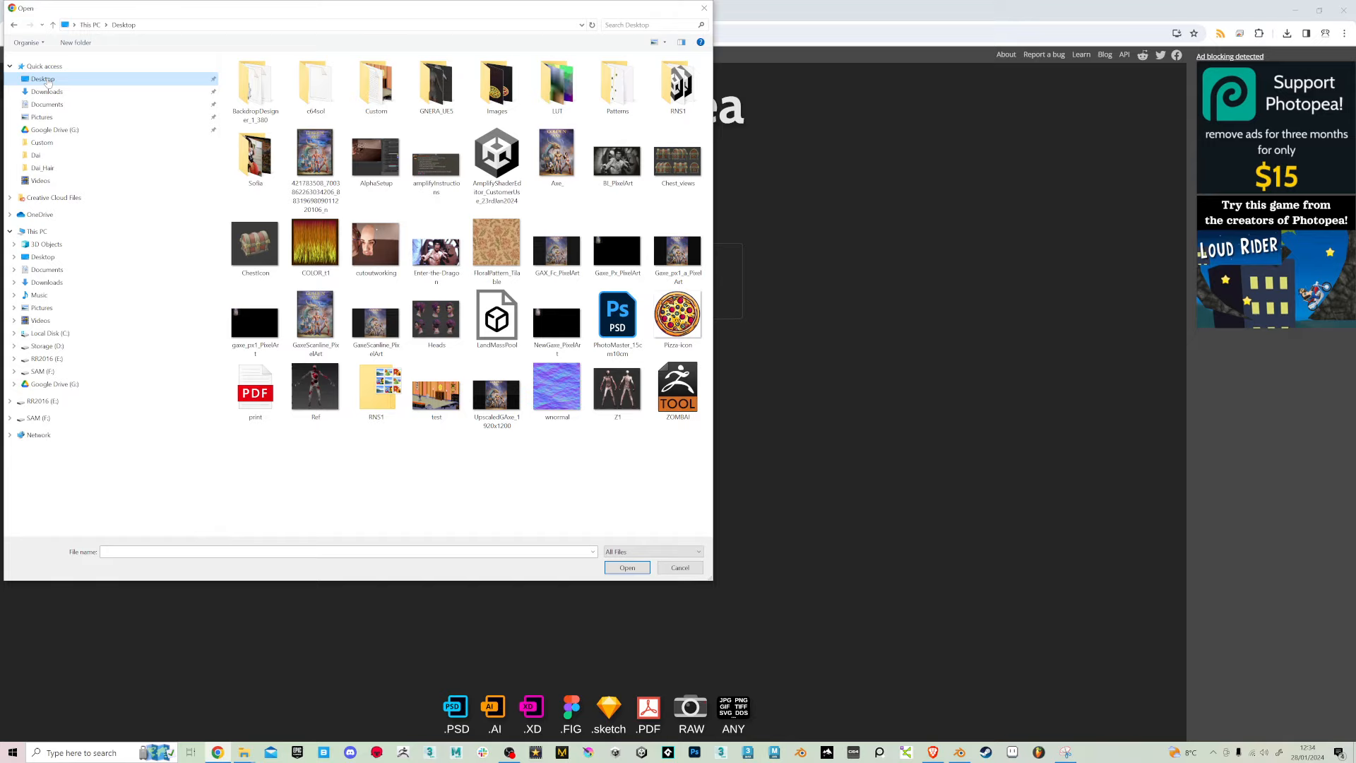
pyautogui.doubleClick(255, 244)
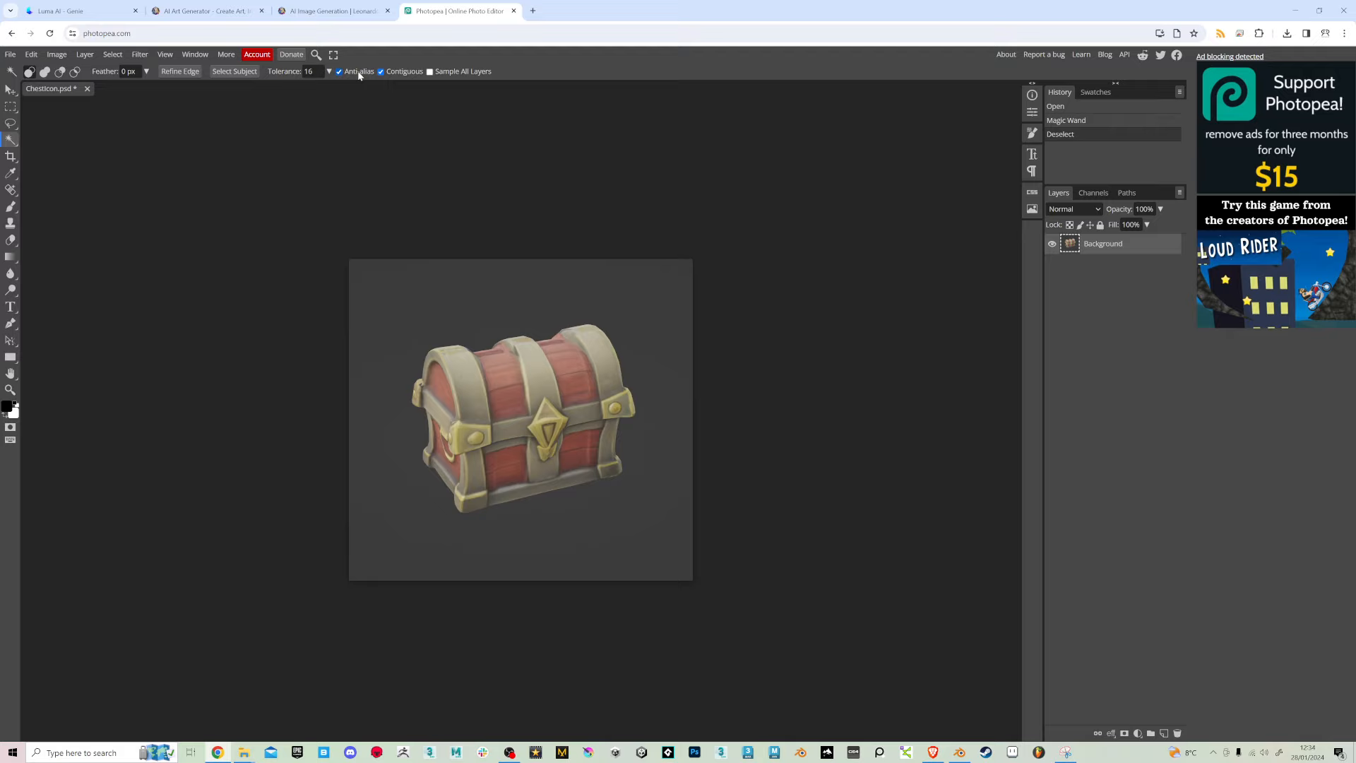
# Set a low Magic Wand tolerance to clear the background, then duplicate the chest layer
pyautogui.click(468, 310)
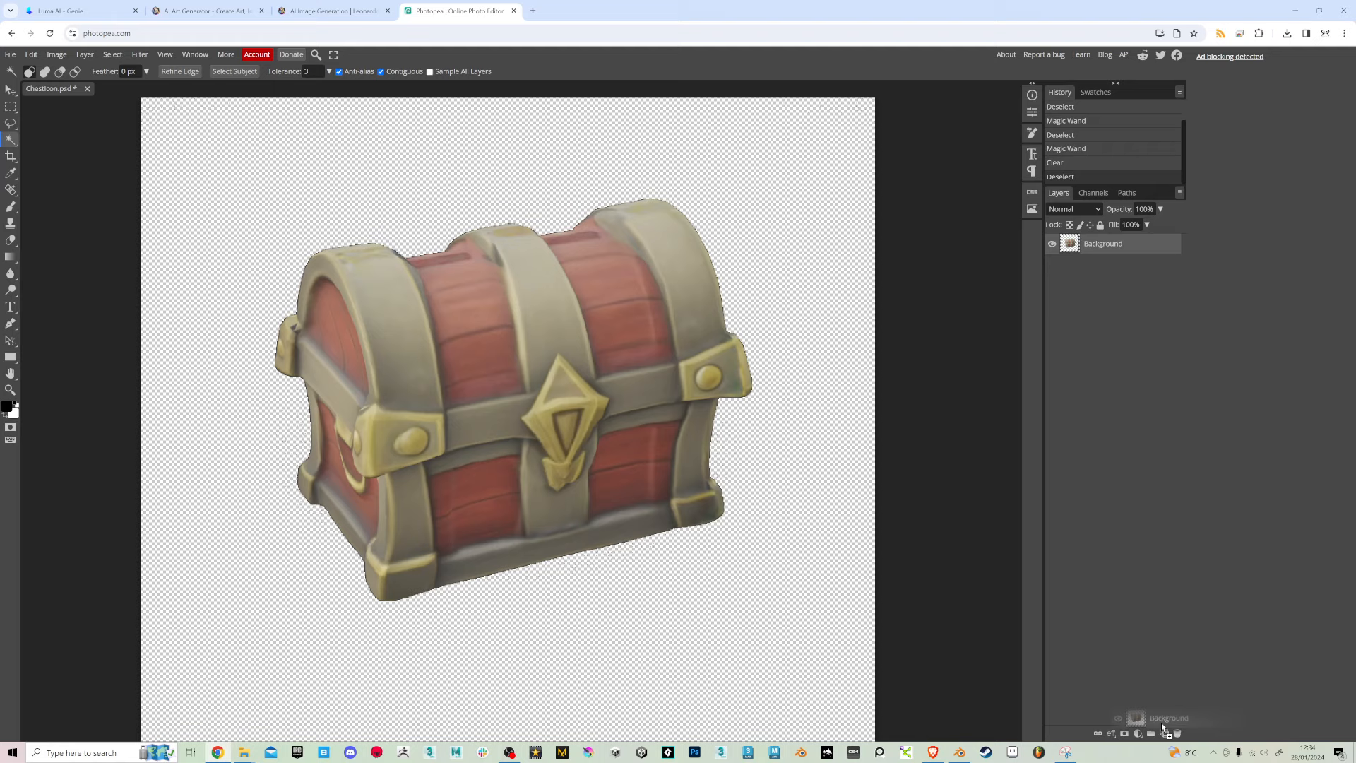
pyautogui.click(1162, 733)
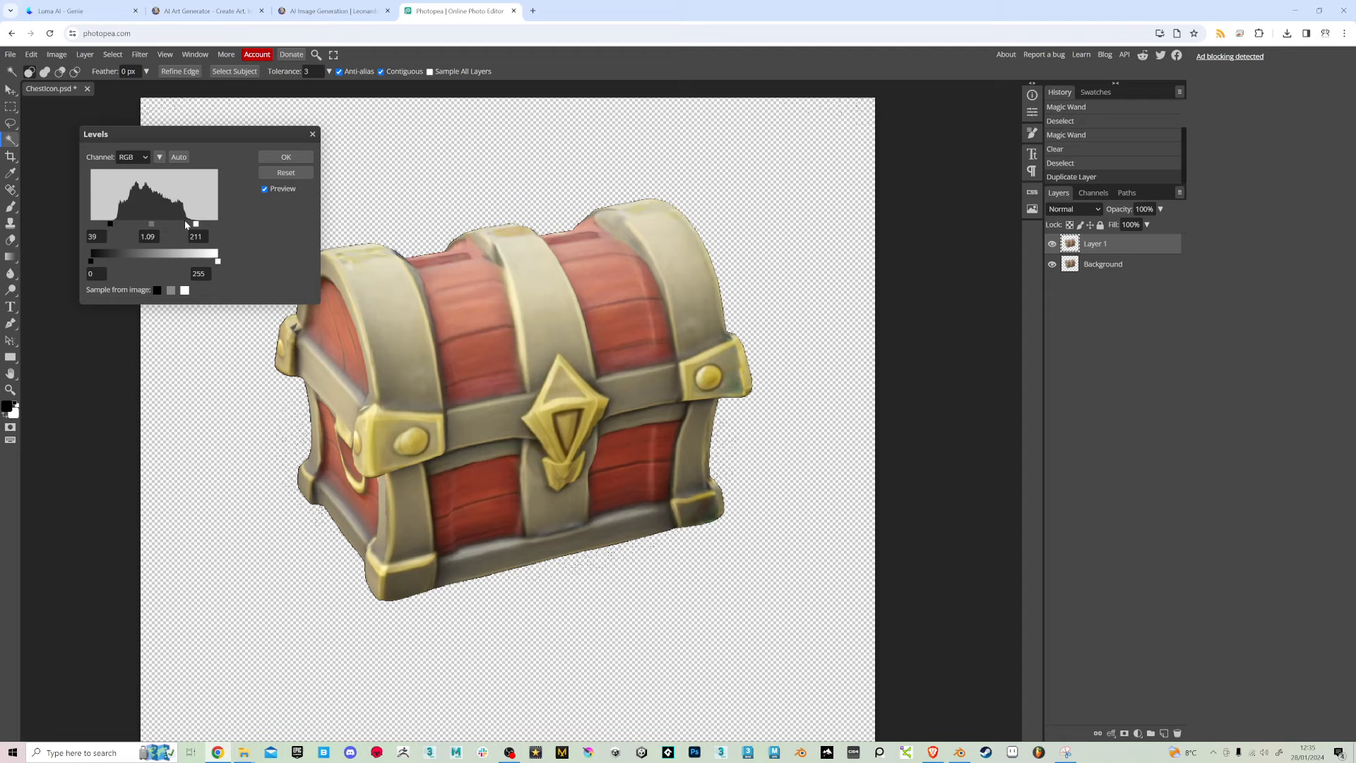
# Apply the Levels adjustment on Layer 1 for punchier chest colours
pyautogui.click(284, 156)
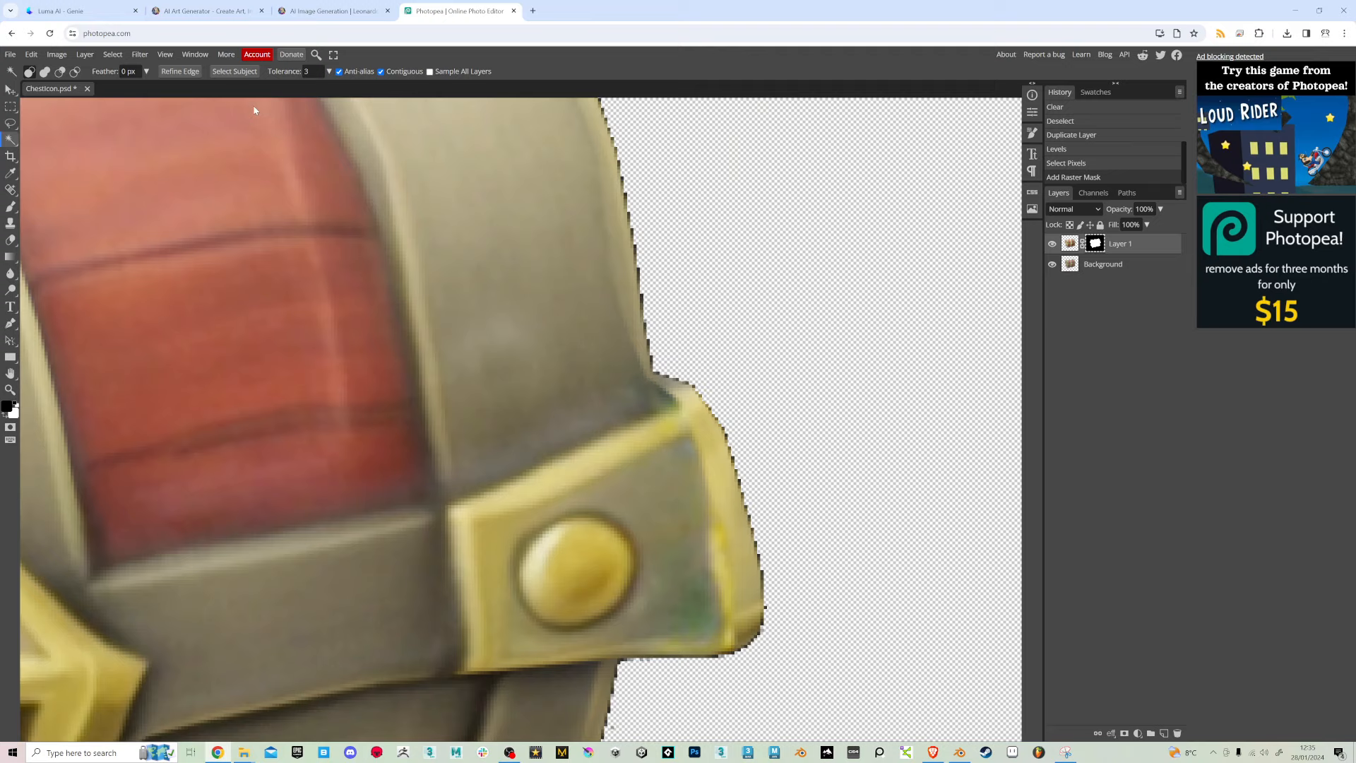
# Gaussian-blur Layer 1's mask and tighten it with Levels for a smooth chest outline
pyautogui.click(139, 54)
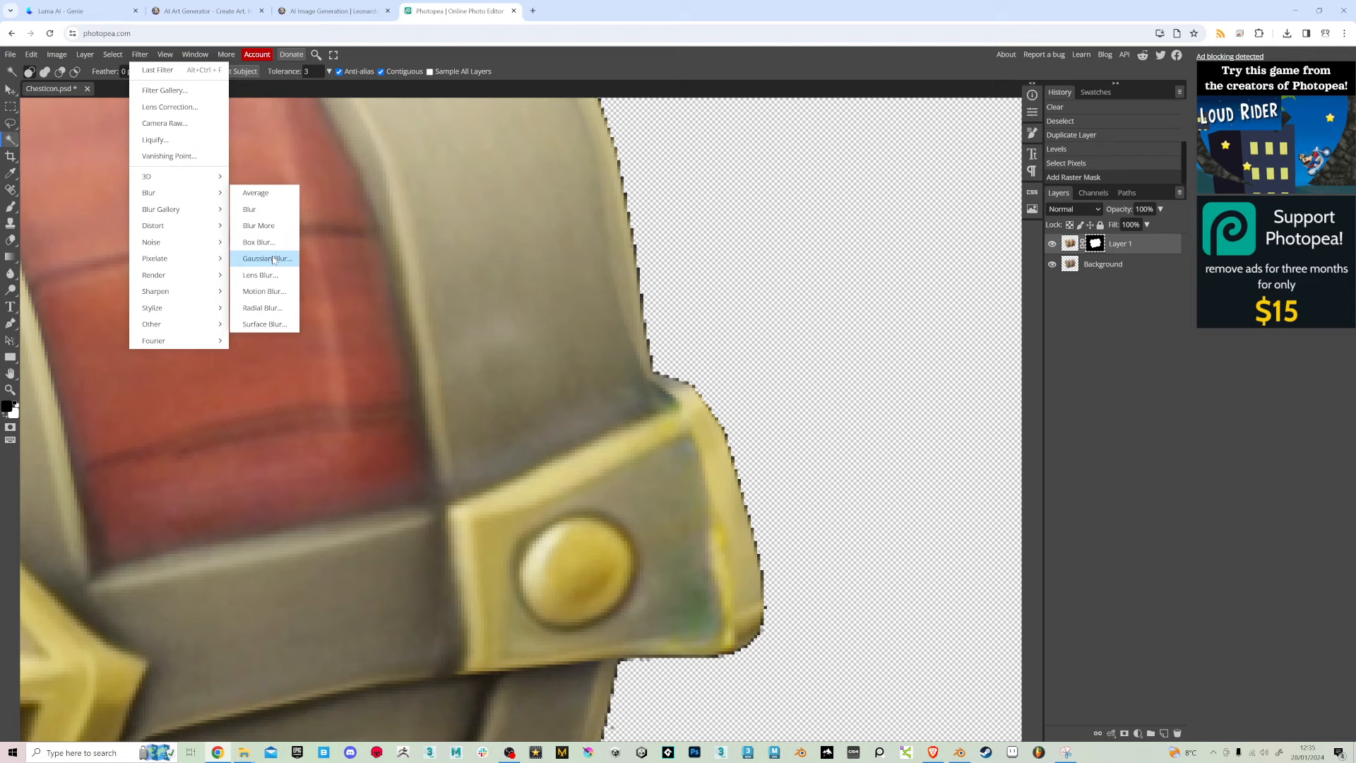
pyautogui.click(267, 257)
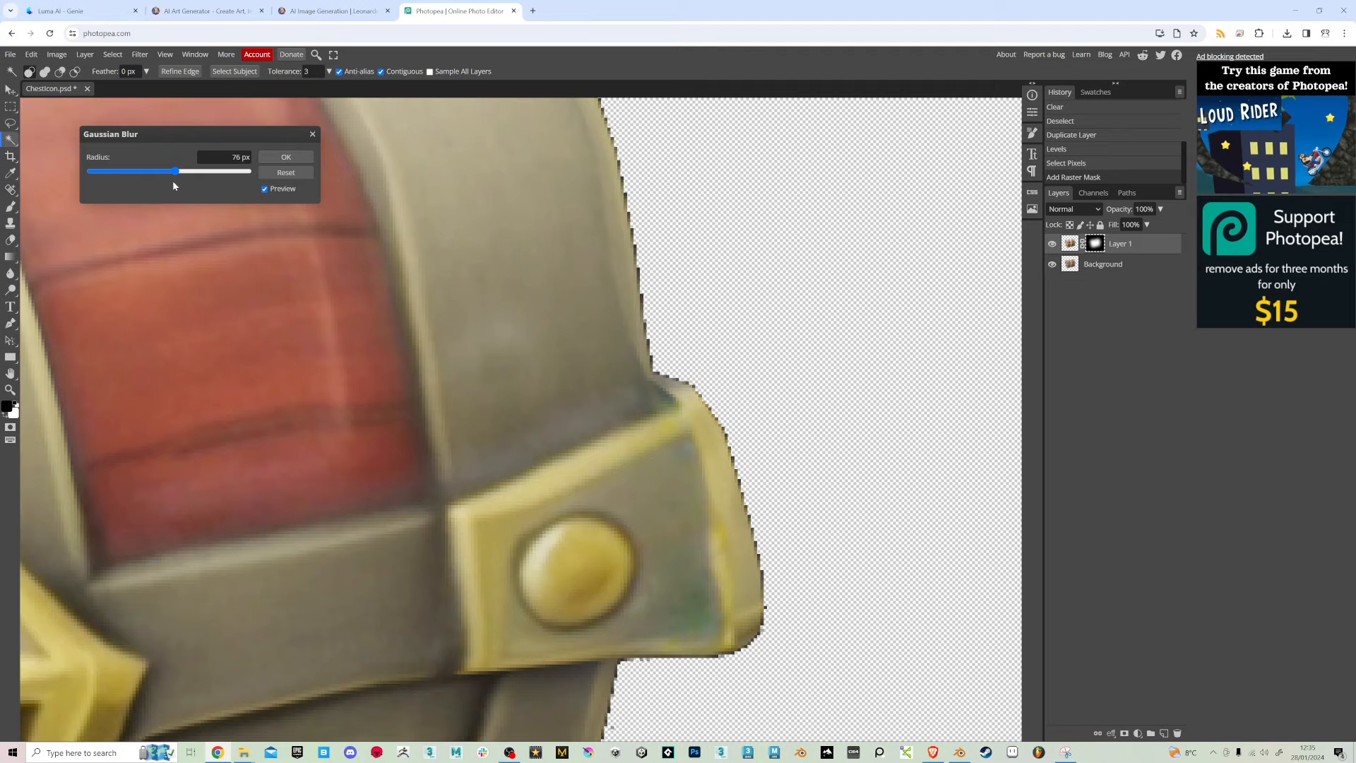
pyautogui.click(285, 156)
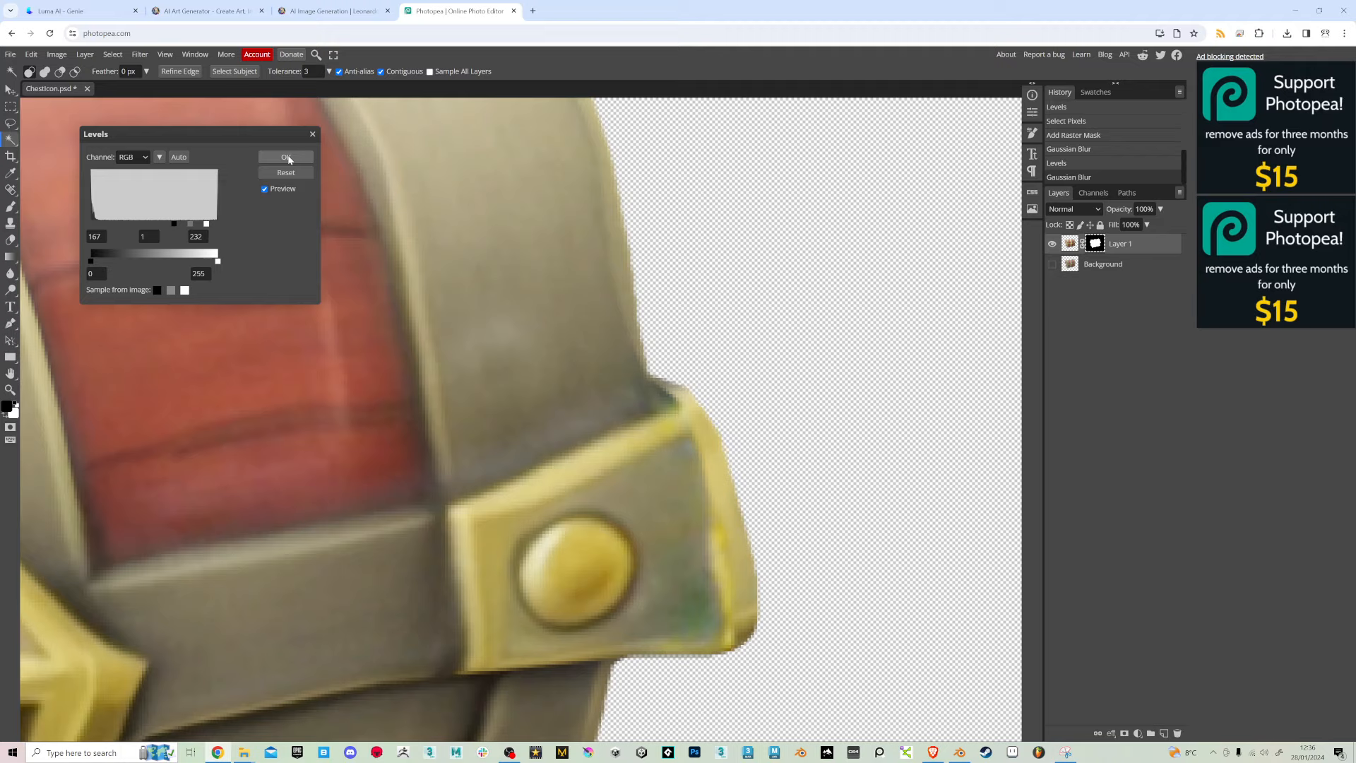
pyautogui.click(285, 157)
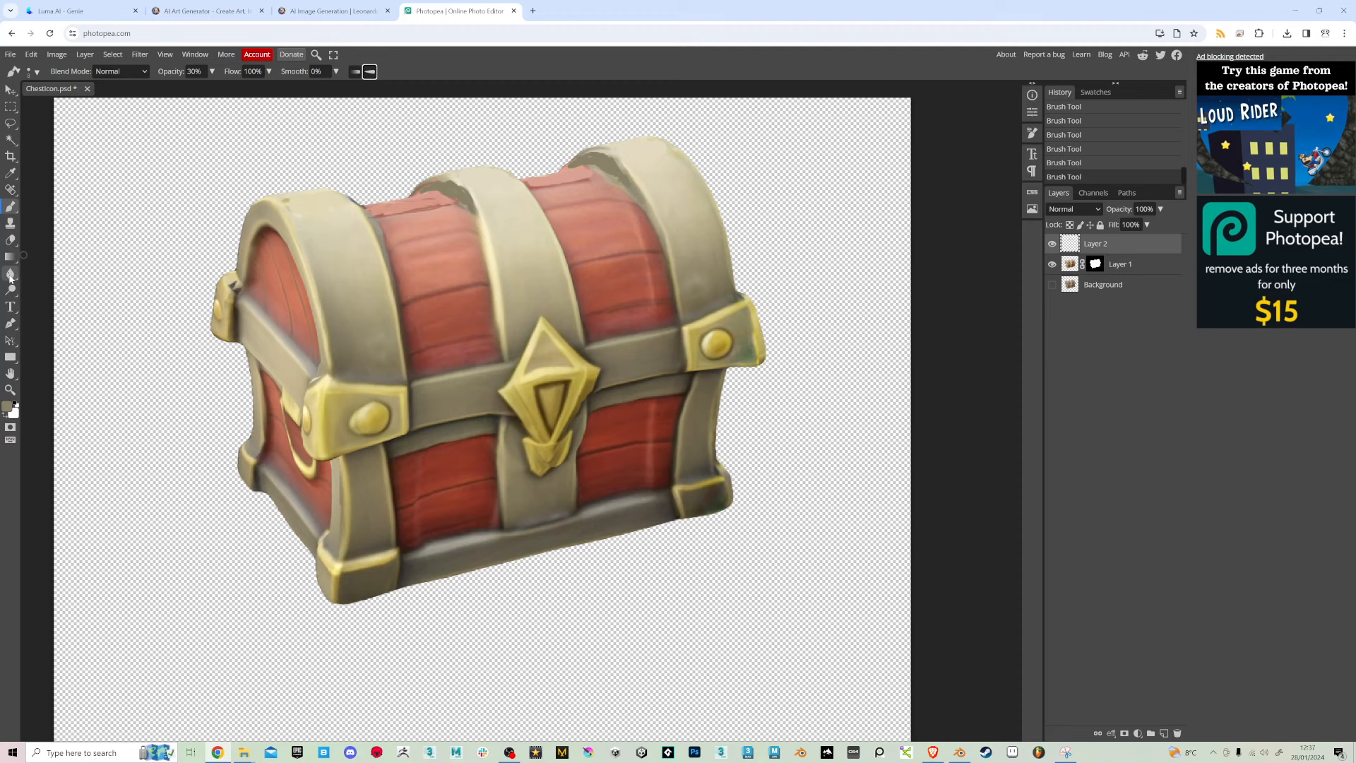
# Merge the touch-up strokes into Layer 1 and dodge the chest's midtones at 50% exposure
pyautogui.click(11, 273)
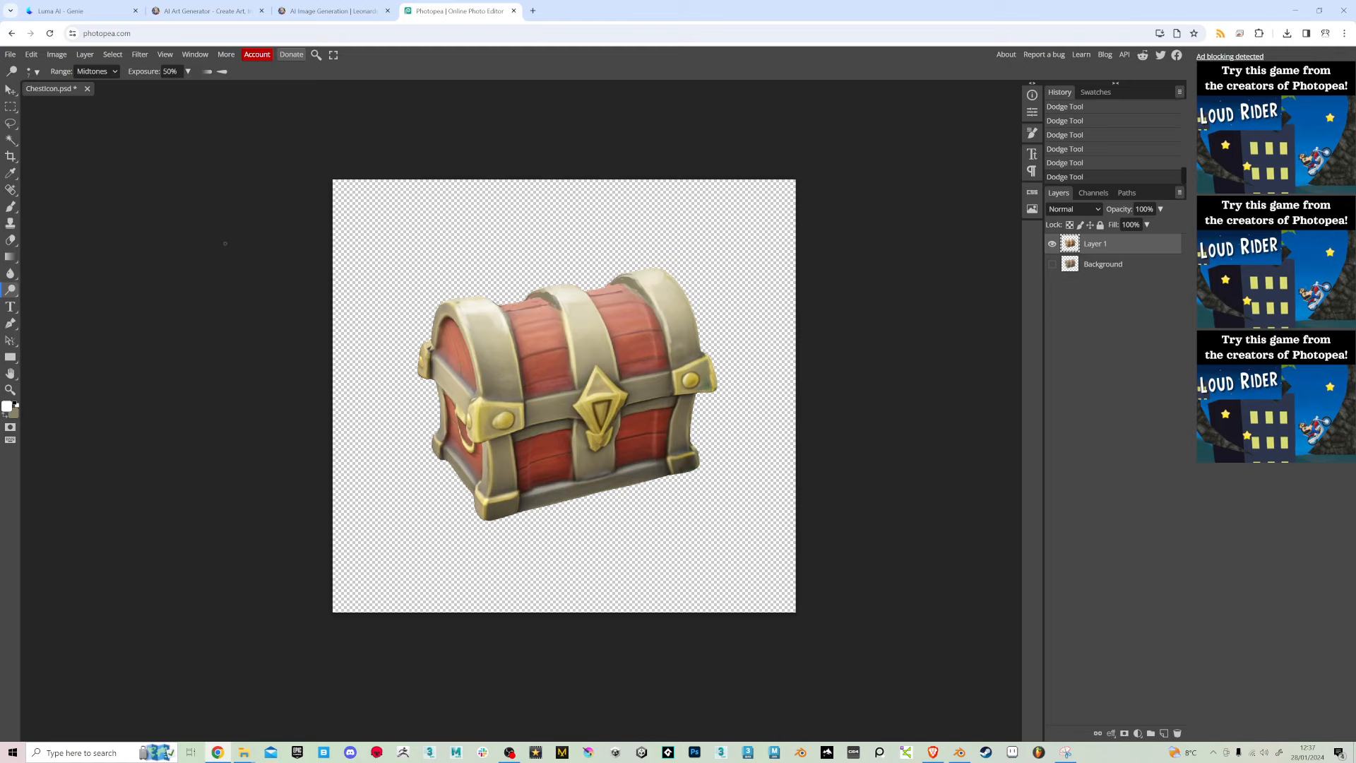
# Resize the ChestIcon image to 150 pixels wide with constrained proportions
pyautogui.click(57, 53)
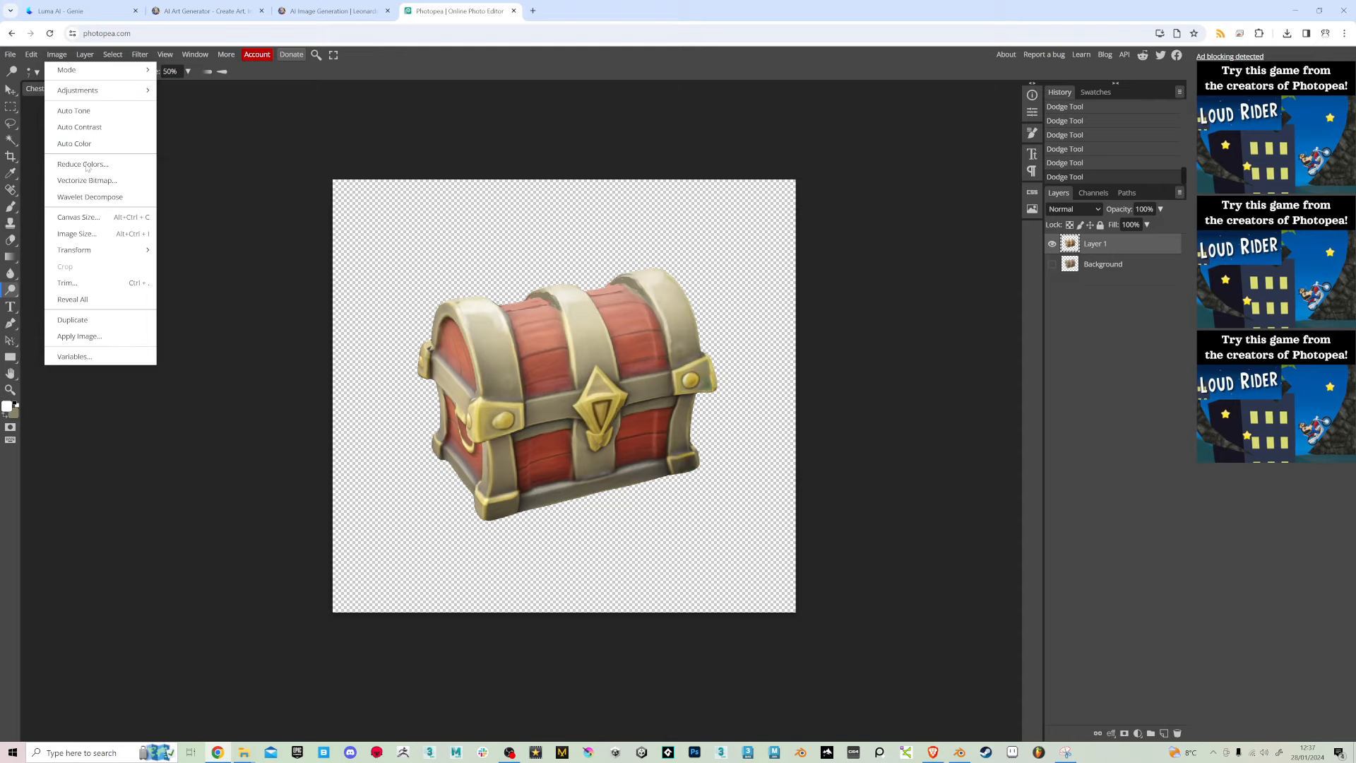
pyautogui.click(76, 233)
pyautogui.write('150')
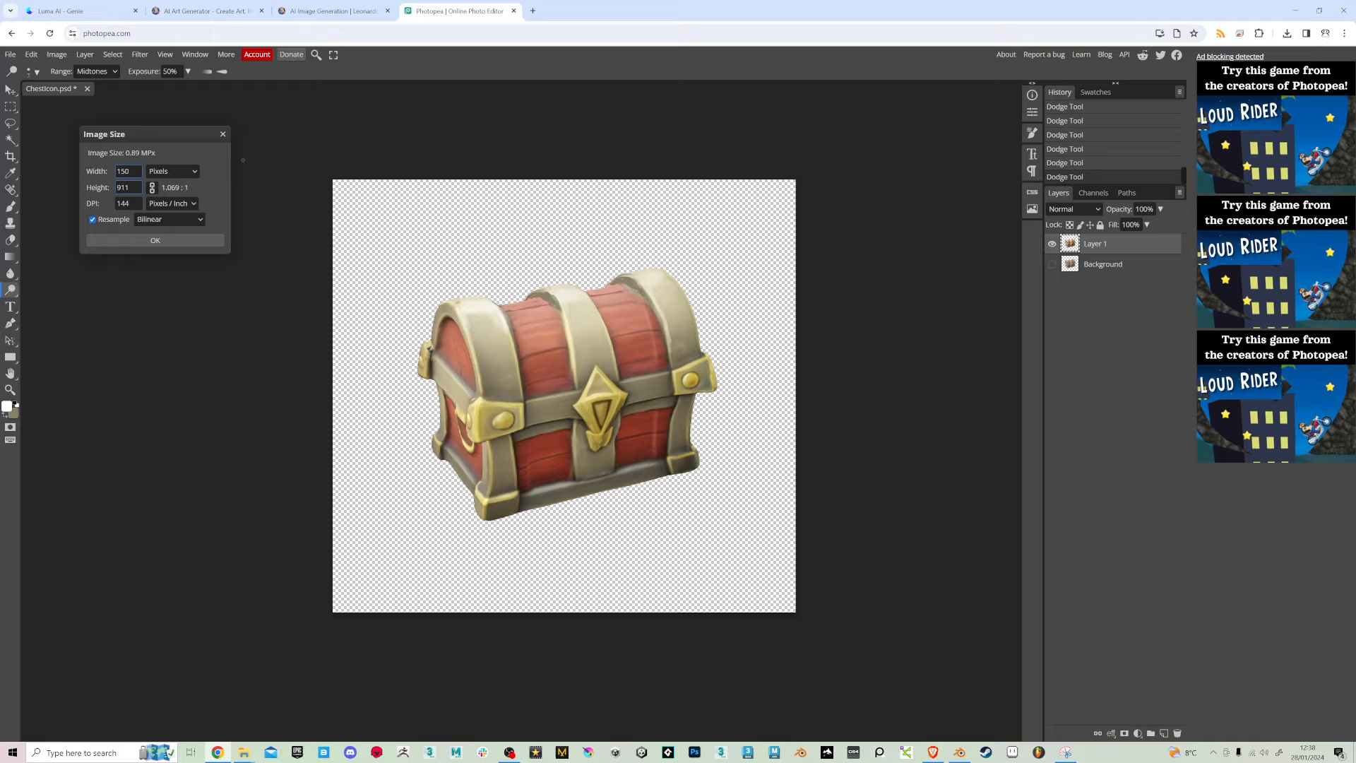
pyautogui.click(156, 240)
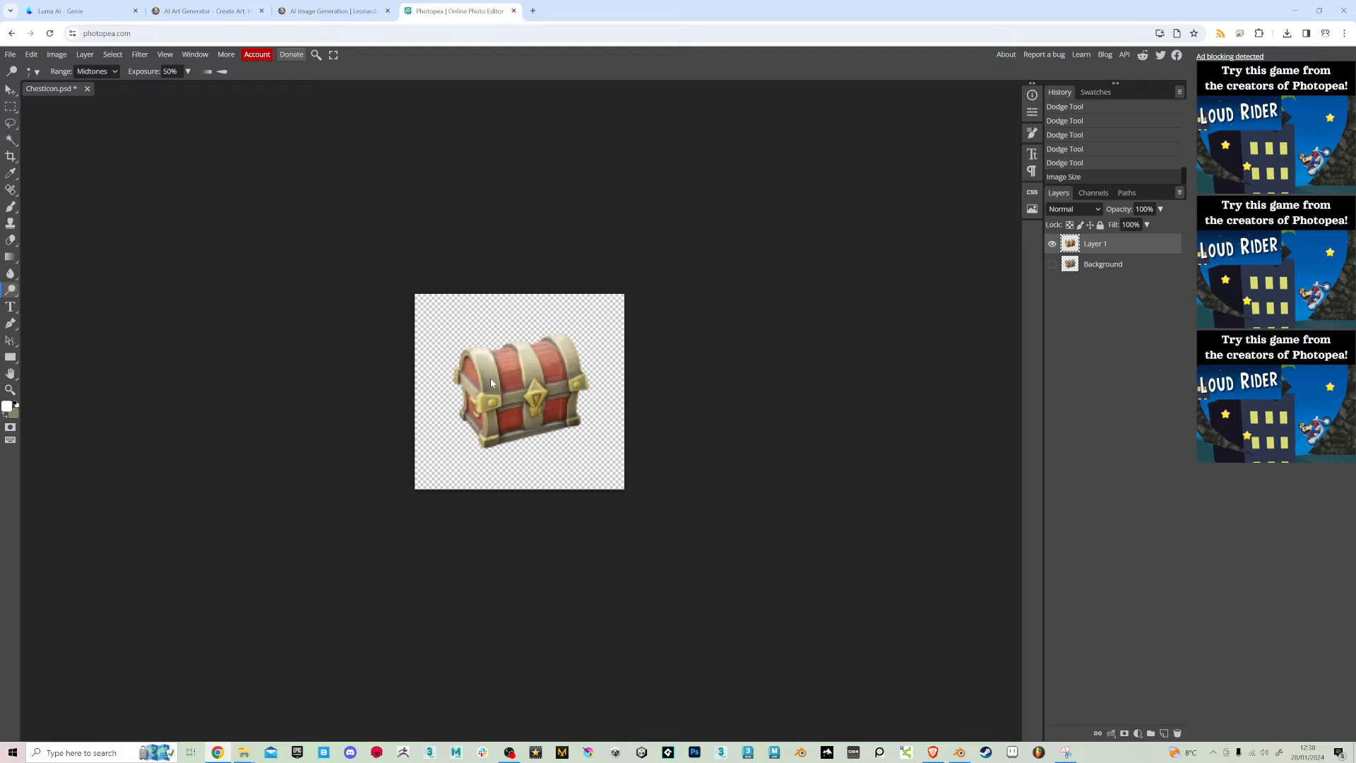